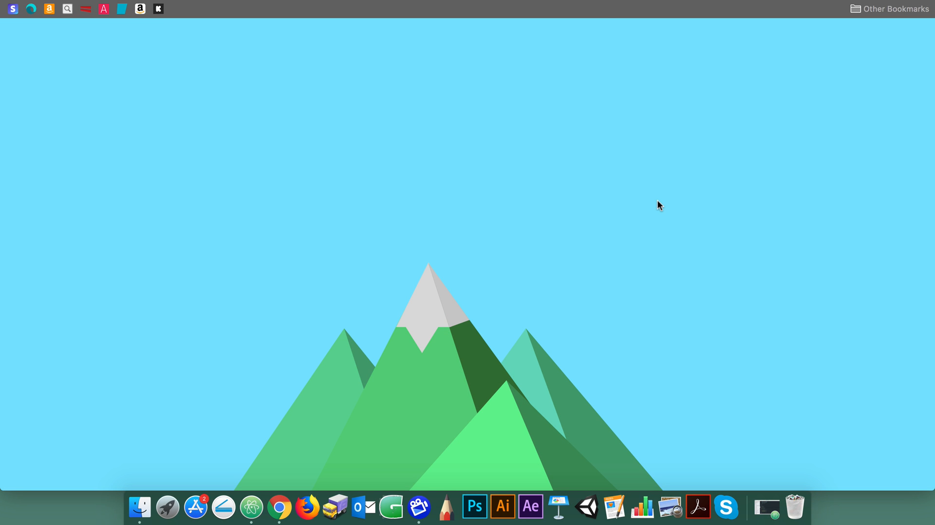
mouse_move(484, 376)
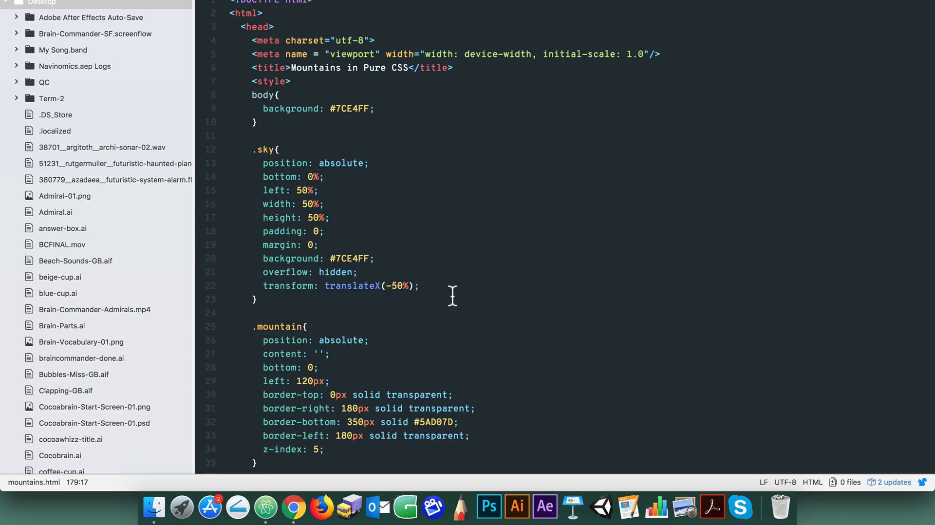
Step: Review the finished mountains.html, close it and move to the new cssmountains.html skeleton
scroll("down", 3)
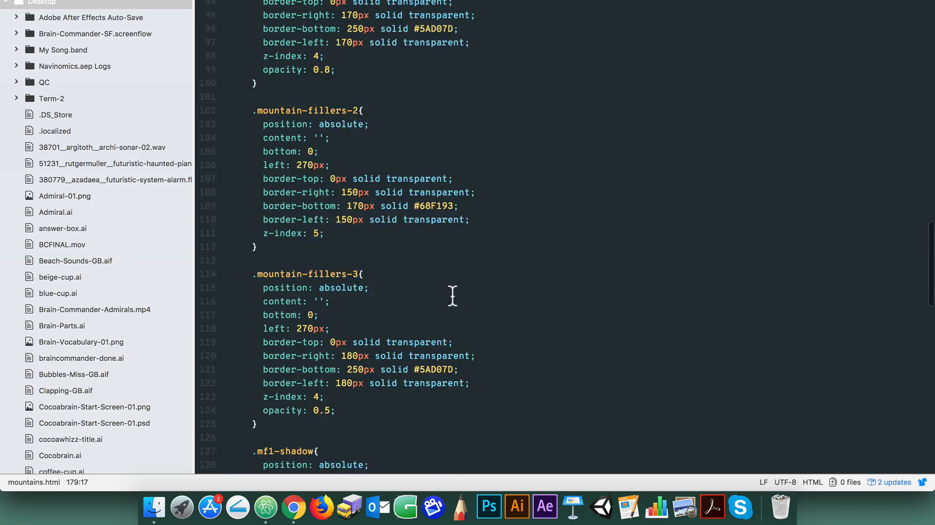
scroll("down", 3)
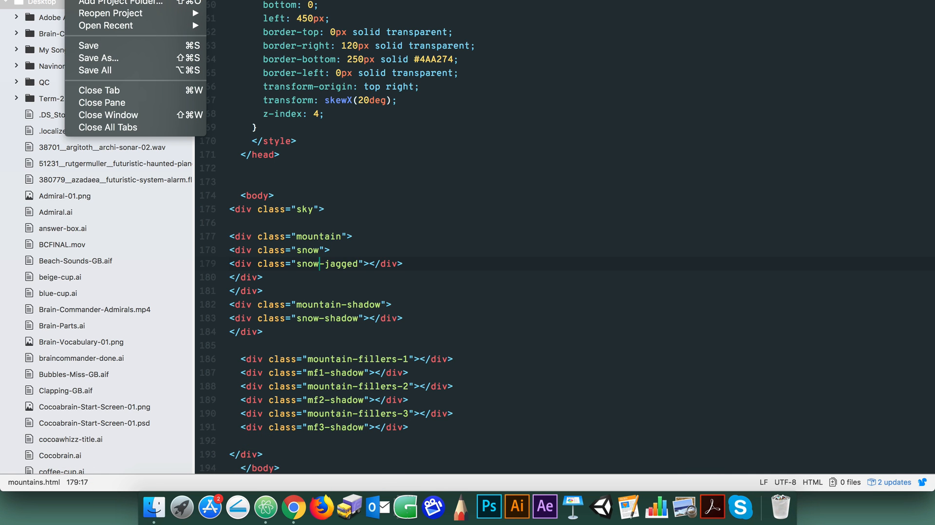
left_click(97, 58)
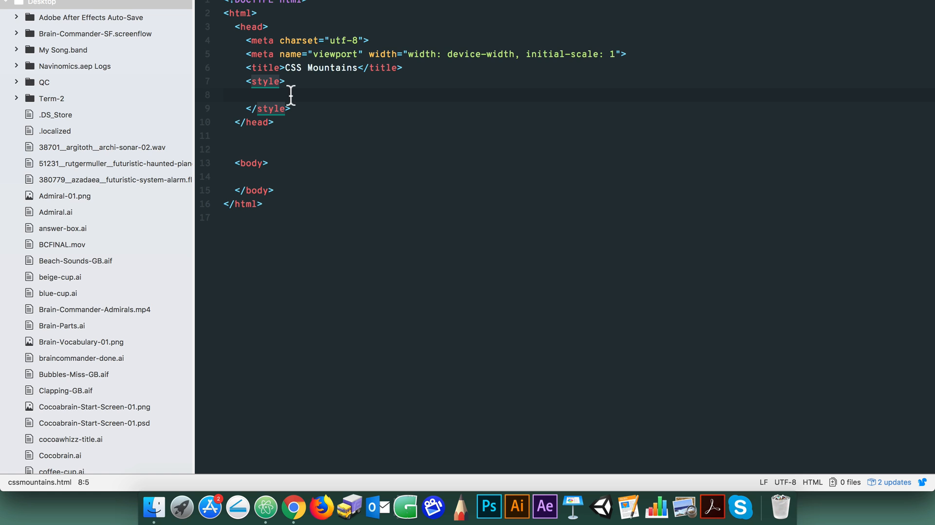
Step: Add a body rule giving the page a light blue #7ce4ff background and save
type("body{}")
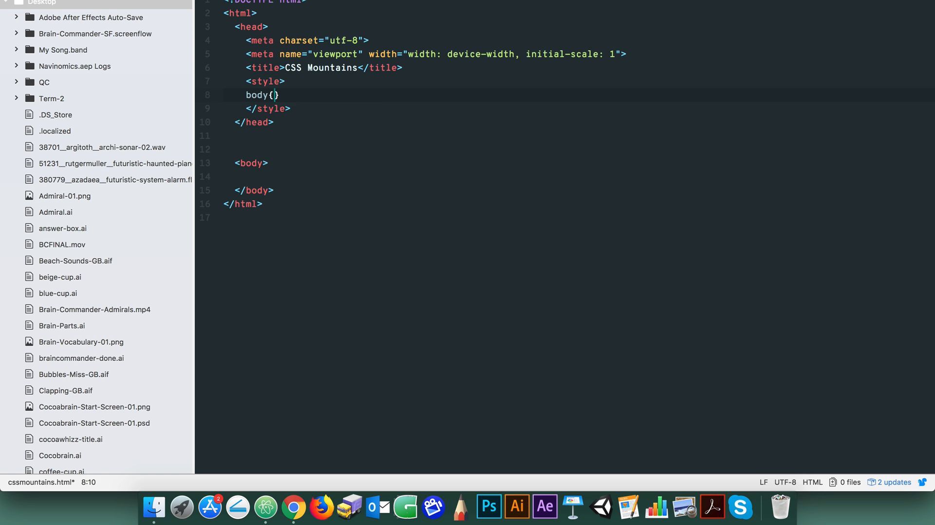
type("background: #")
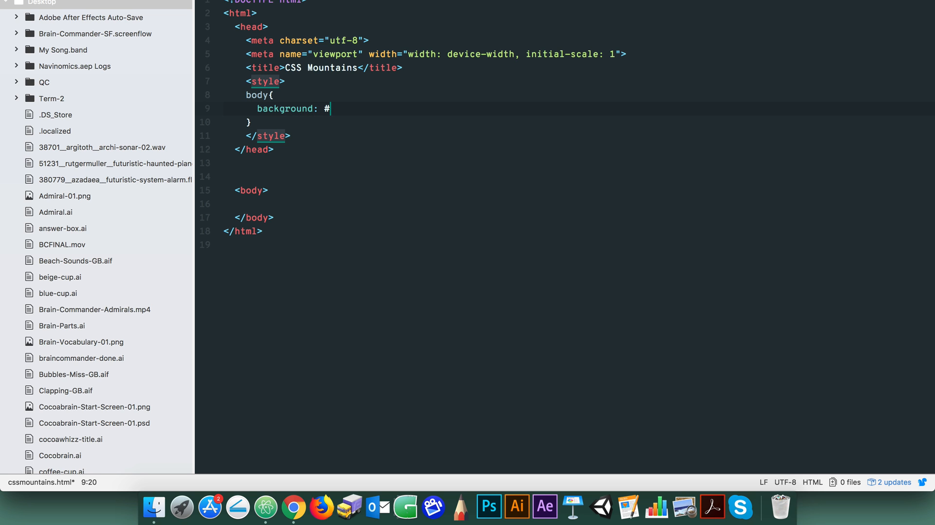
type("7ce")
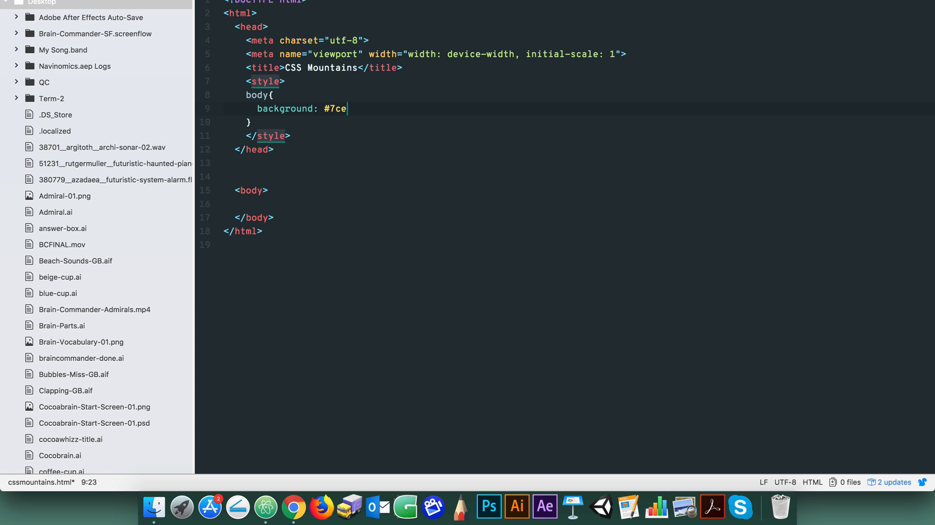
type("4ff;")
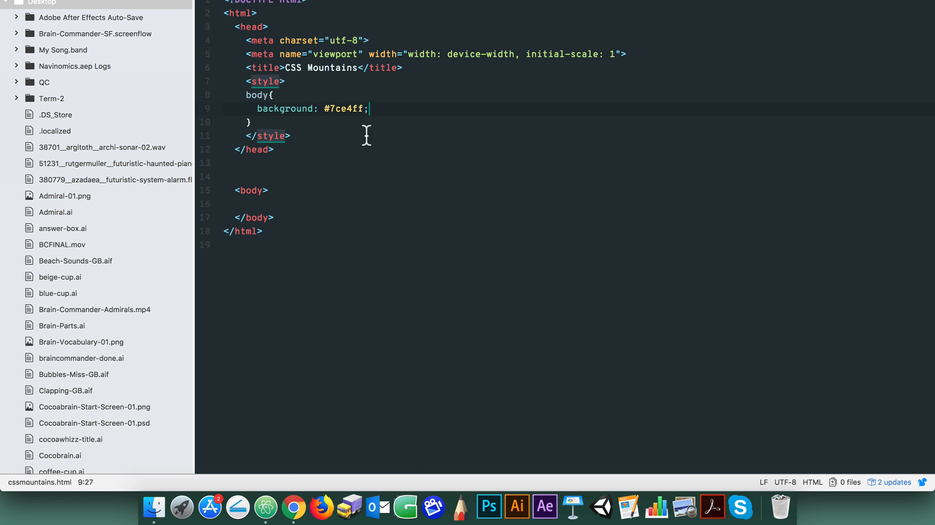
Step: Start a .mountain rule with absolute position, empty content, bottom 0 and the four border properties
type(".")
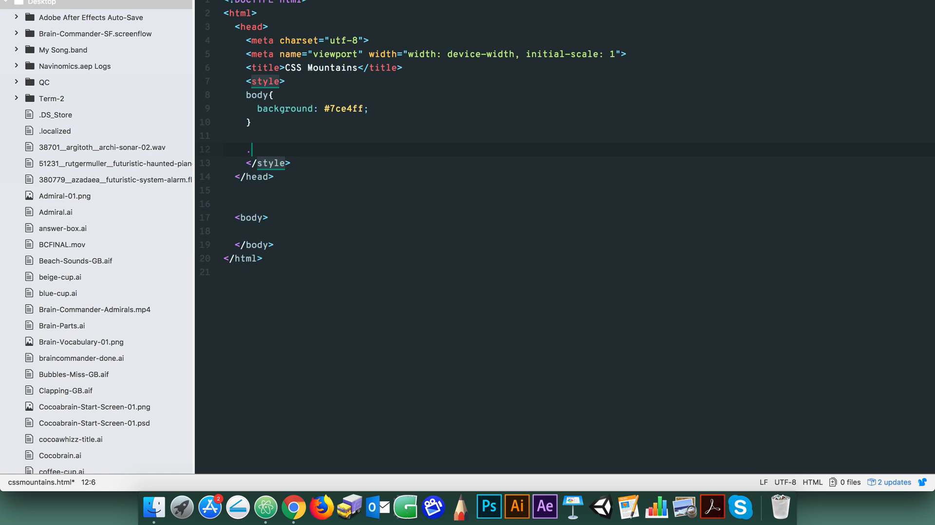
type("mountain{")
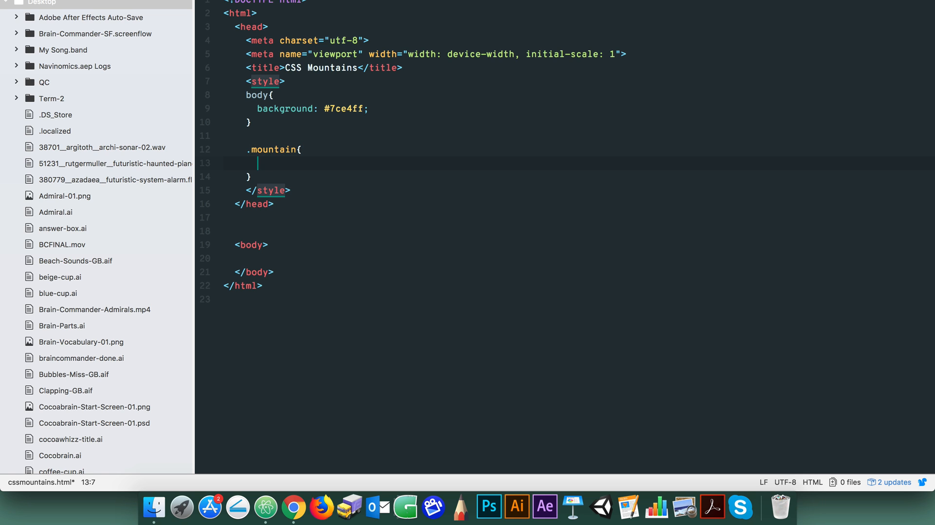
type("position: absolute;")
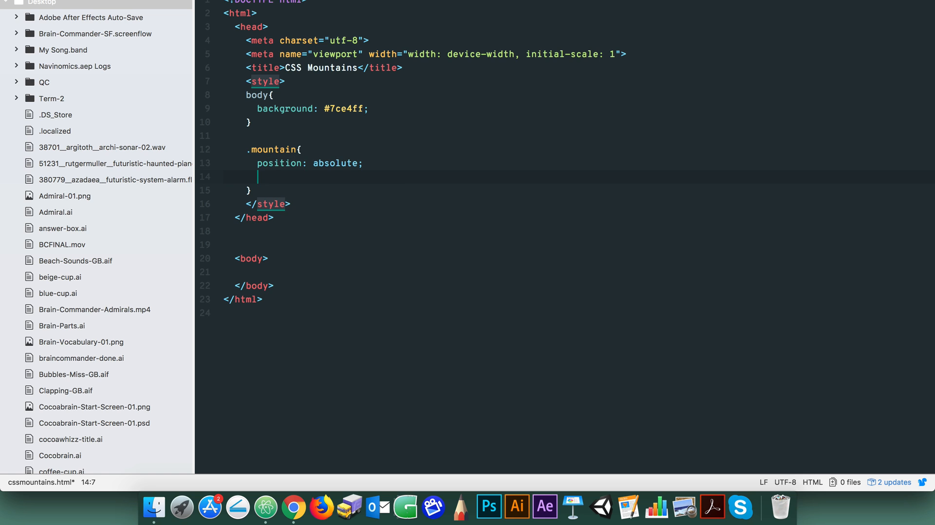
type("content: ''")
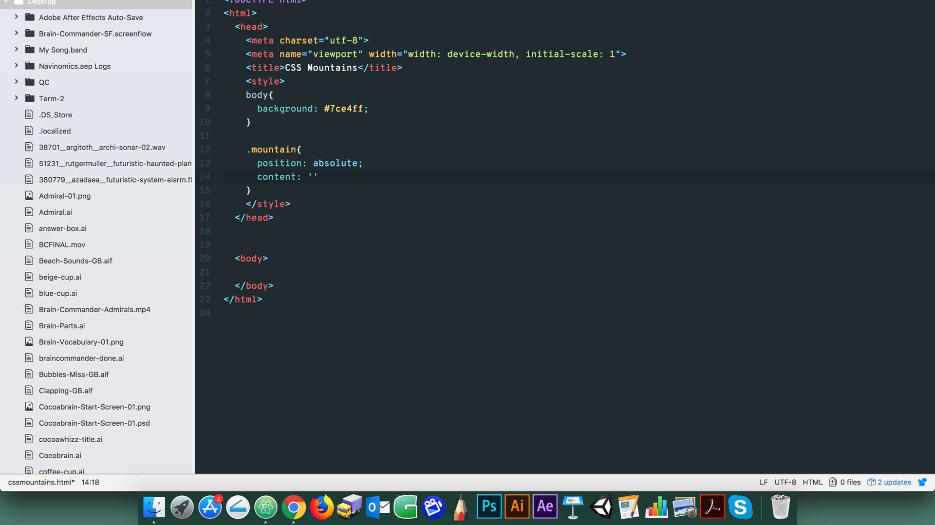
type("bottom: 0;")
type("left: 120px;")
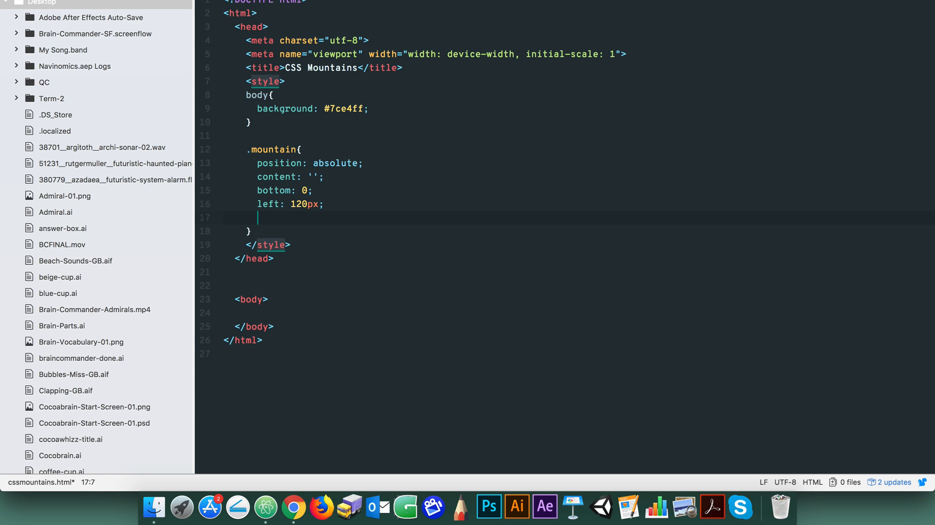
type("border-top:")
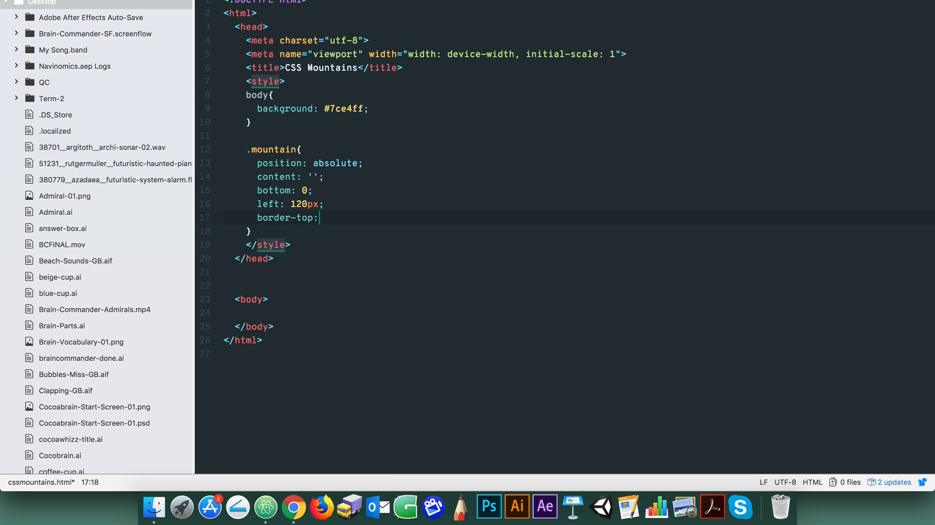
type("border-right:")
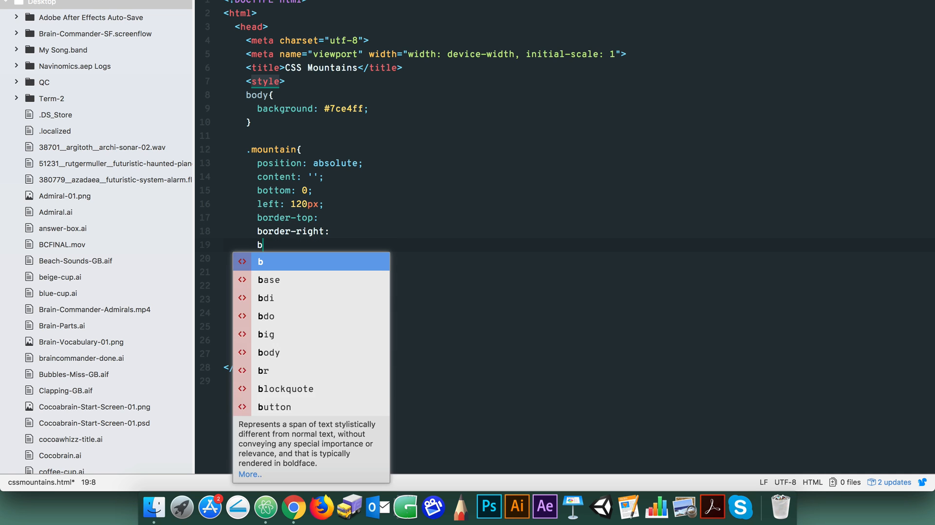
type("order-bottom:")
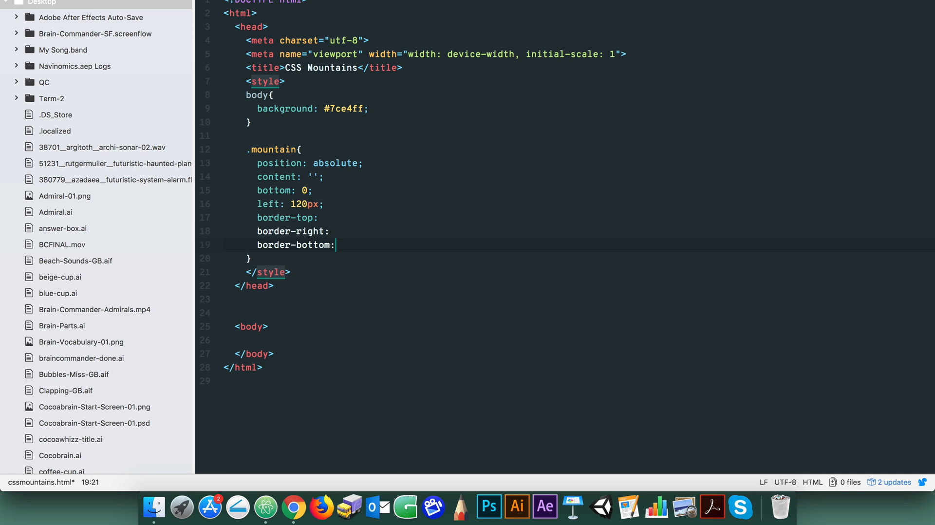
type("border-left:")
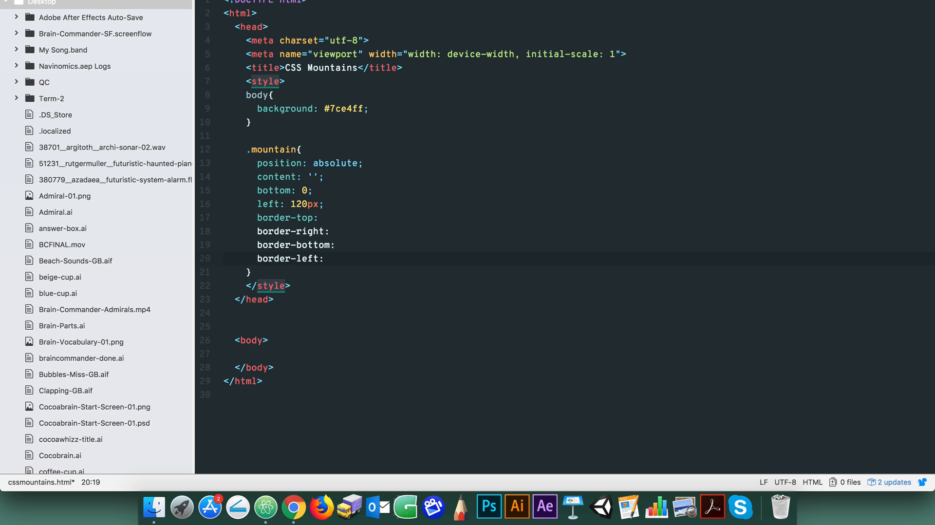
Step: Fill in borders: 0px top, 180px transparent sides, 350px #5ad07d bottom with a height comment, z-index 5
left_click(323, 218)
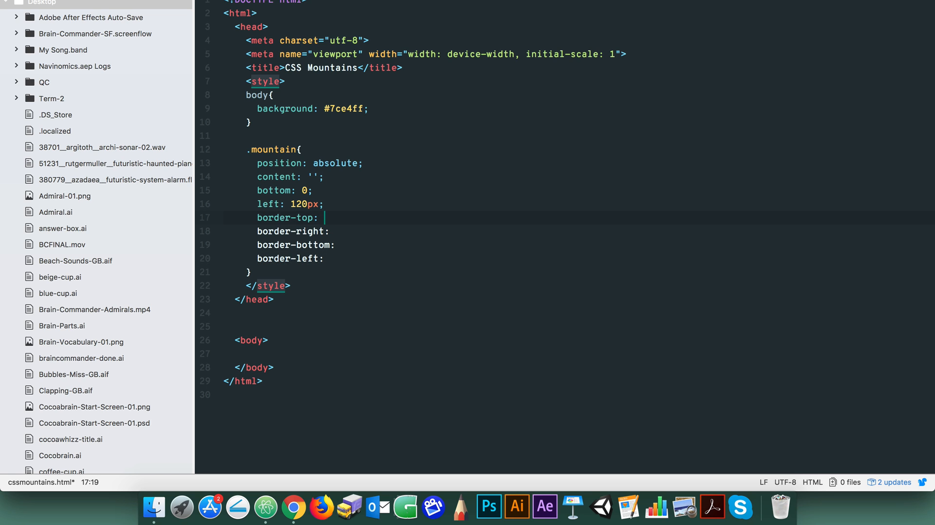
type("0px solid transparent;")
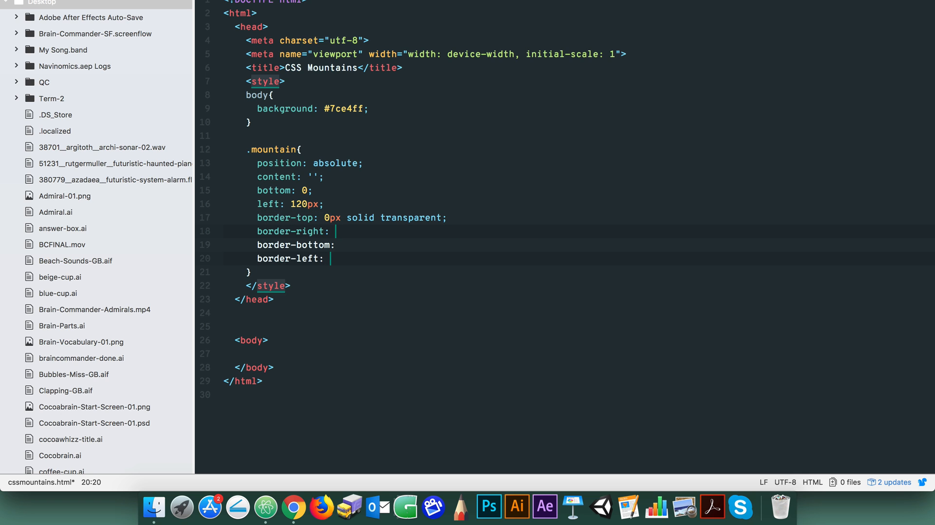
type("180px solid transparent;")
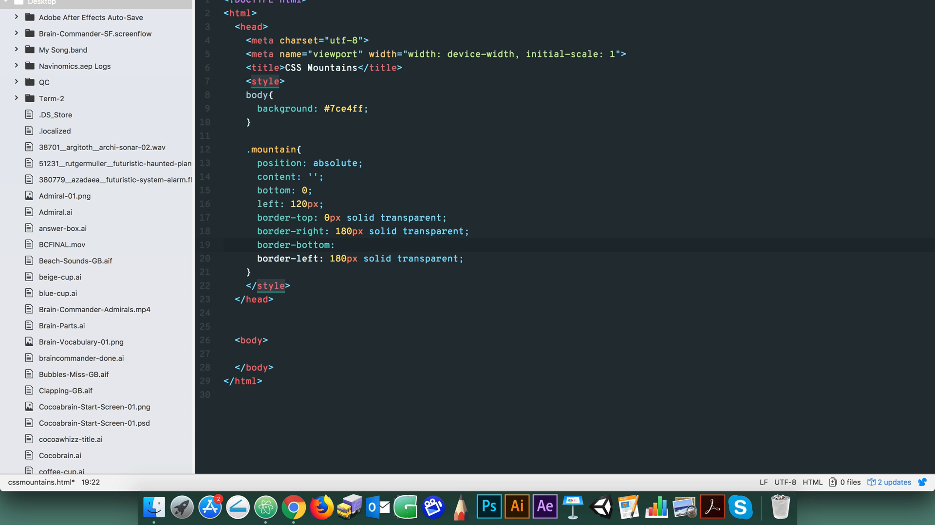
type("350px solid #")
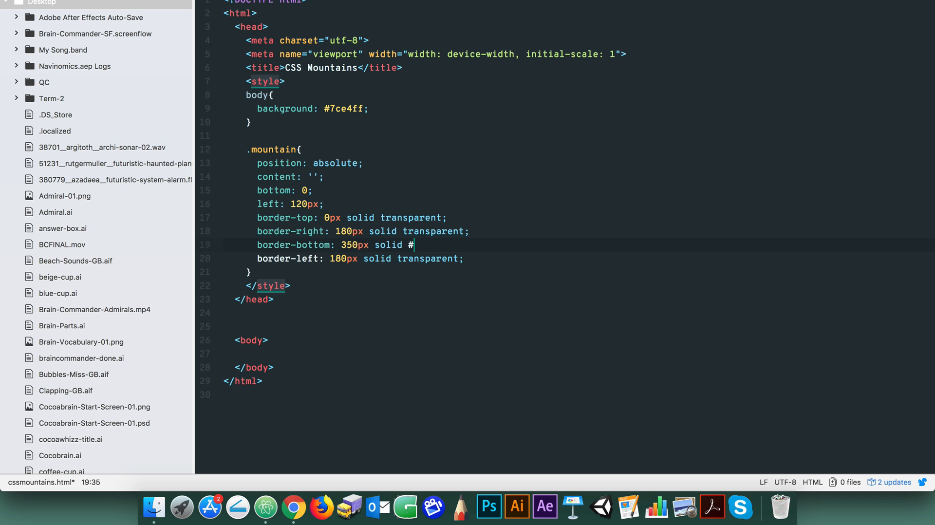
type("5ad07d")
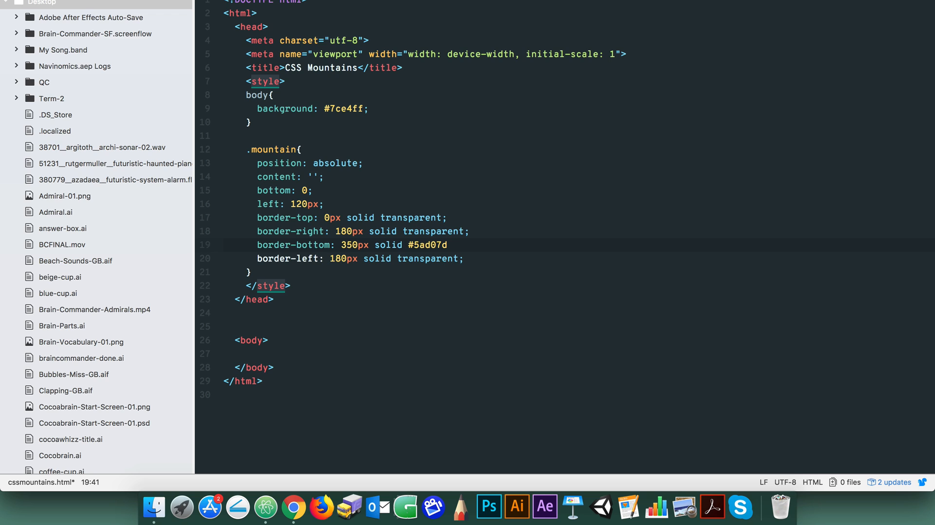
type("/*")
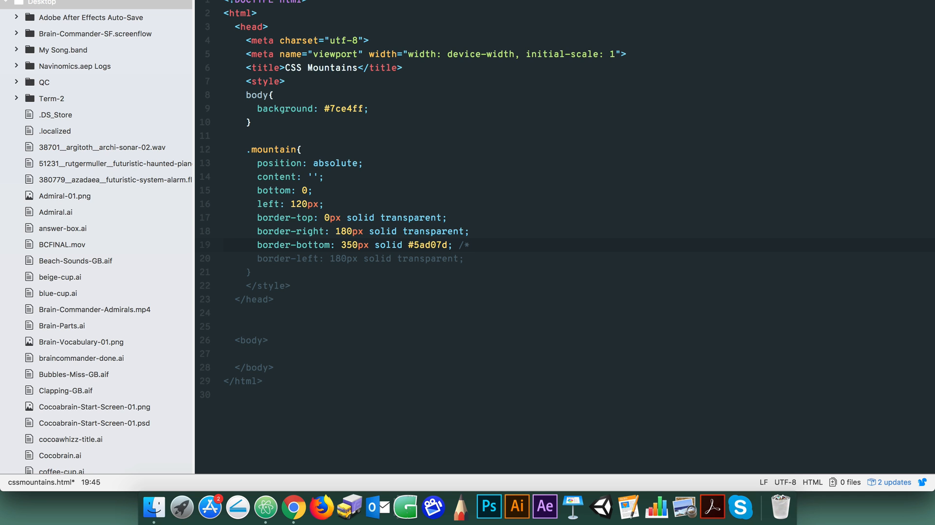
type("height of mo")
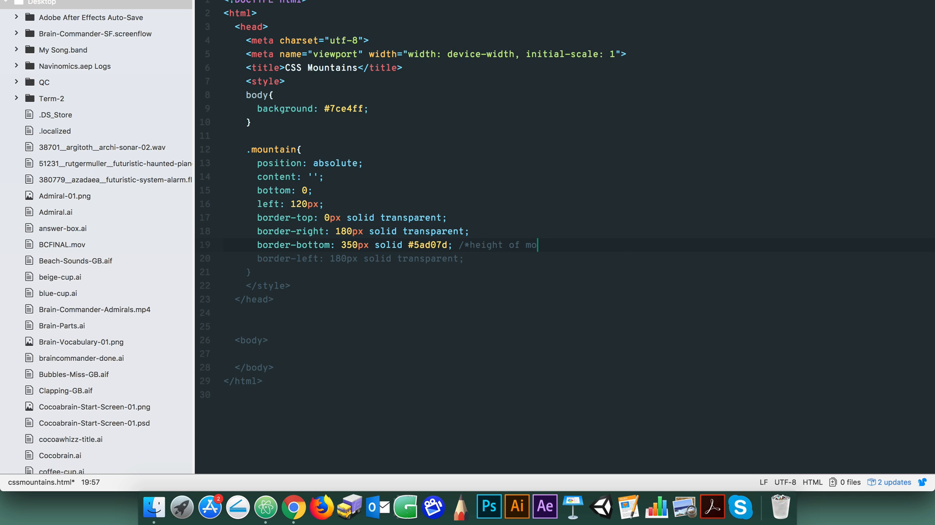
type("untain*/")
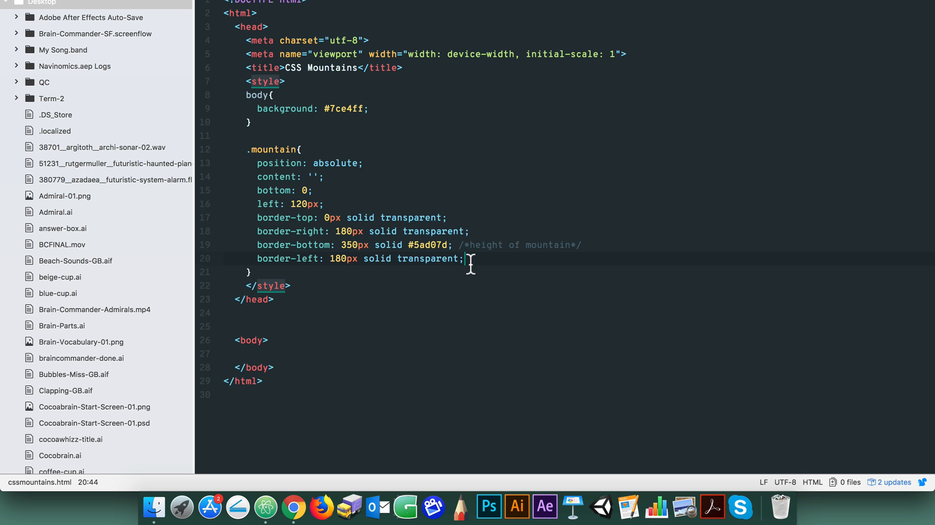
type("z-index: 5;")
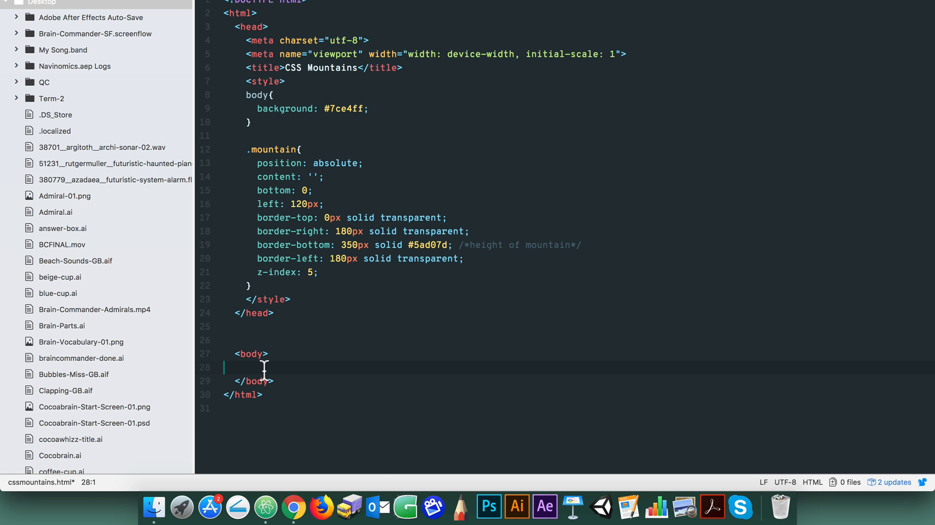
Step: Add <div class="mountain"></div> to the body
type("<div class=\"mountain\"></")
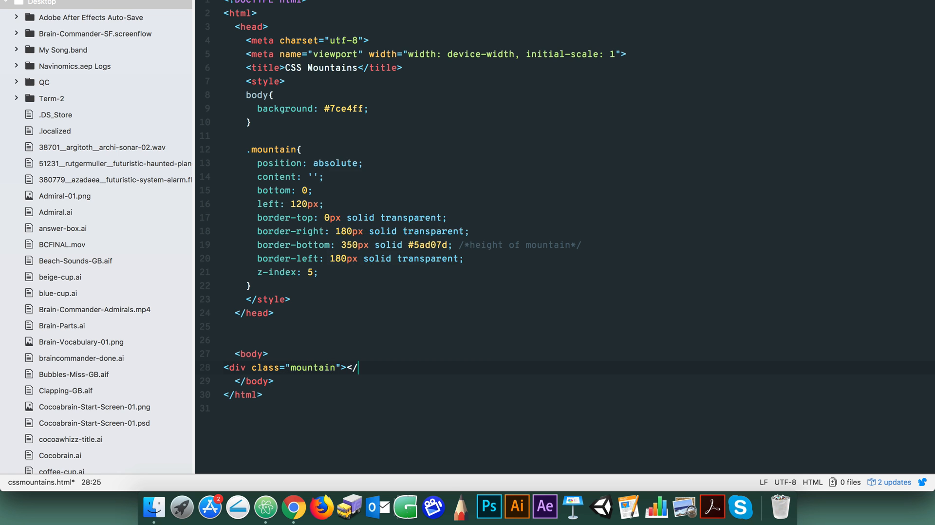
type("div>")
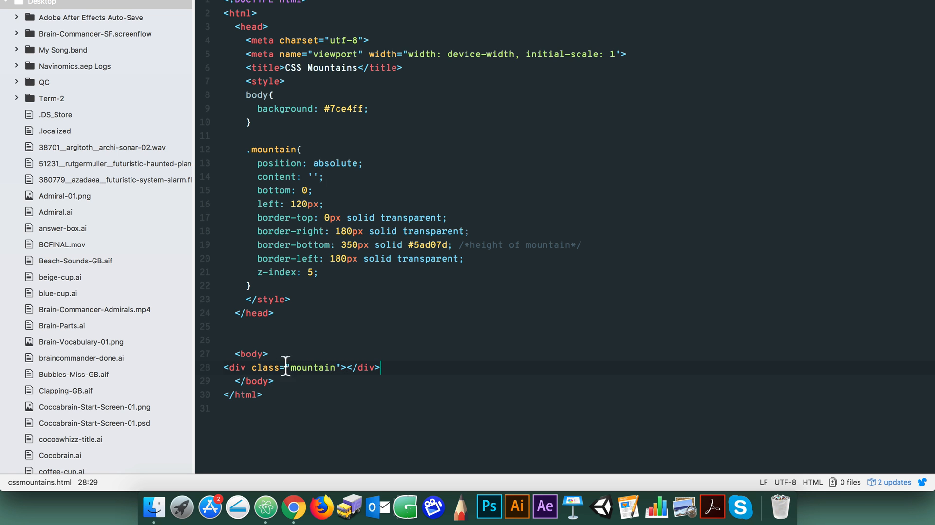
mouse_move(293, 497)
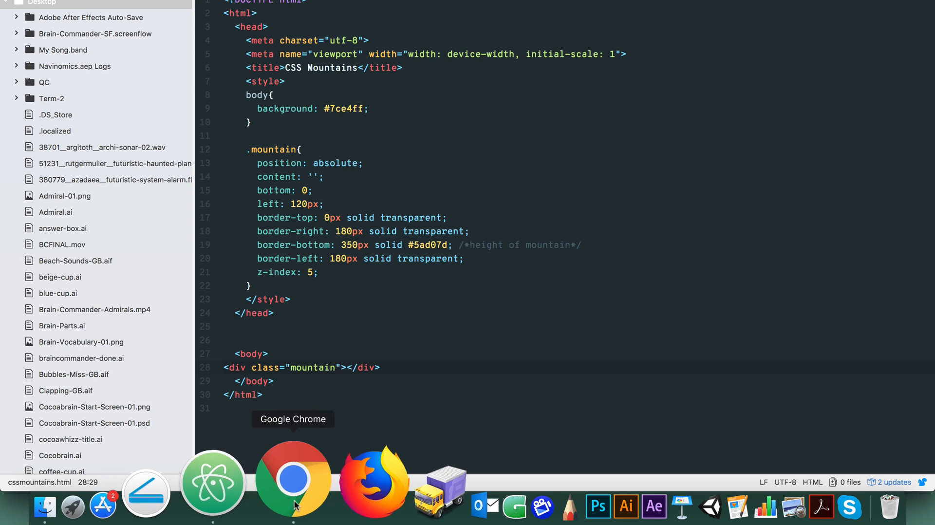
Step: Preview the page in Chrome: a green triangular mountain on the light blue sky
left_click(293, 478)
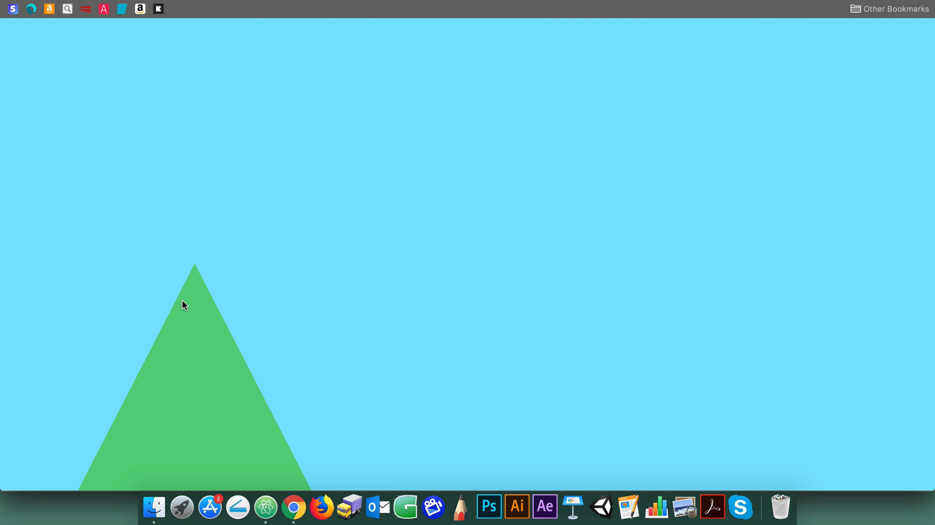
mouse_move(198, 256)
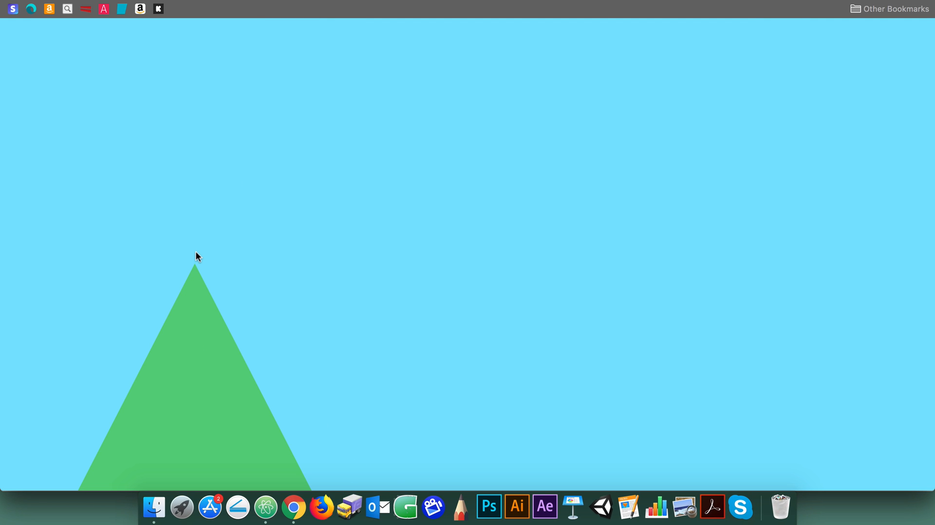
mouse_move(300, 368)
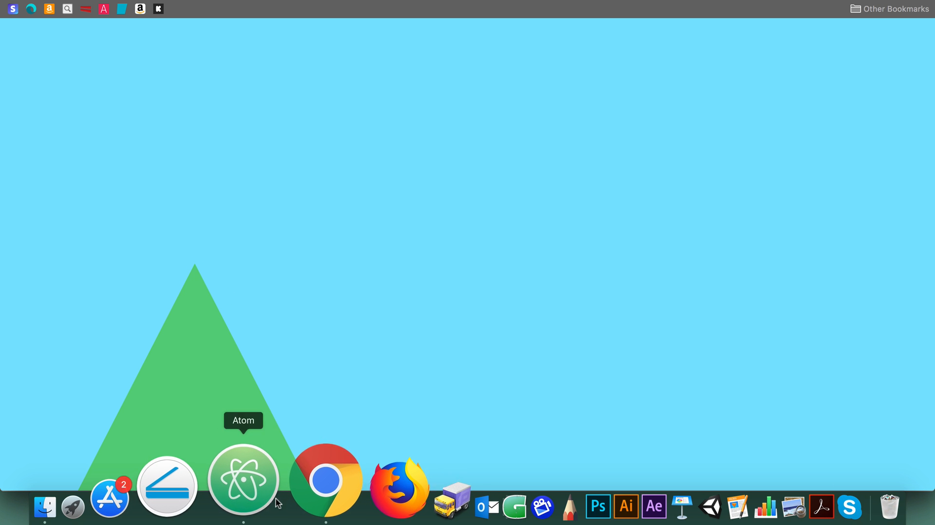
Step: Start a .mountain-shadow rule: empty content, bottom 0, left 300px, 0px transparent top and right borders
left_click(242, 480)
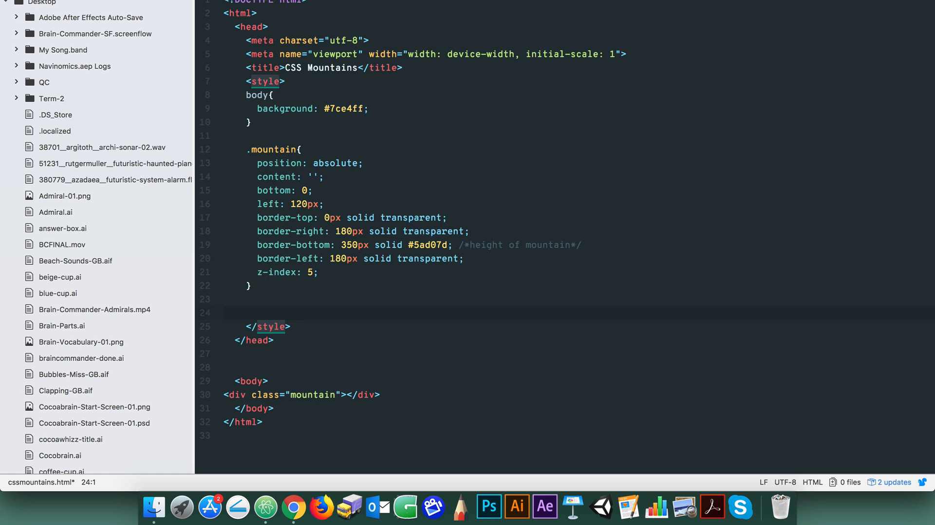
type(".mountain-shadow{")
type("position: absolute;")
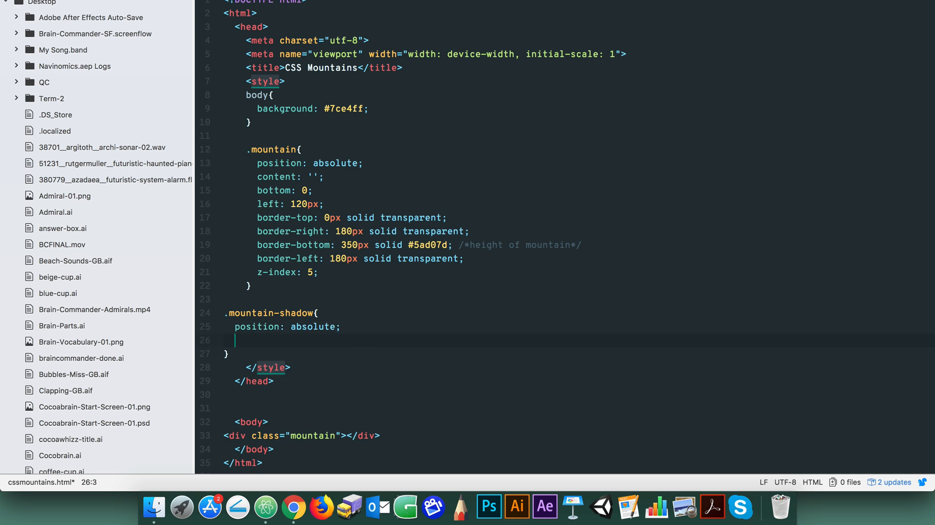
type("content: '';")
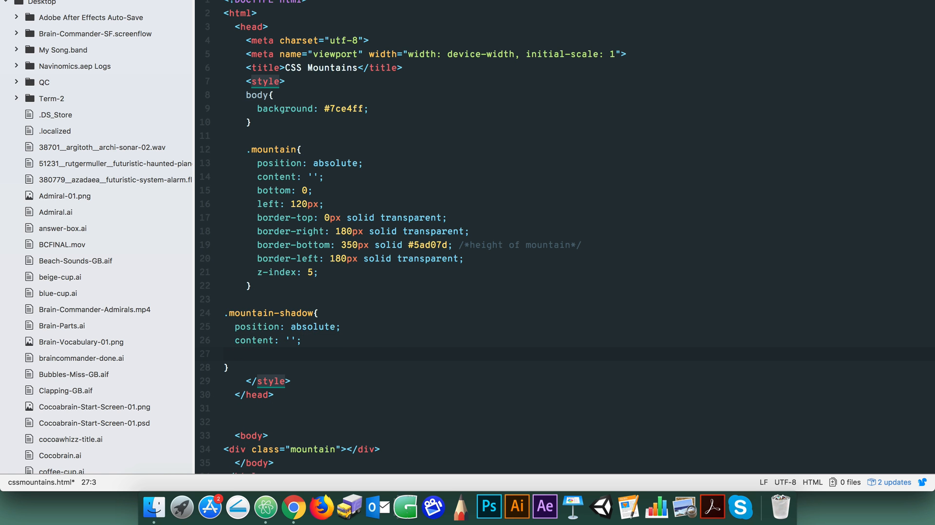
type("bottom: 0;")
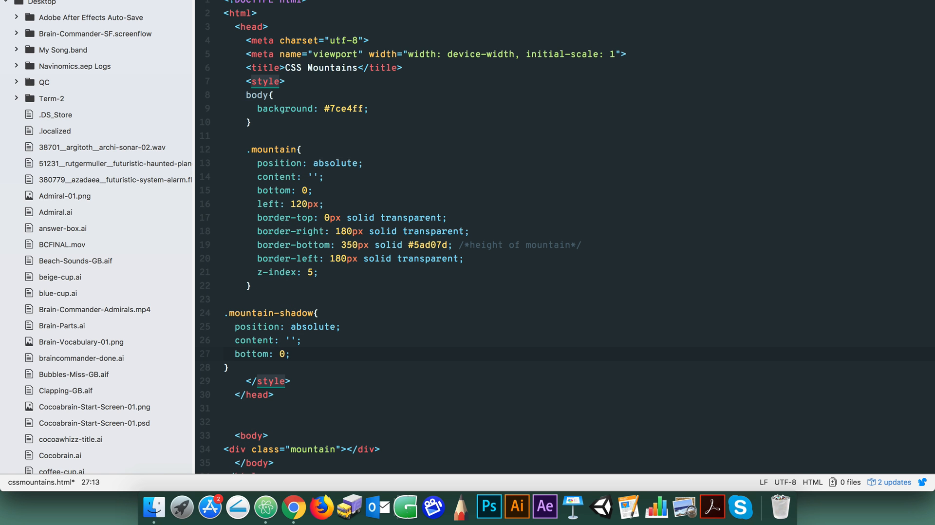
type("left:")
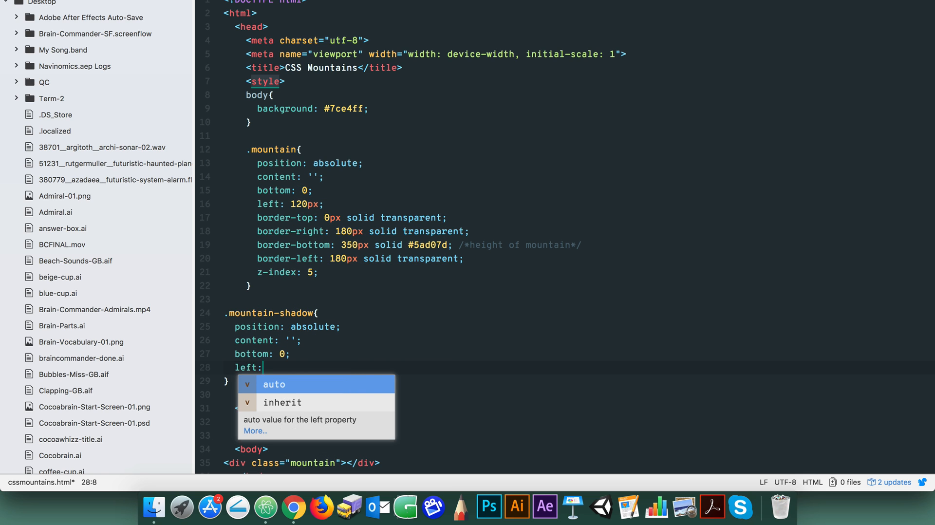
type("300px;")
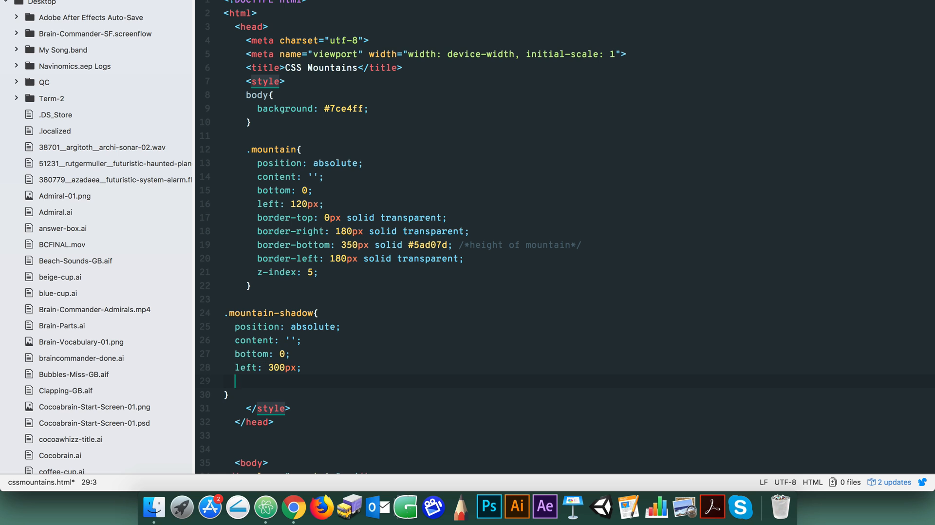
type("border-top:")
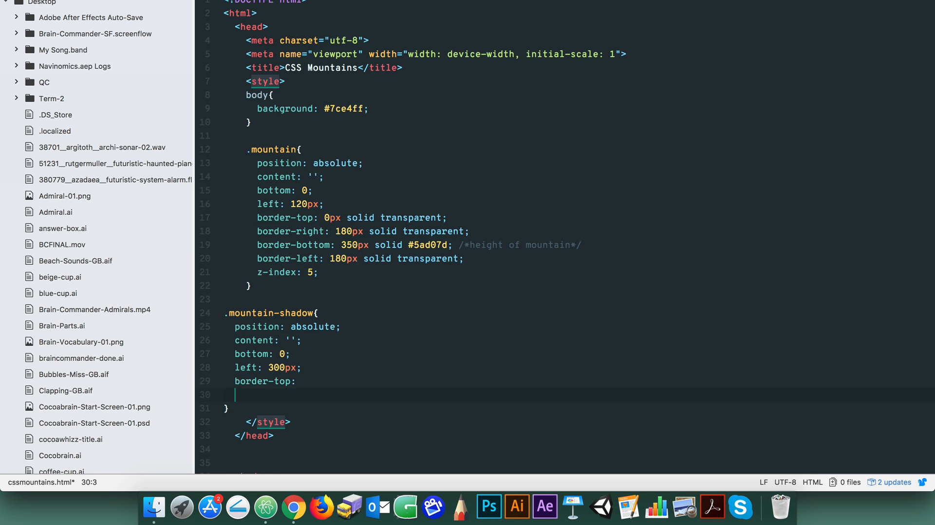
type("border-right:")
type("border-left:")
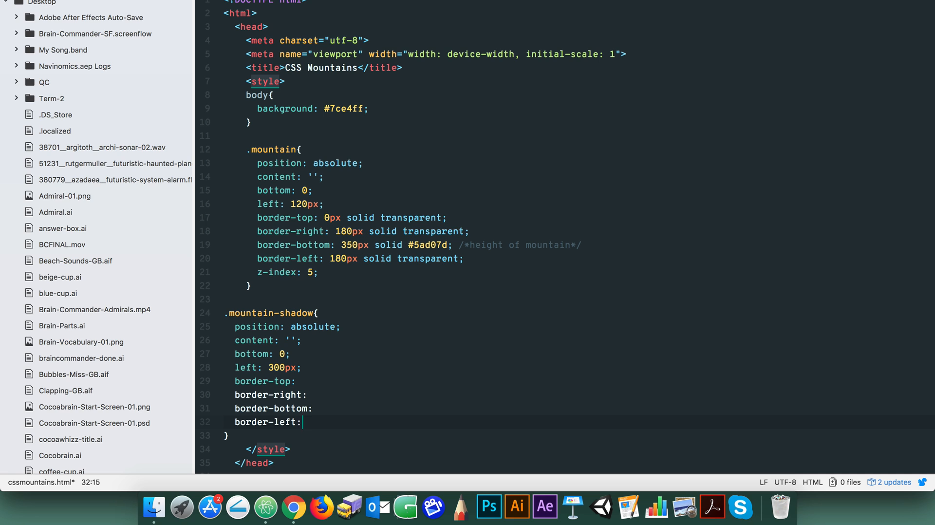
type("0px s")
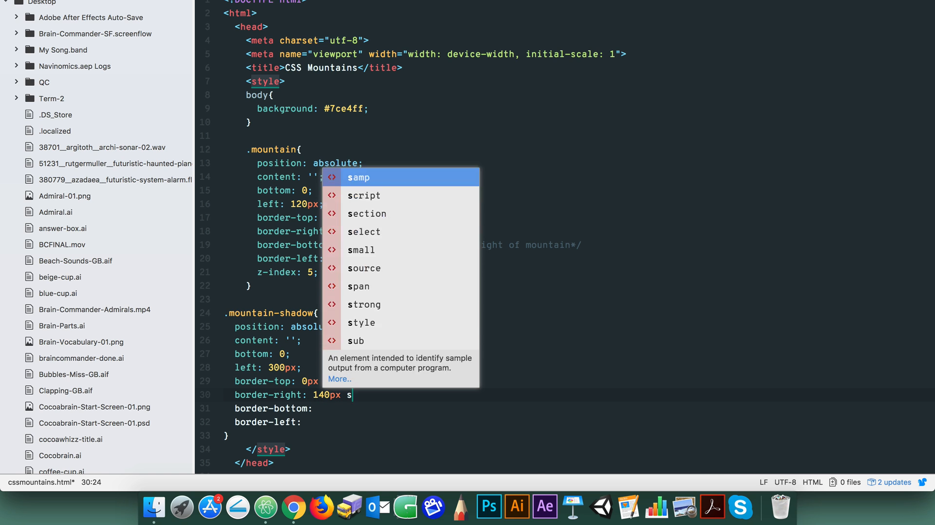
type("olid transparent;")
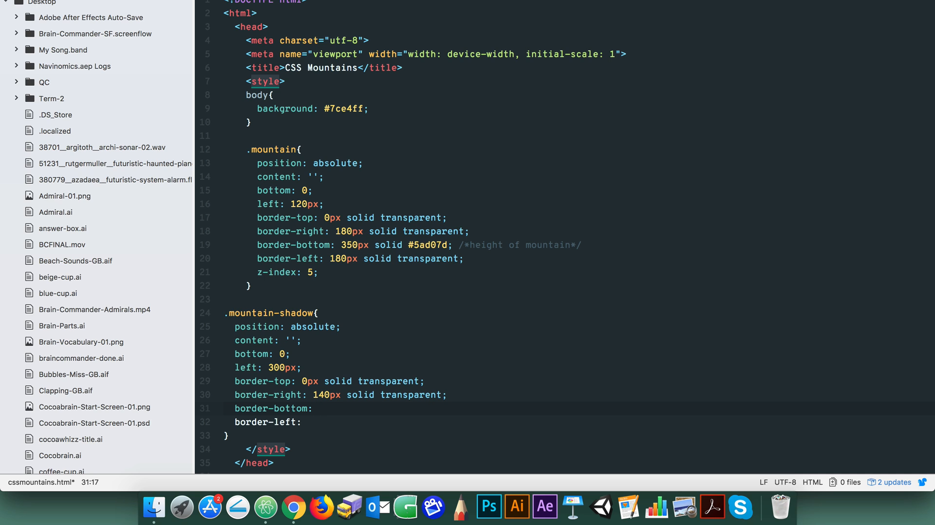
Step: Give the shadow a 350px #357639 bottom border, 0px left border and z-index 5, and save
left_click(319, 408)
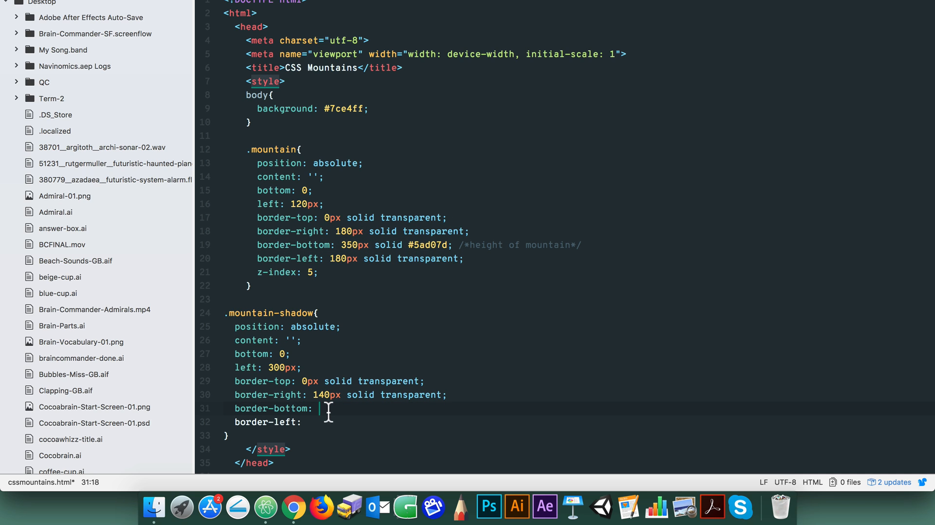
type("350px solid #")
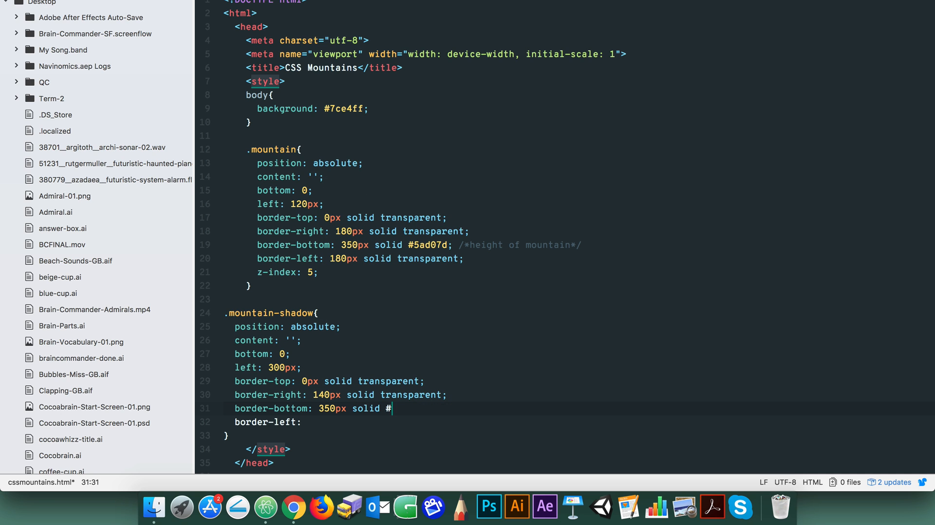
type("357")
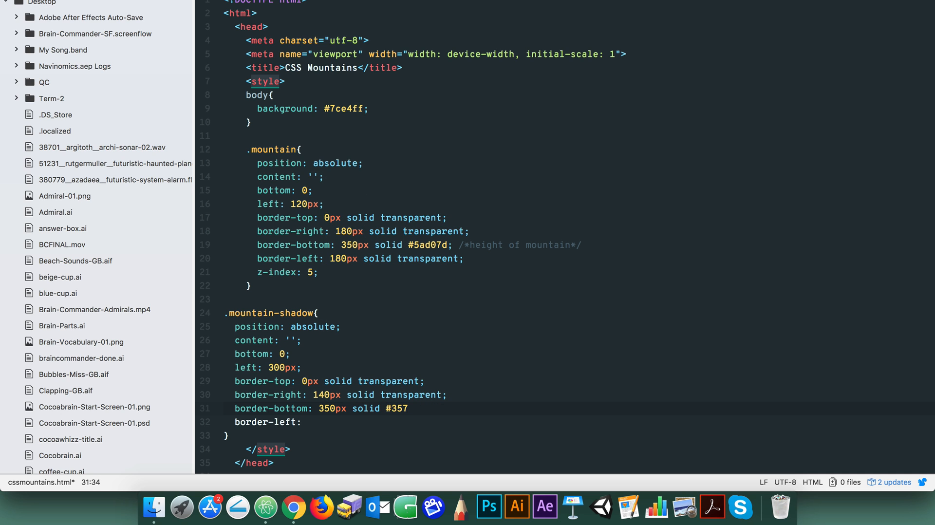
type("639;")
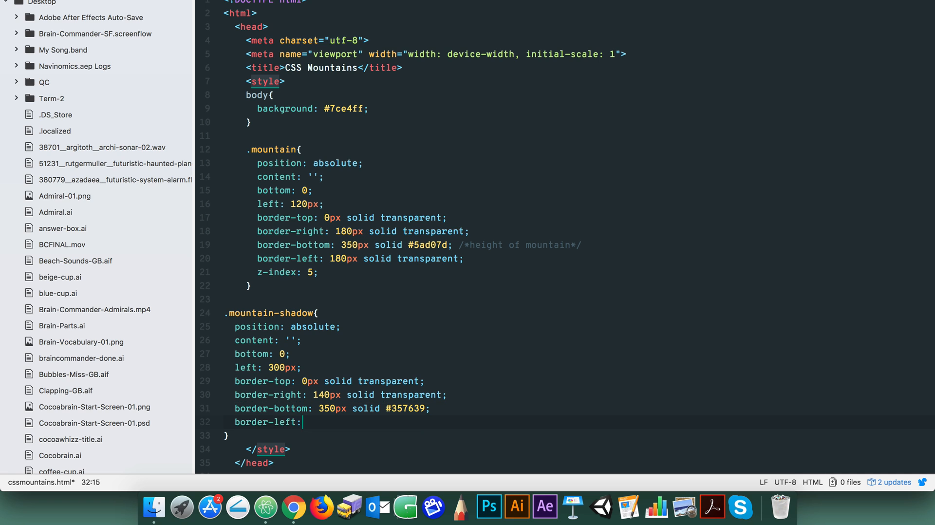
type("0px solid transpa")
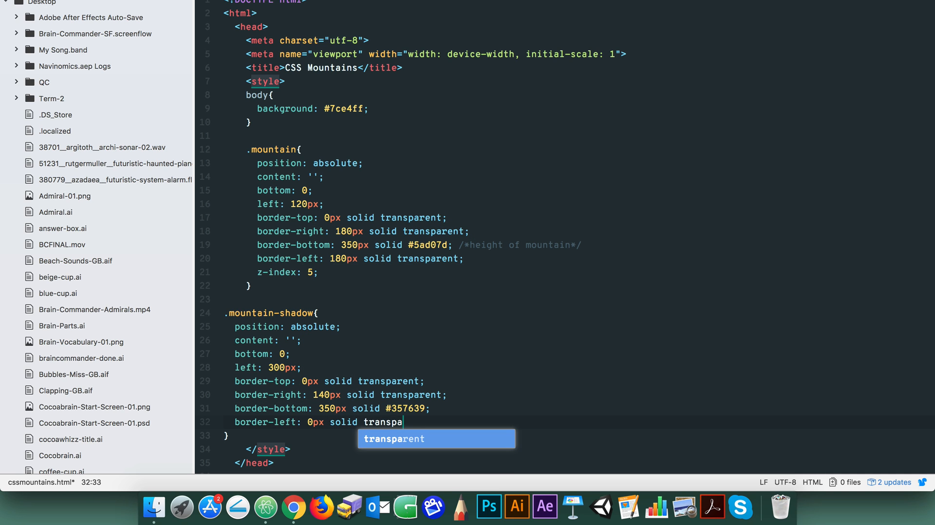
key("Enter")
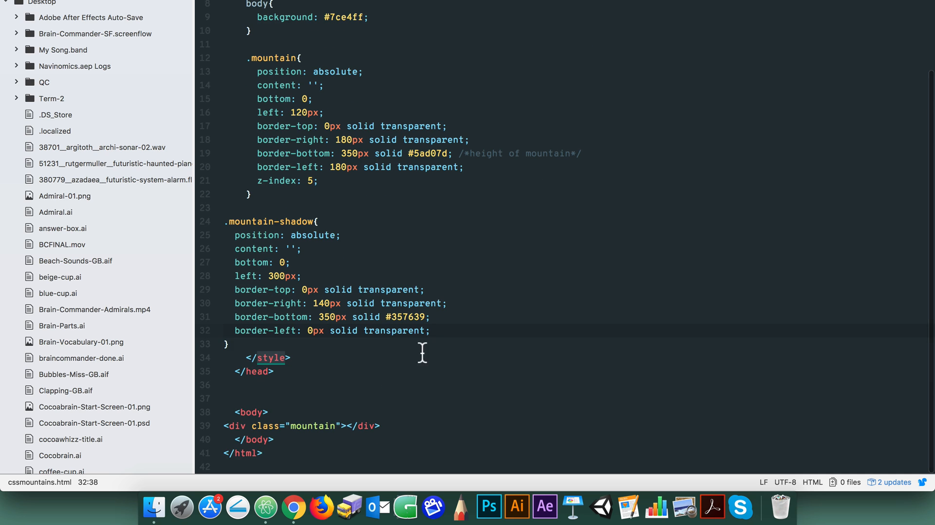
type("z-index: 5")
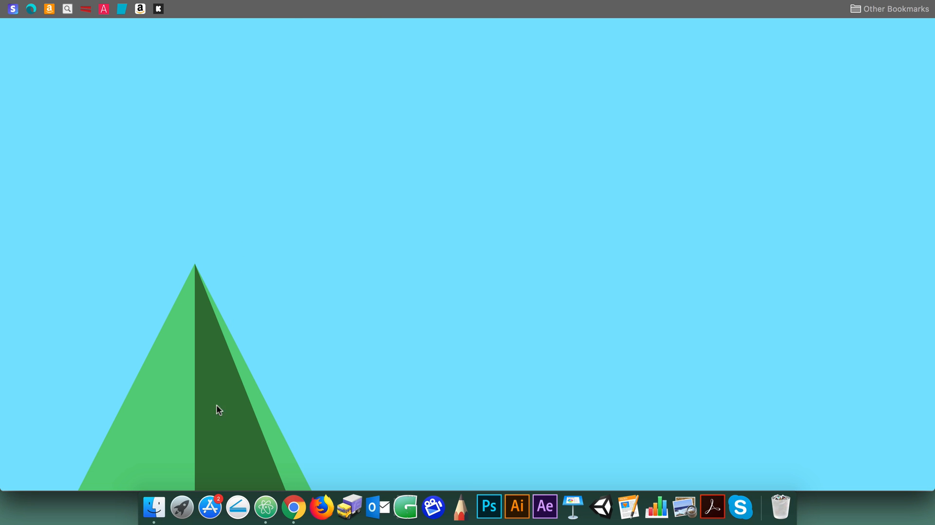
mouse_move(313, 489)
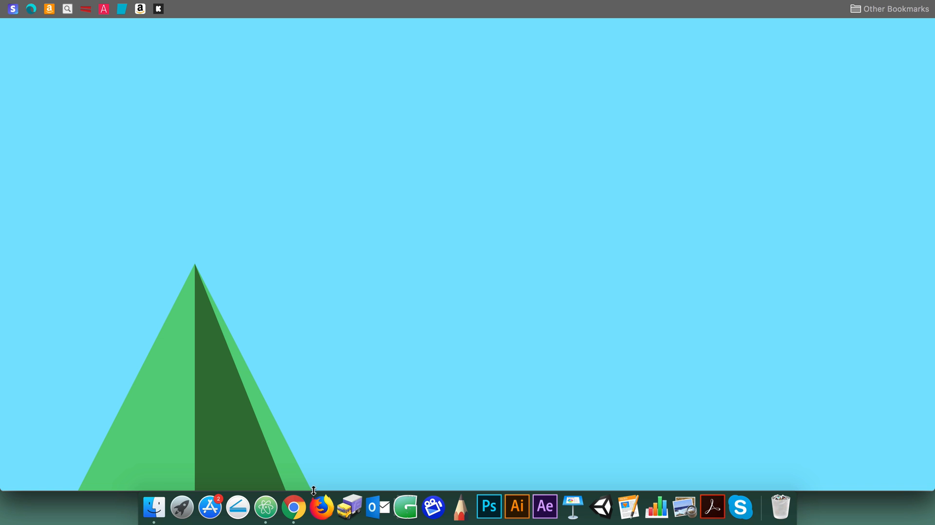
mouse_move(284, 492)
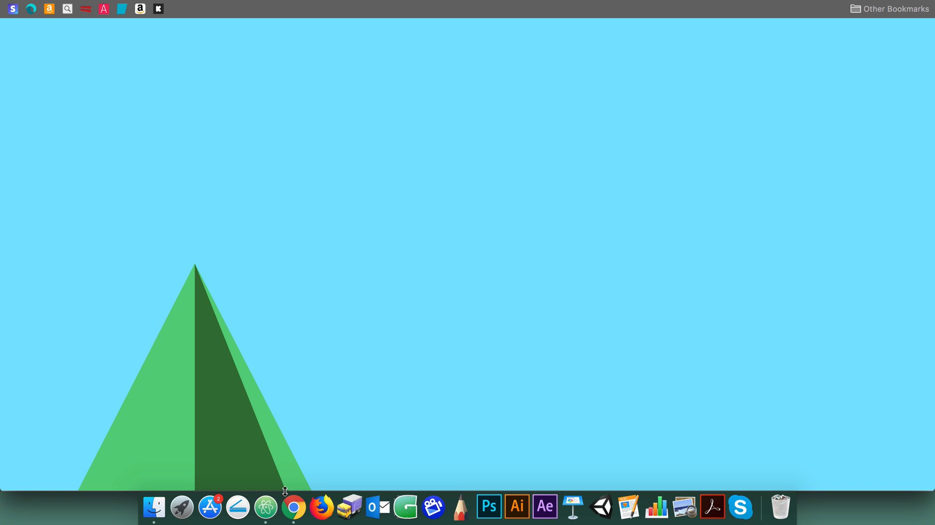
mouse_move(272, 484)
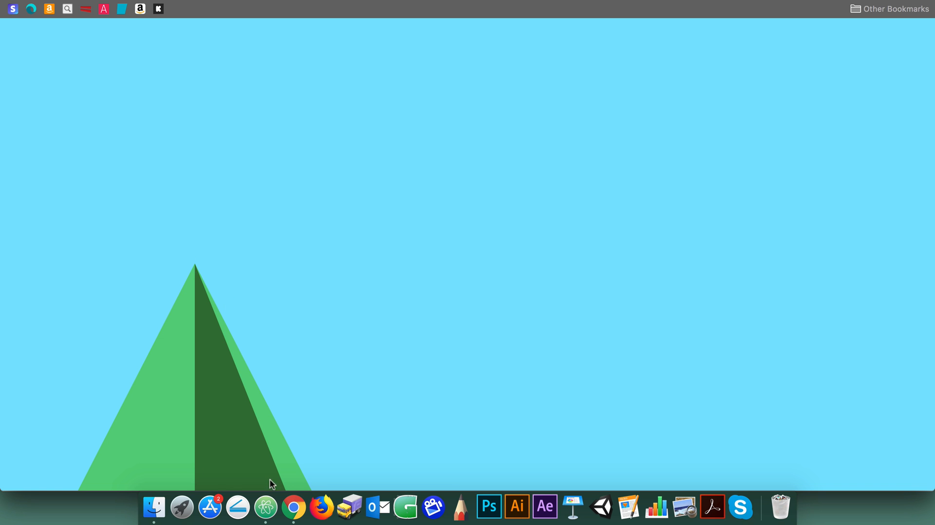
mouse_move(277, 483)
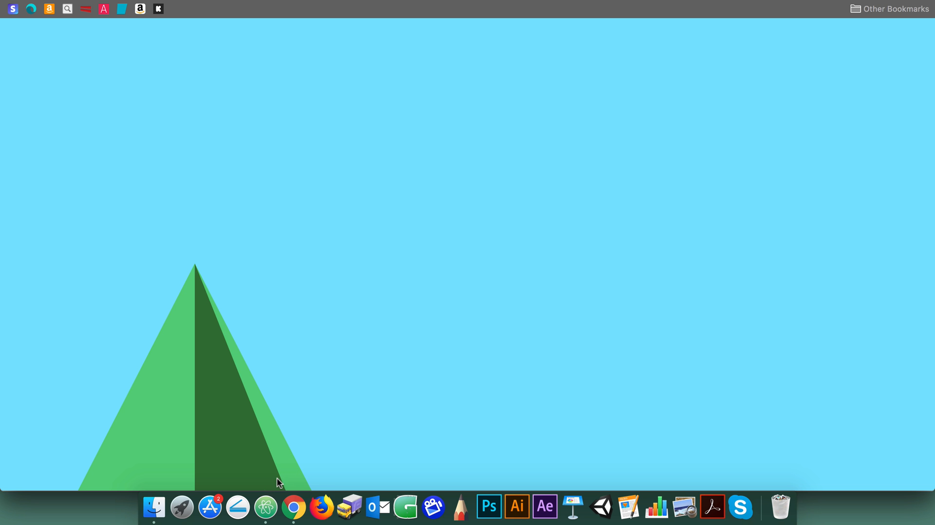
mouse_move(425, 470)
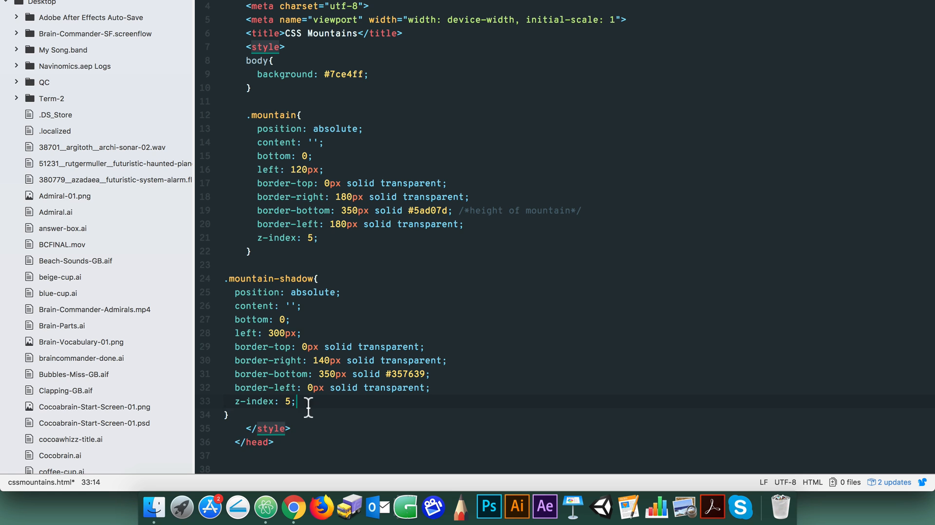
Step: Add transform skewX(18deg) to the shadow and check in Chrome that it covers the right face
type("transform: skewX(")
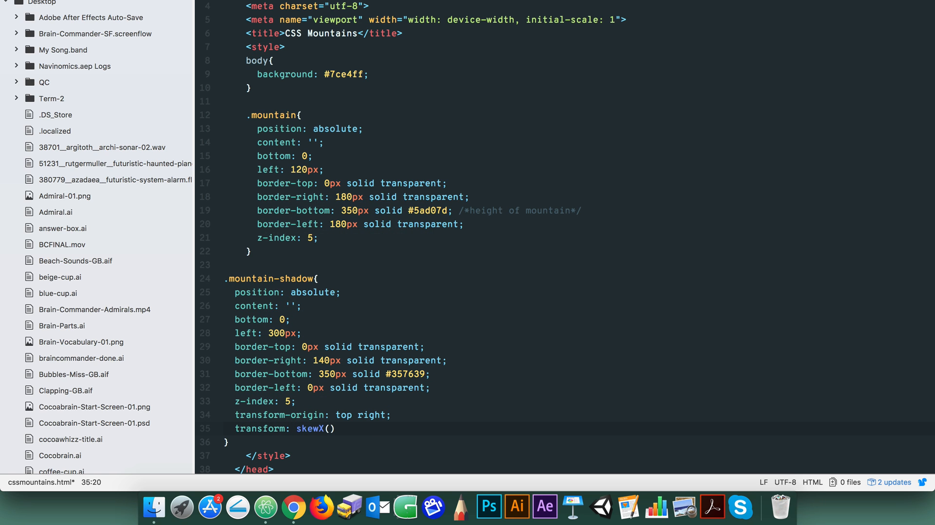
type("18deg)")
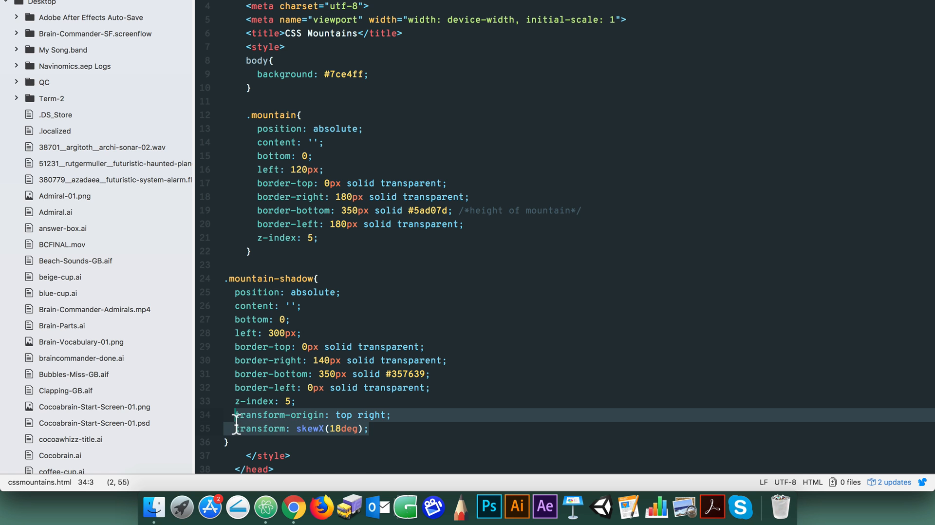
scroll("down", 3)
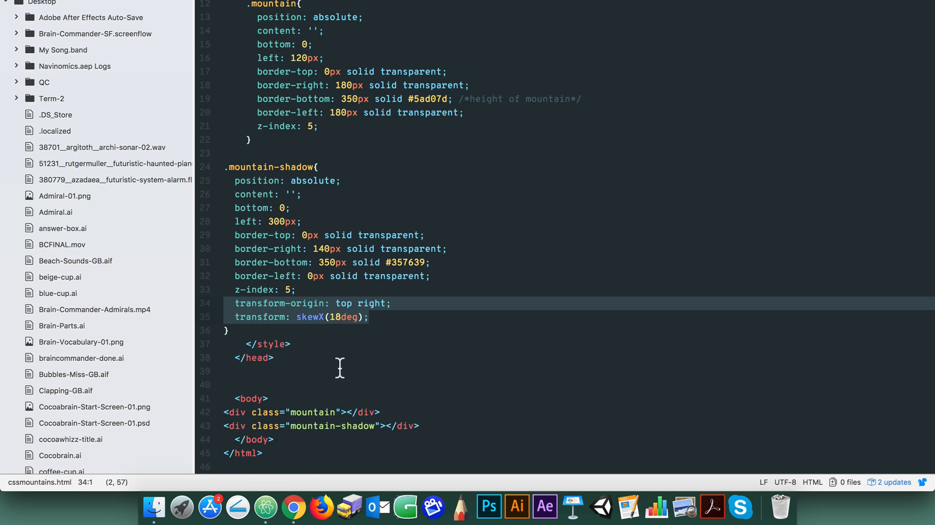
left_click(321, 507)
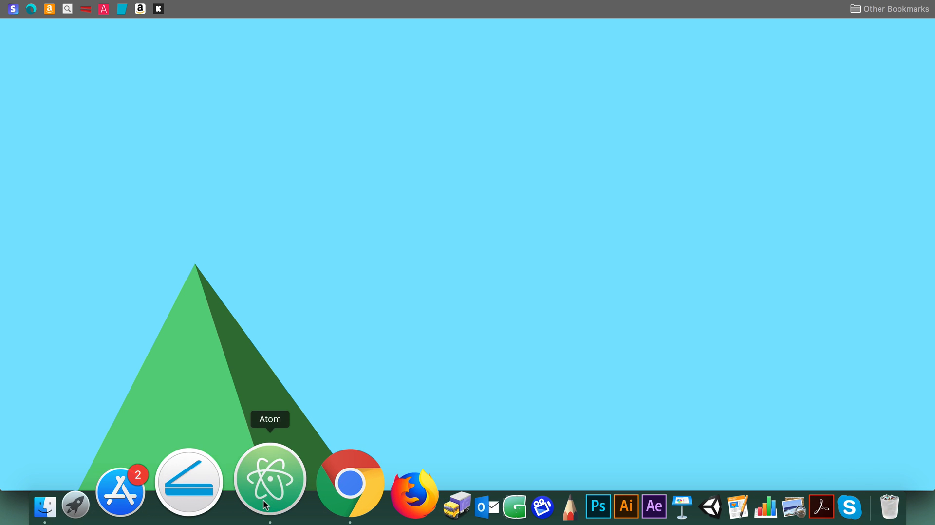
left_click(270, 480)
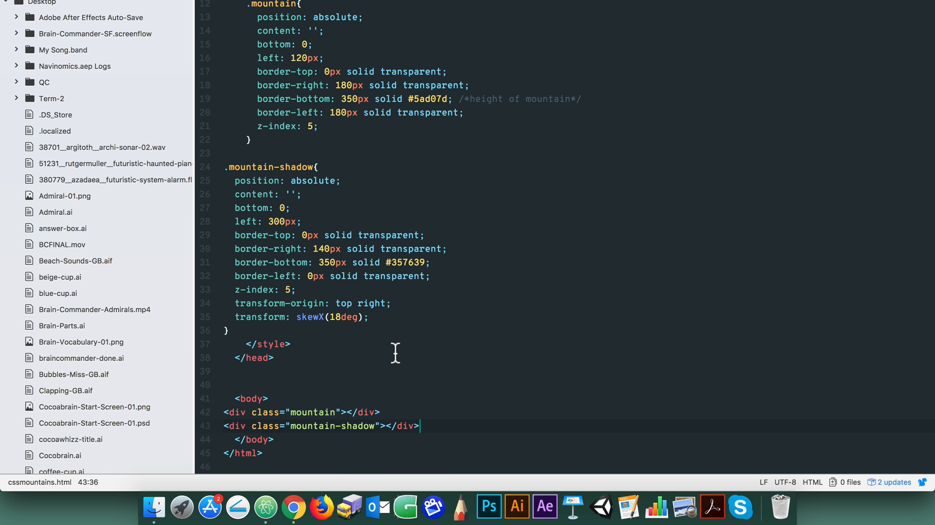
Step: Compare the reloaded page with the code, ending with copies of both mountain rules in Atom
left_click(293, 508)
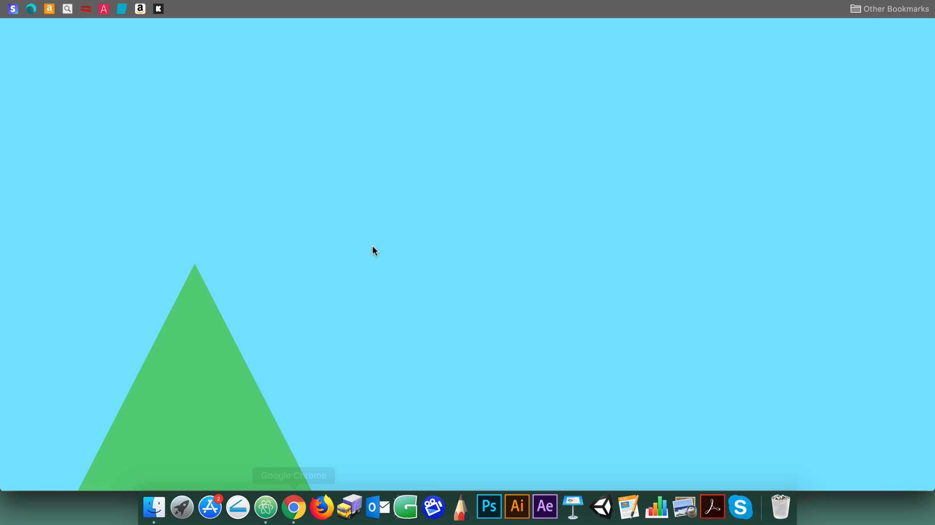
mouse_move(259, 498)
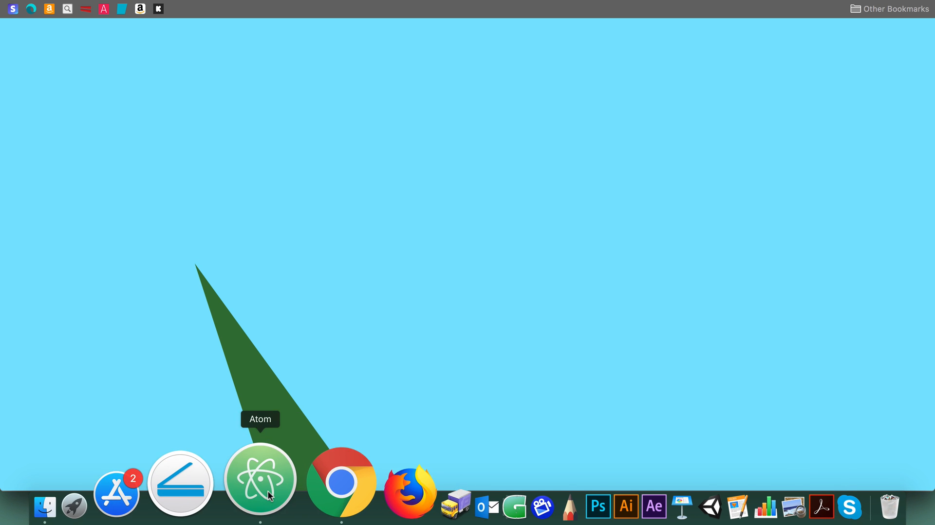
left_click(259, 482)
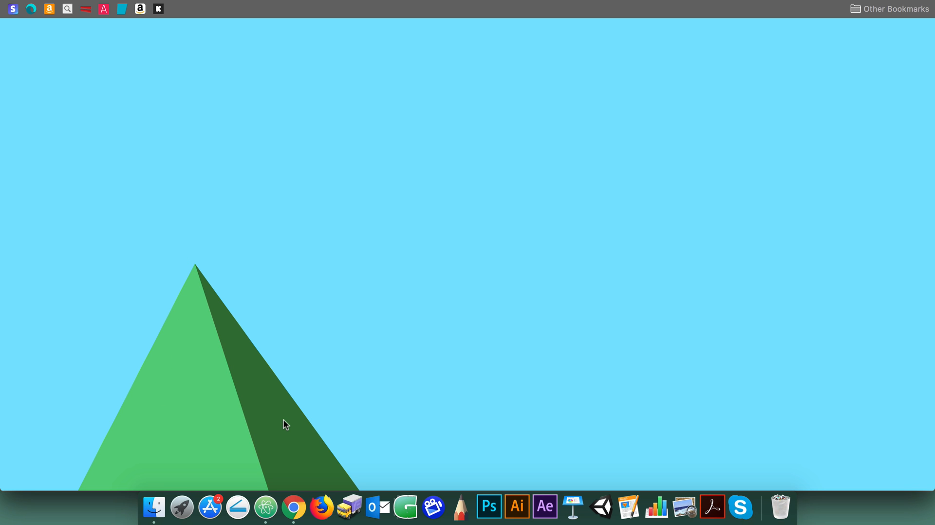
mouse_move(267, 478)
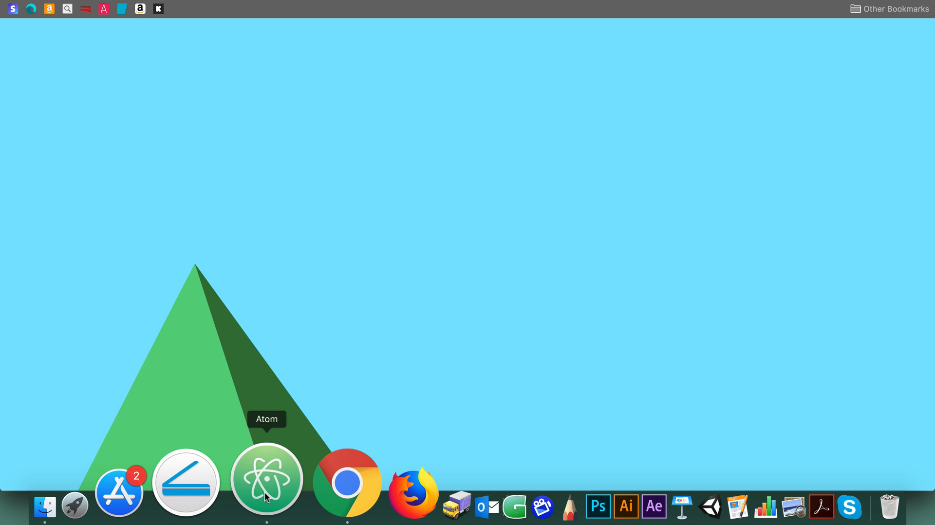
left_click(267, 481)
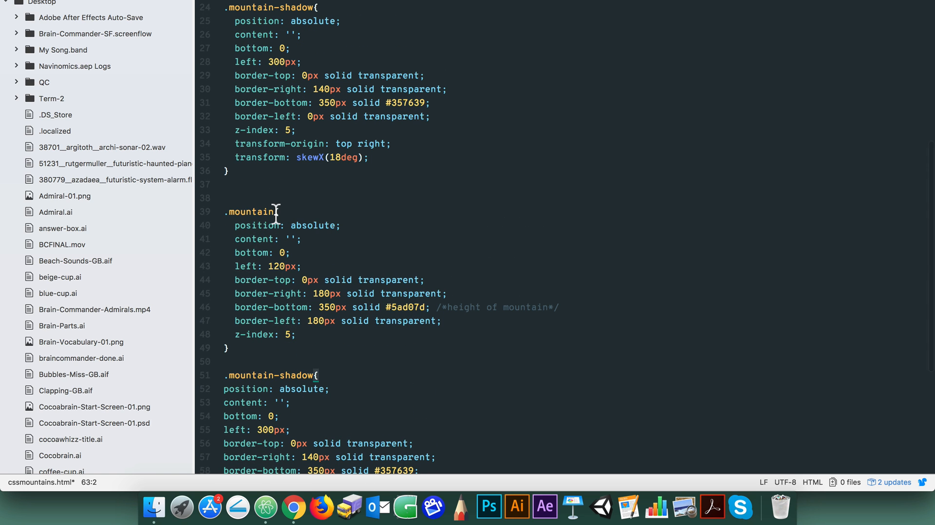
Step: Rename the copies .mountain-1 and .mountain-shadow-1, resize to 250px tall, add their divs and preview
type("-1")
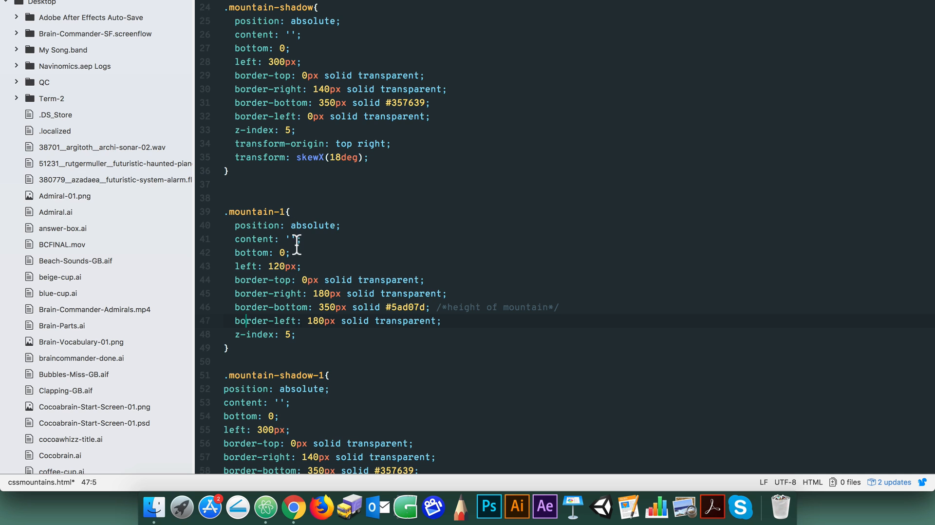
scroll("down", 3)
type("3")
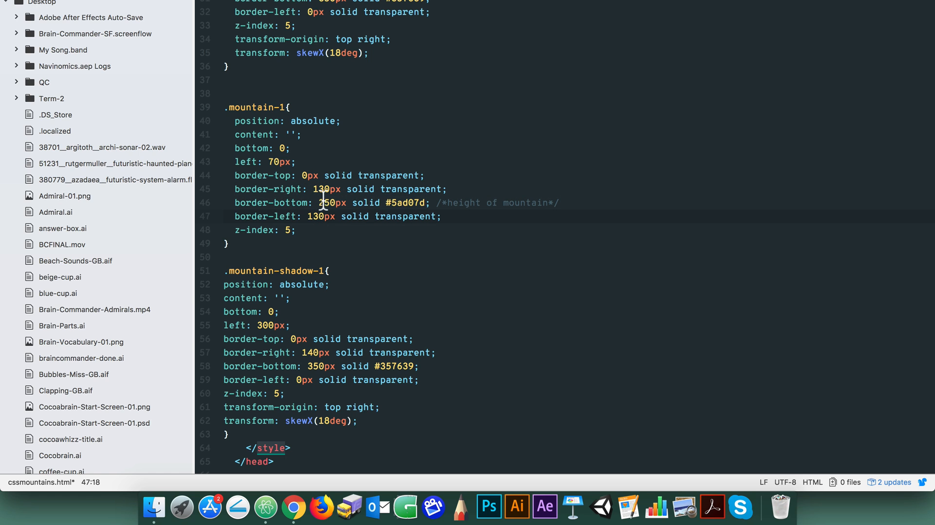
left_click(264, 326)
type("2")
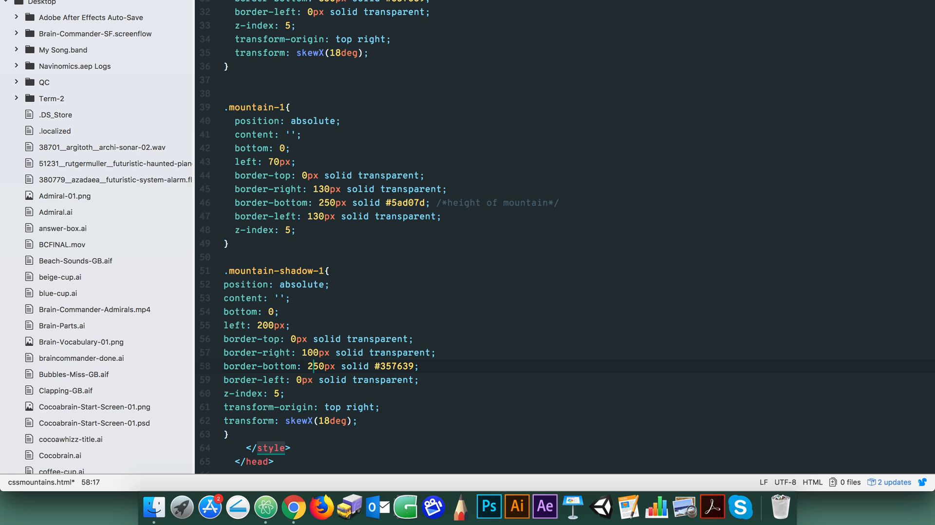
scroll("down", 3)
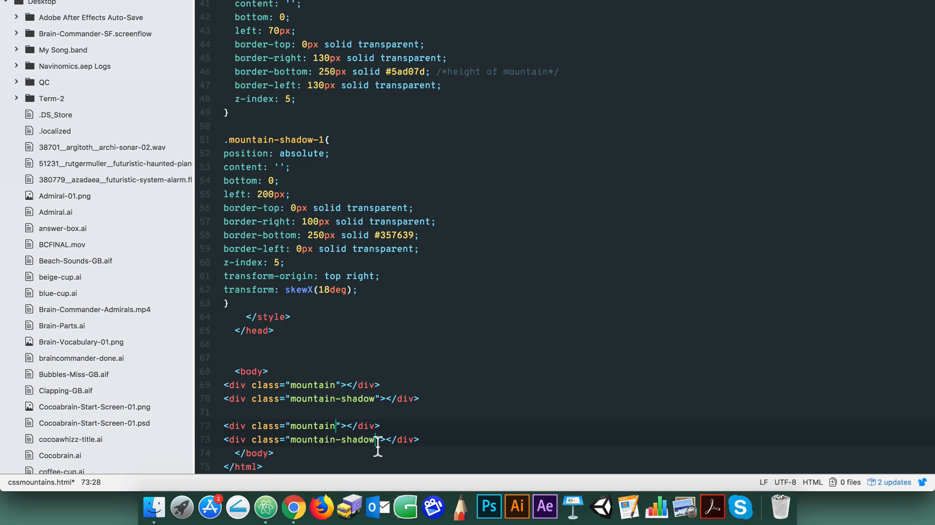
left_click(292, 508)
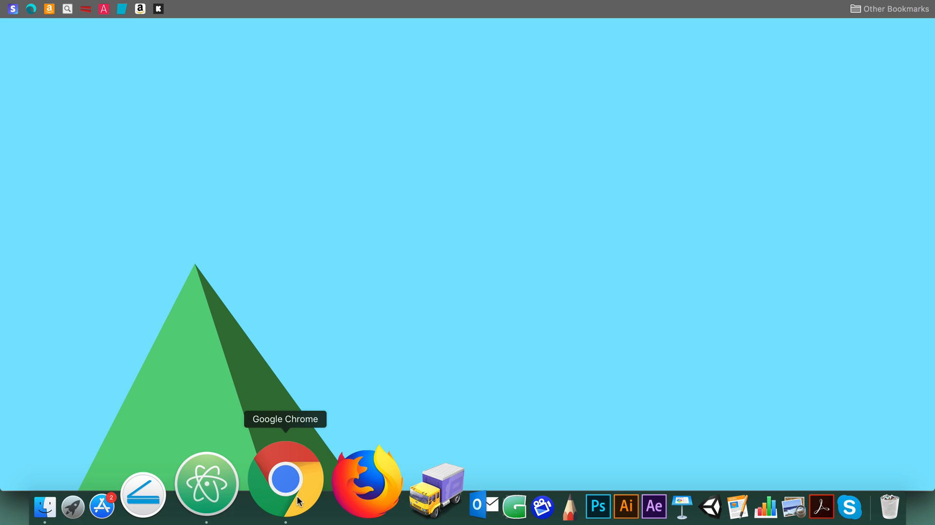
mouse_move(81, 368)
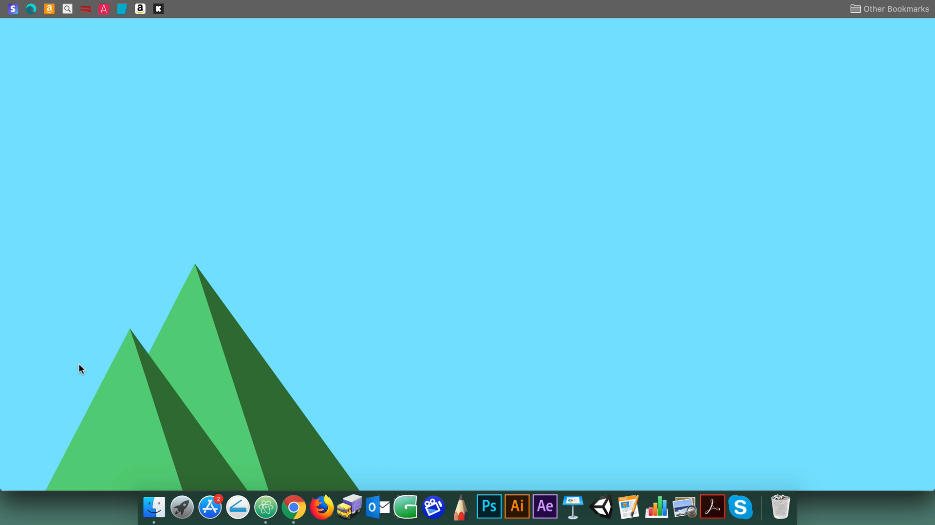
mouse_move(266, 465)
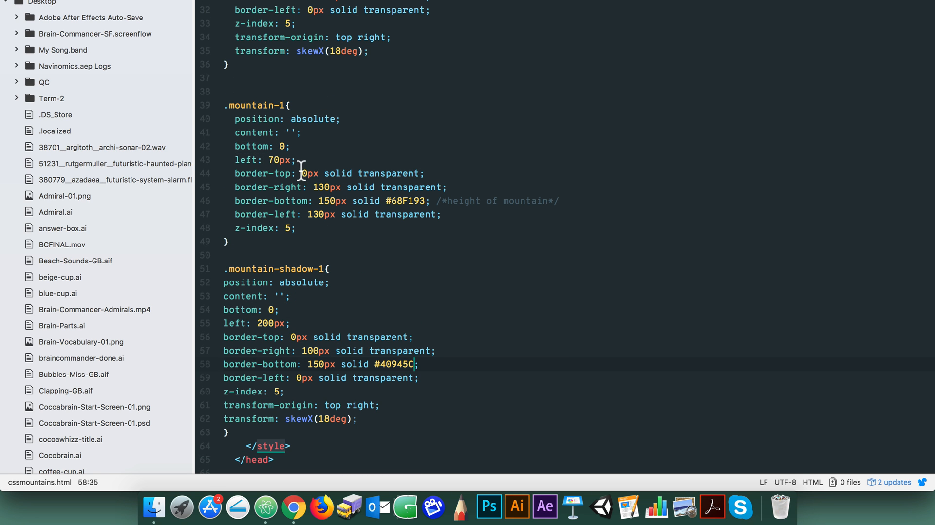
Step: Set the smaller mountain's left offset to 60px and check the lighter front peak in Chrome
left_click(275, 160)
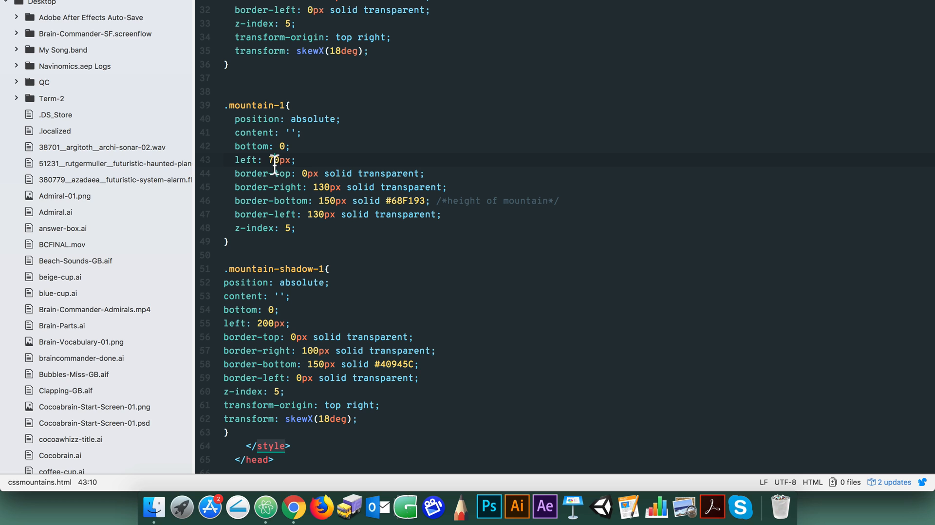
type("60")
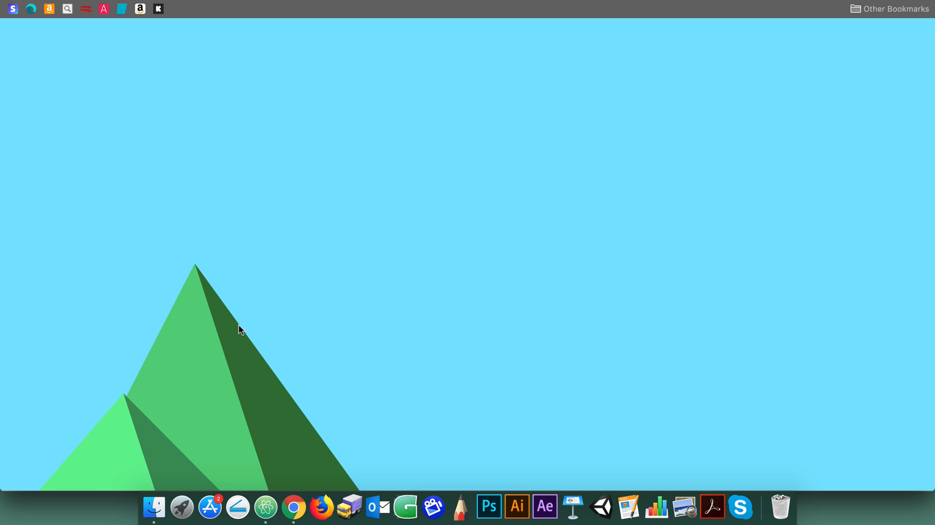
mouse_move(381, 279)
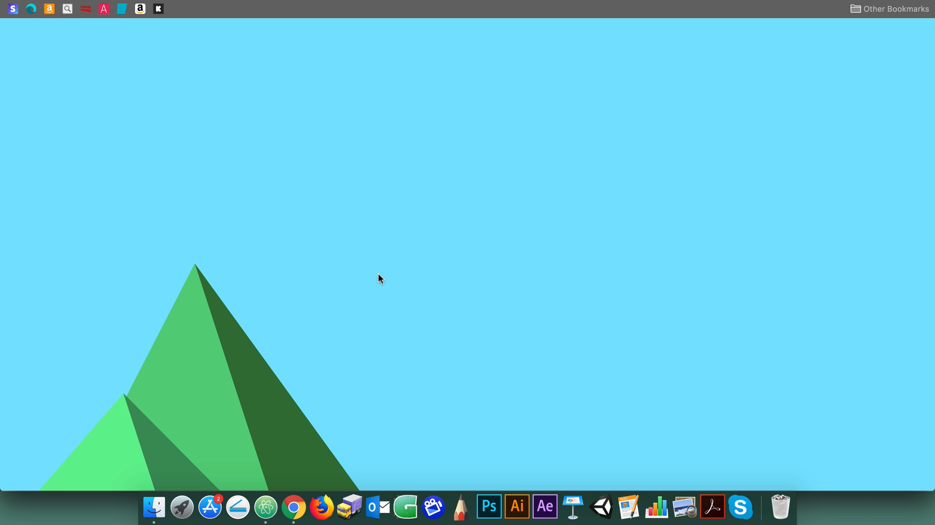
mouse_move(243, 315)
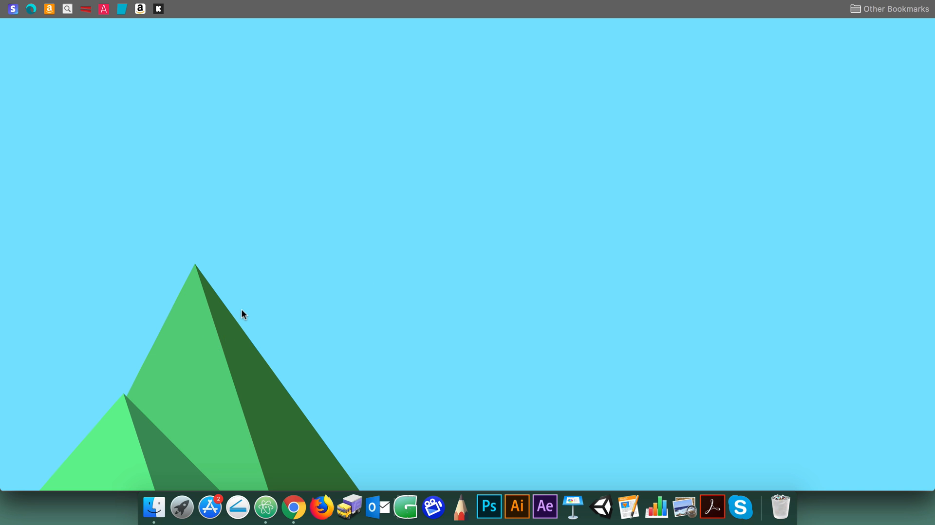
mouse_move(267, 507)
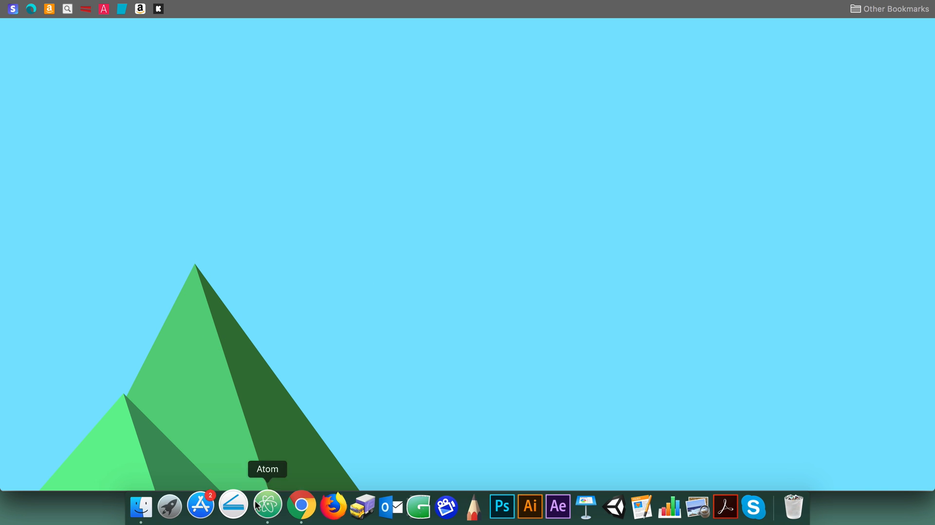
left_click(267, 506)
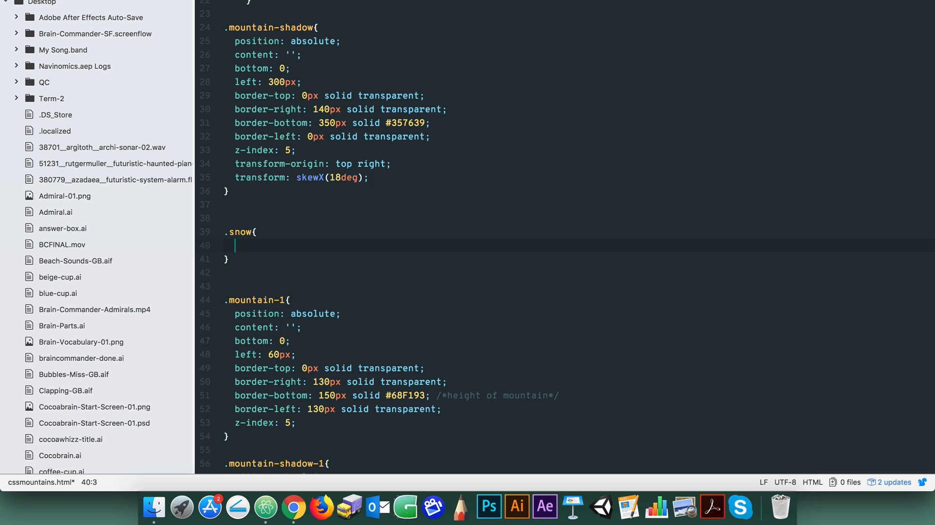
Step: Write the .snow rule: absolute, bottom -100px, left -50px, 100px #dddddd triangle with 50px sides, z-index 6
type("position: absolute;")
type("content: '';")
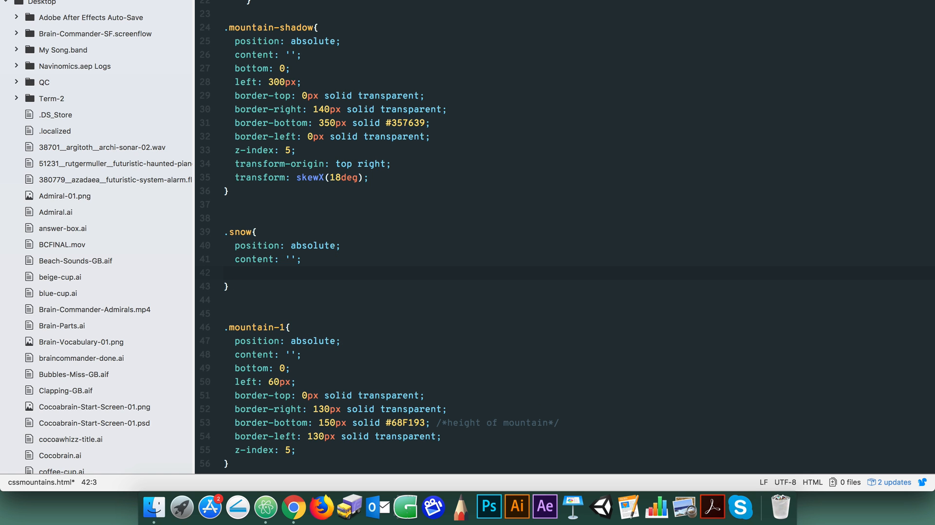
type("bottom: -100px;")
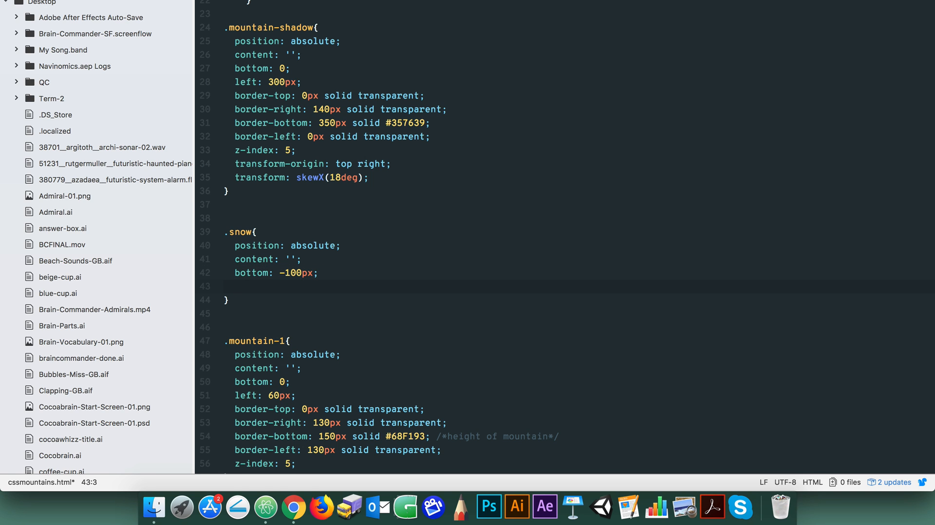
type("left:")
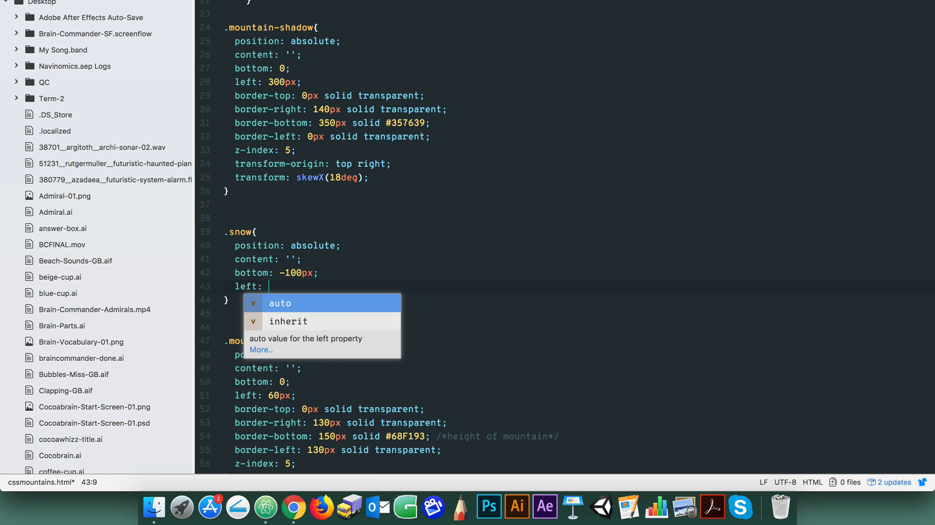
type("-50px;")
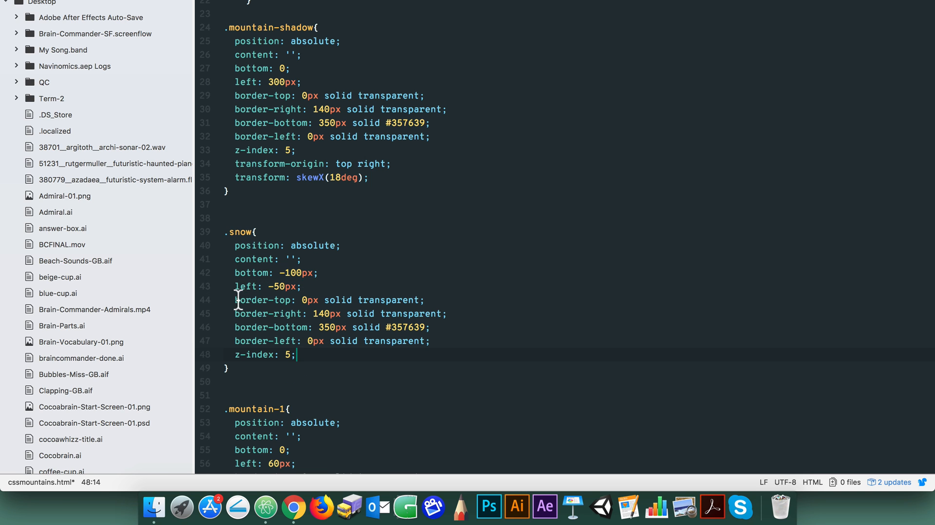
mouse_move(459, 327)
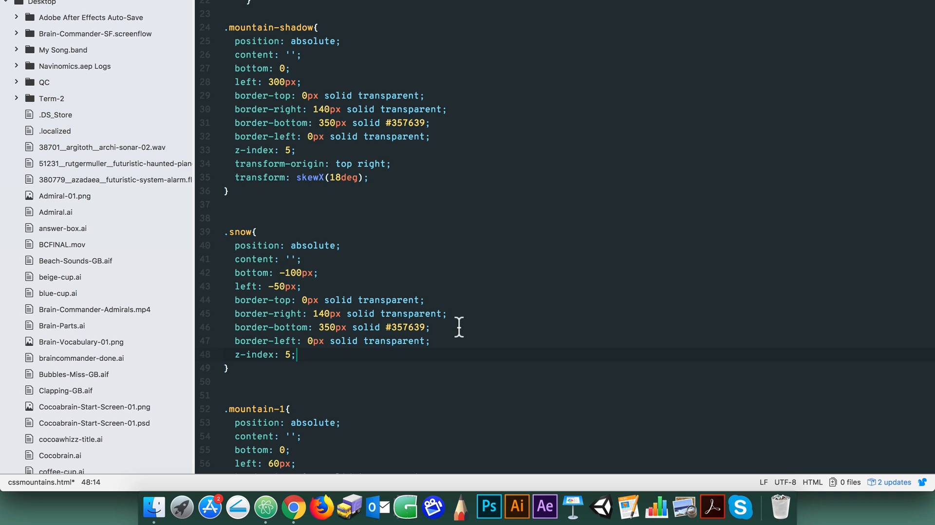
mouse_move(348, 328)
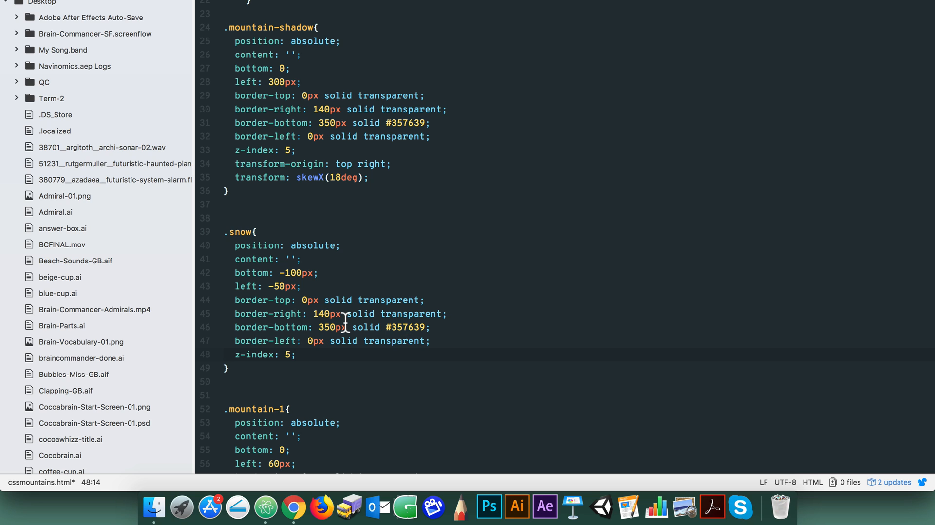
mouse_move(336, 314)
type("5")
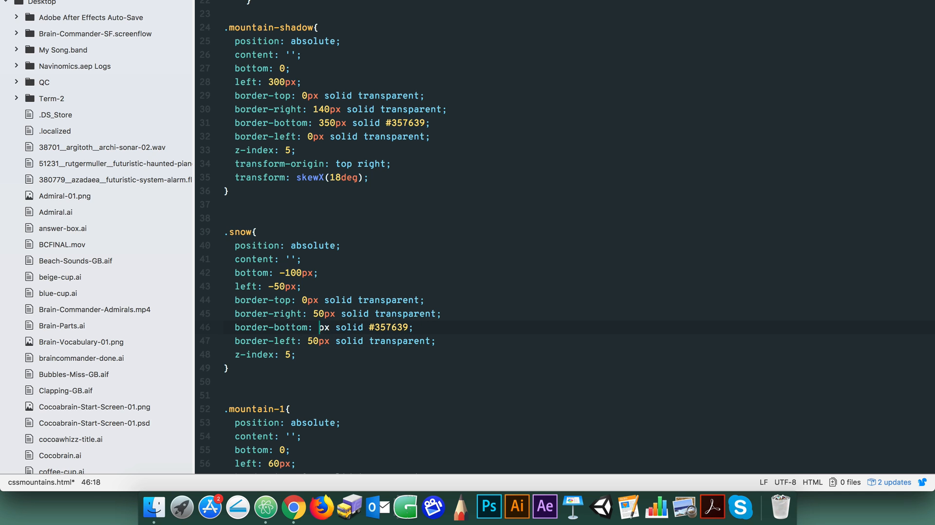
type("100")
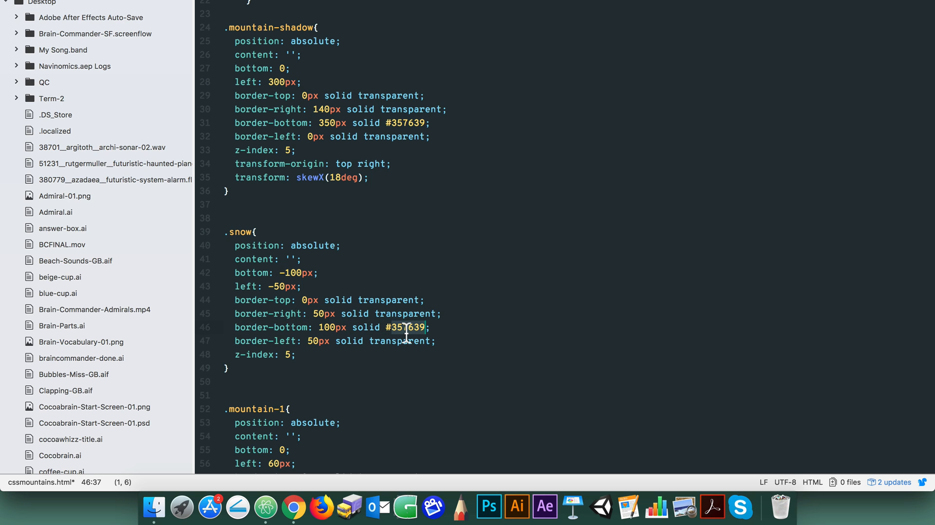
type("dddddd")
left_click(339, 355)
type("6")
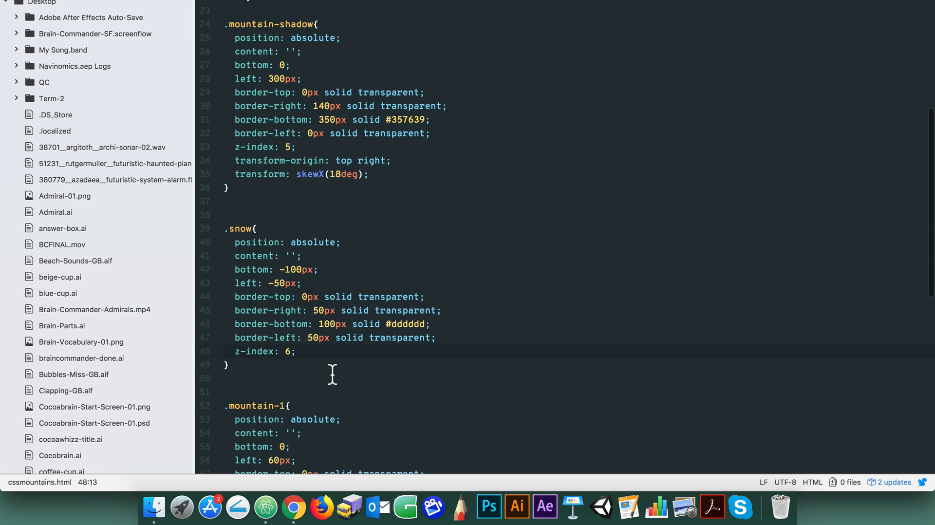
scroll("down", 3)
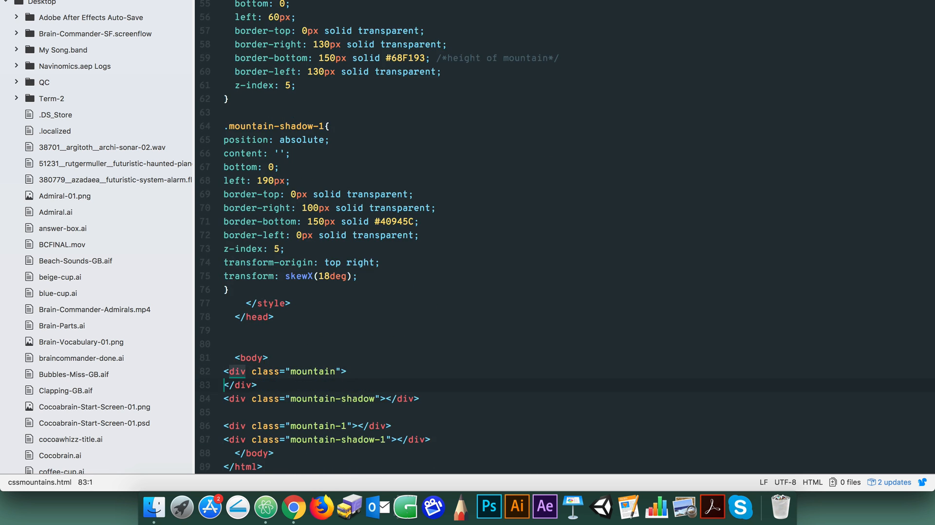
Step: Nest <div class="snow"></div> inside the mountain div, save and view the grey snow cap in Chrome
key("enter")
type("<div class=")
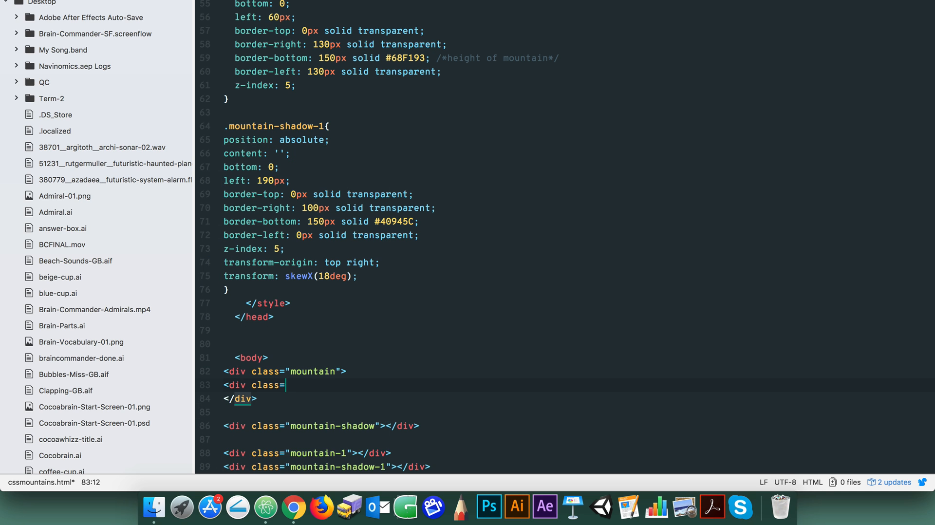
type("\"snow\"></div")
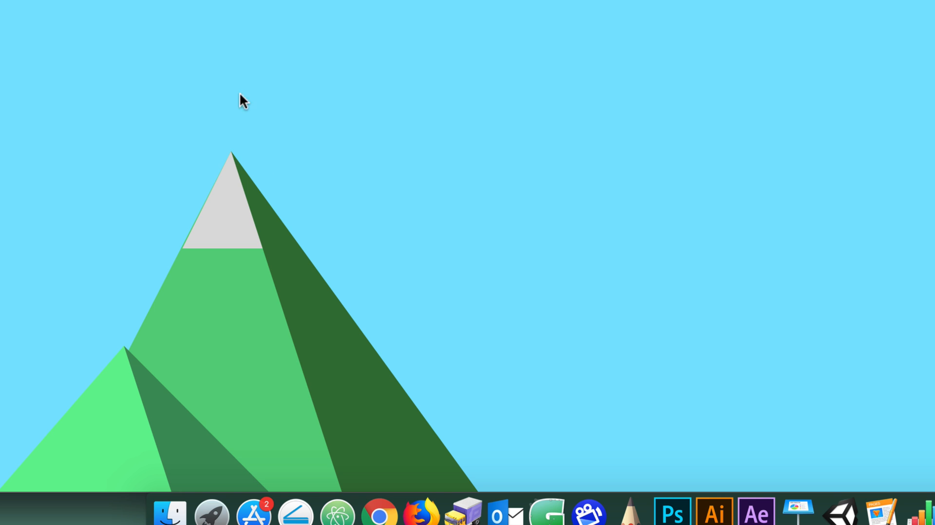
mouse_move(282, 356)
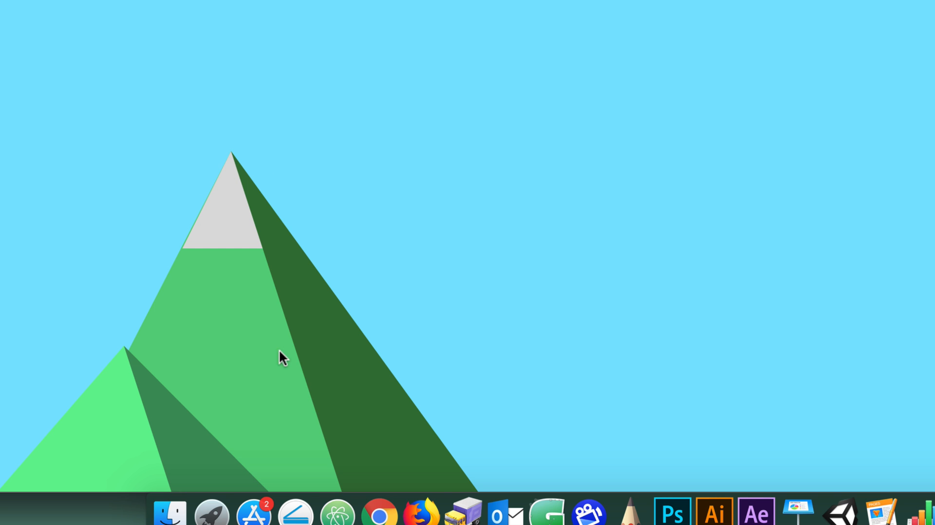
mouse_move(188, 253)
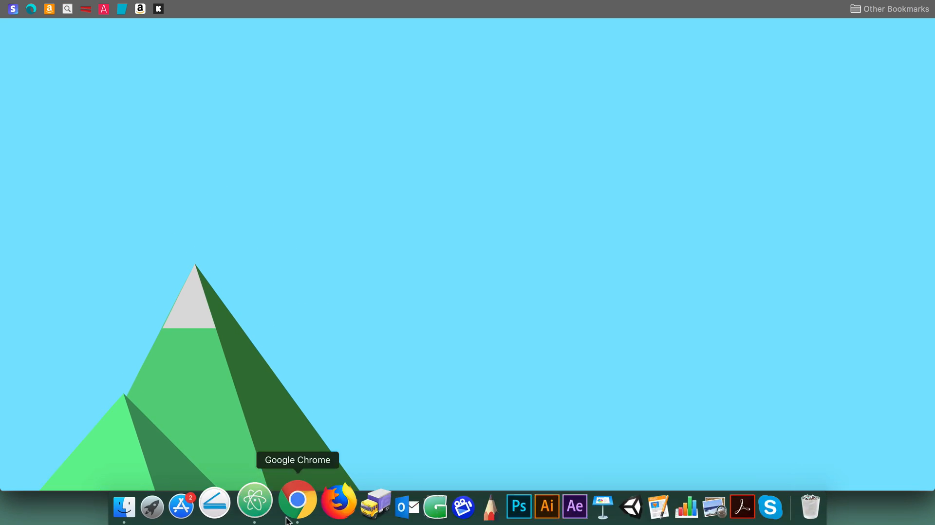
left_click(255, 507)
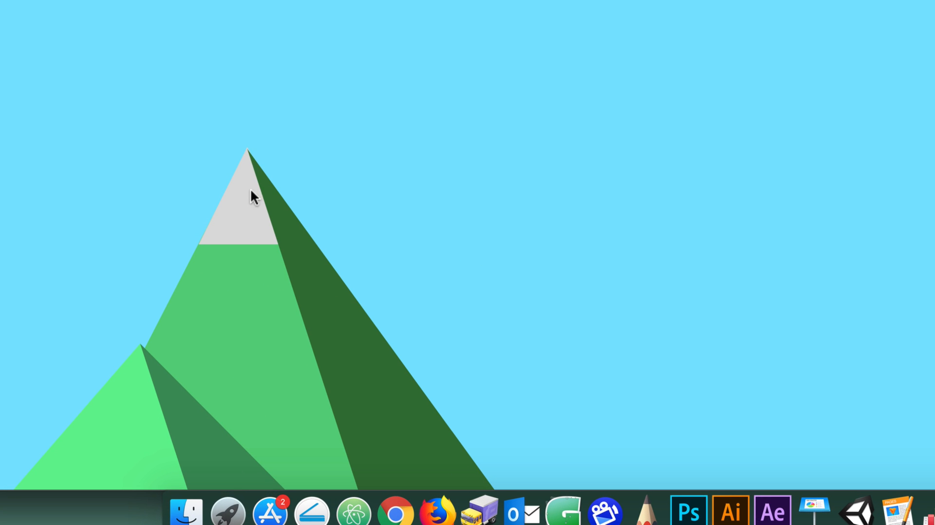
mouse_move(212, 251)
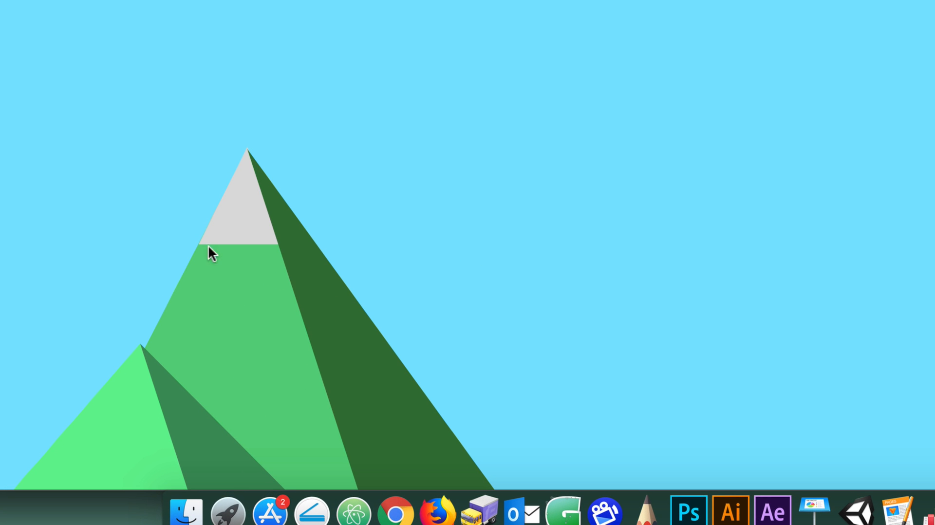
mouse_move(250, 154)
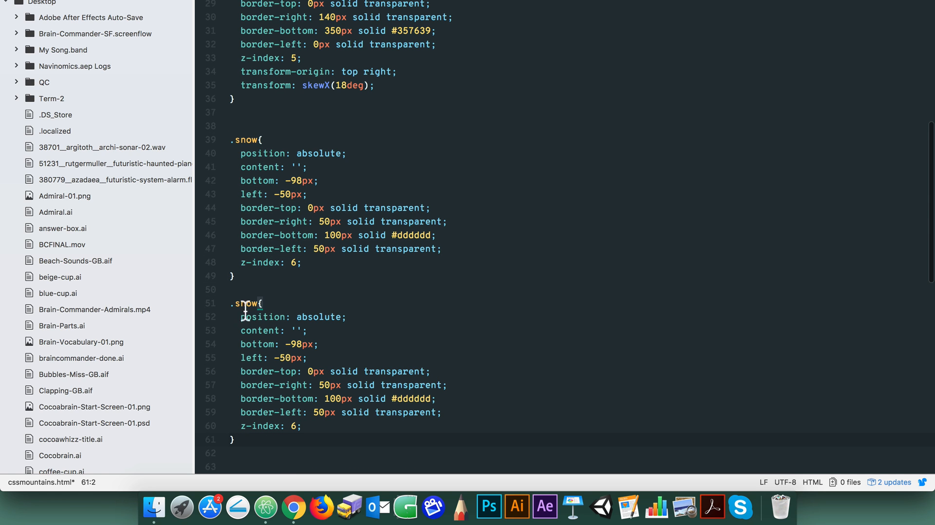
Step: Rename the duplicated rule to .snow-shadow with a #cccccc bottom border
type("-shadow")
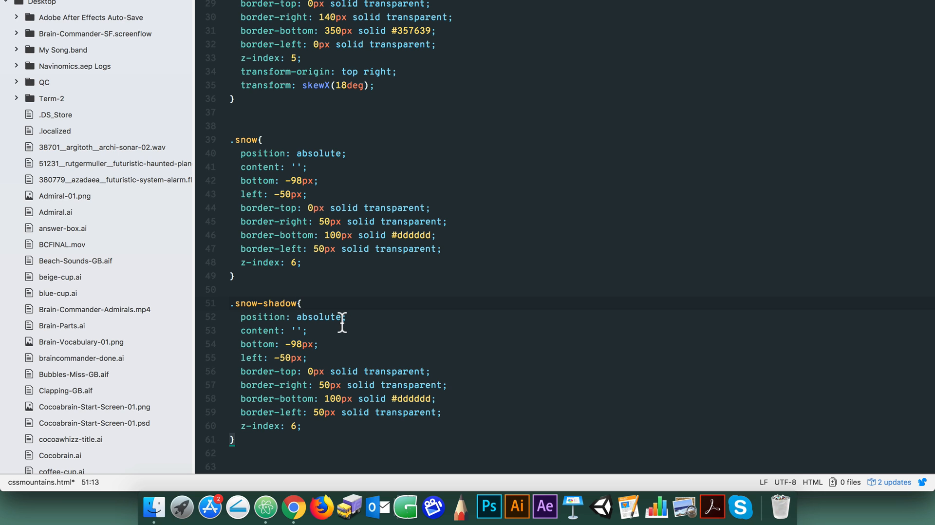
scroll("down", 3)
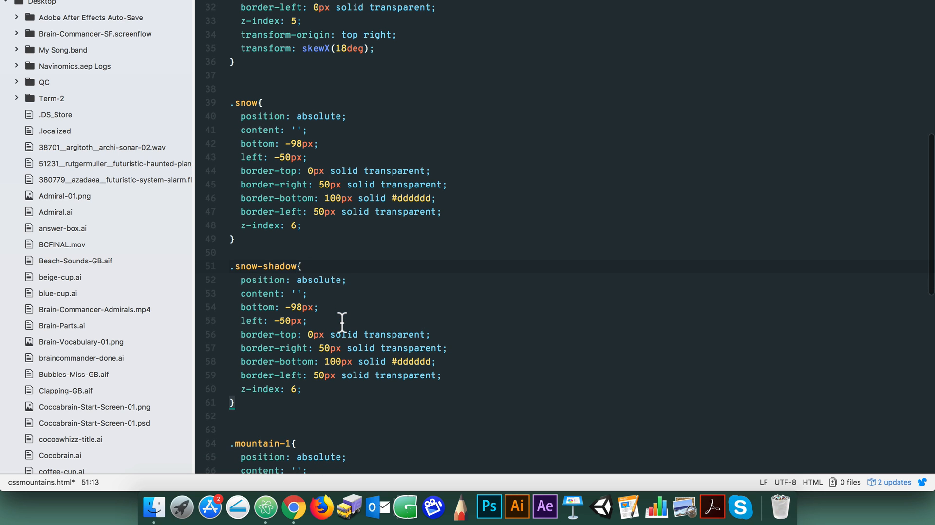
scroll("down", 3)
type("cc")
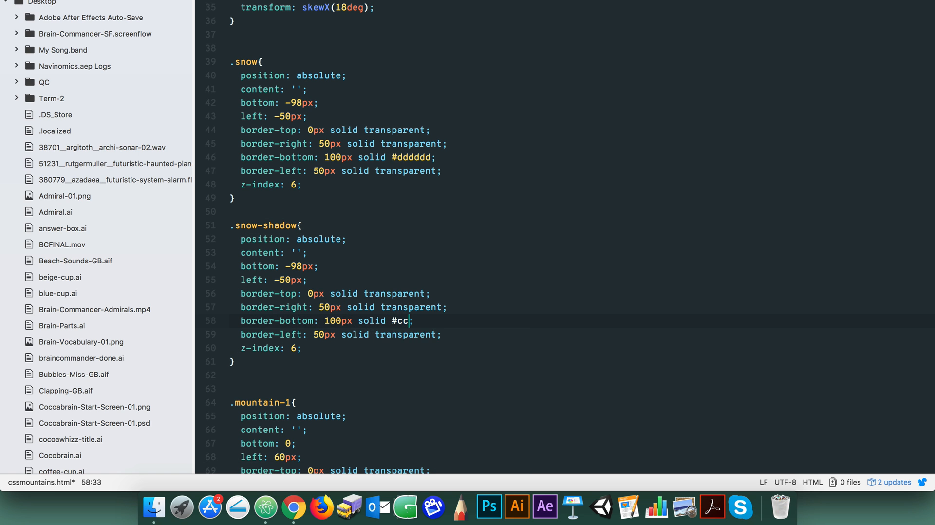
scroll("down", 3)
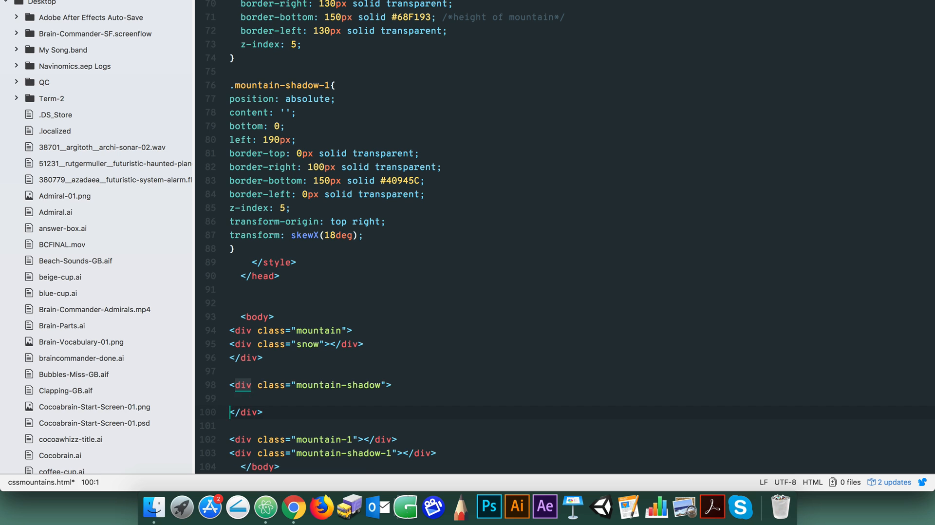
Step: Add a <div class="snow-shadow"></div> inside the mountain-shadow div and save
type("<div class=\"")
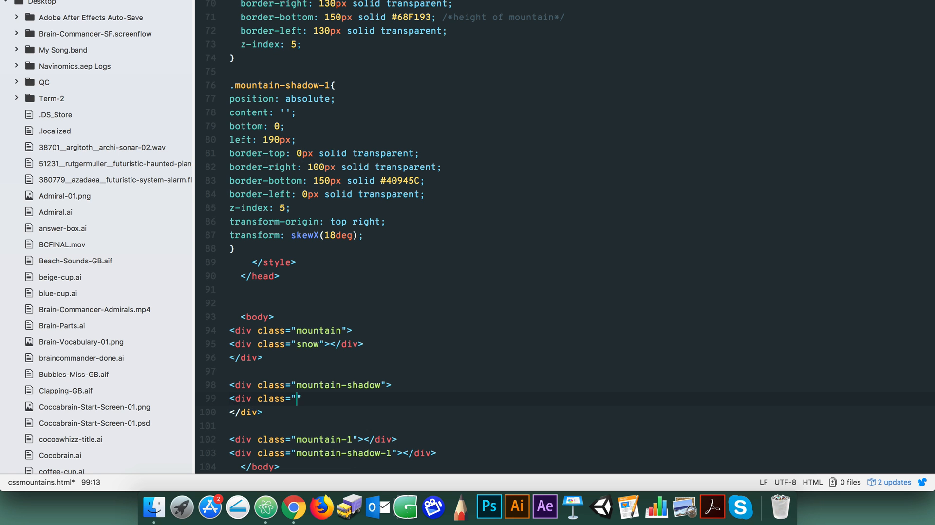
type("snow-shadow")
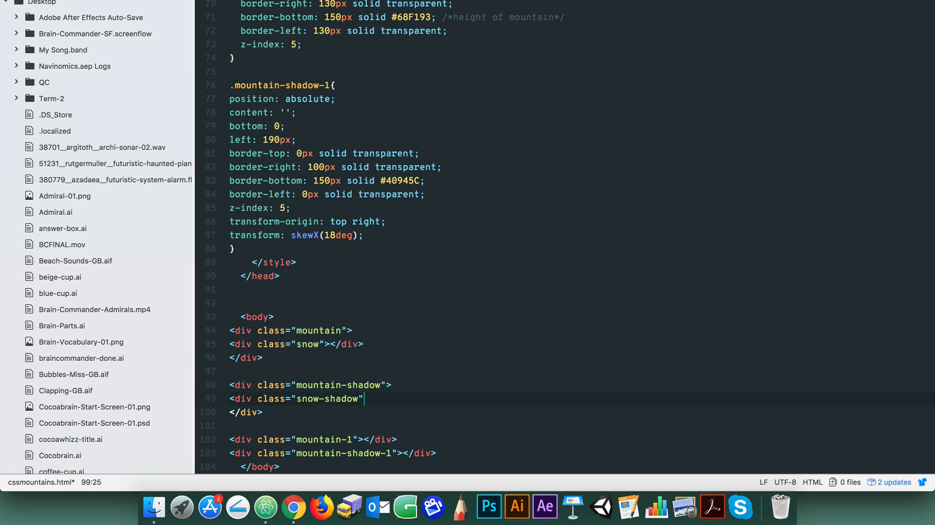
type("></div>")
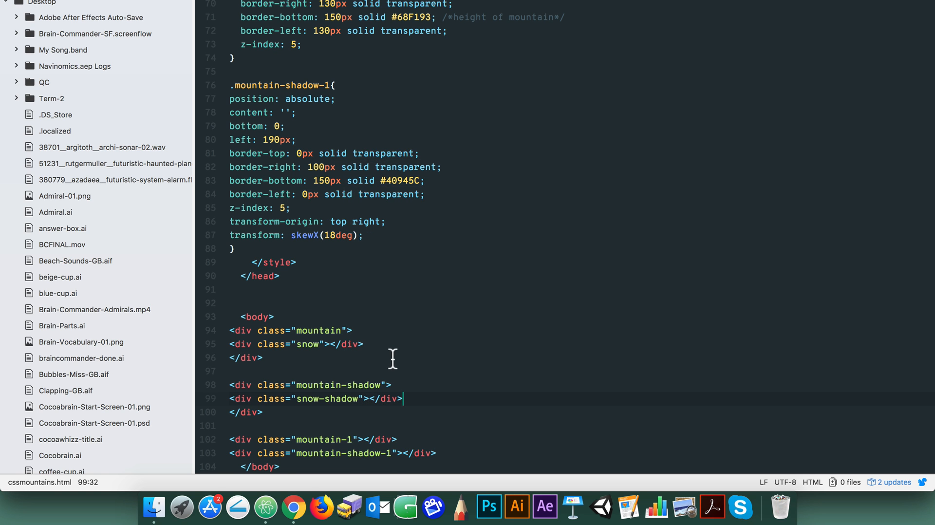
scroll("up", 3)
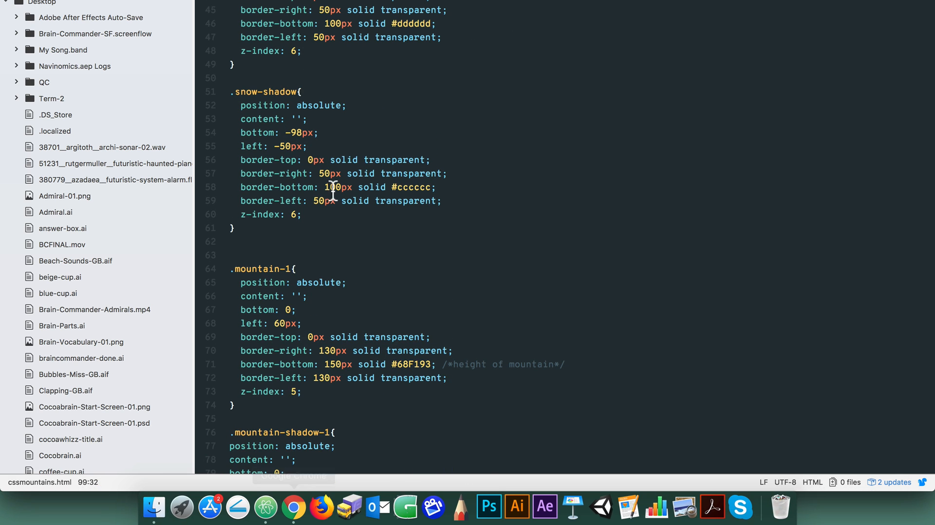
Step: Set .snow-shadow's borders to 35px right and 0px left, then preview the narrowed shadow in Chrome
left_click(293, 509)
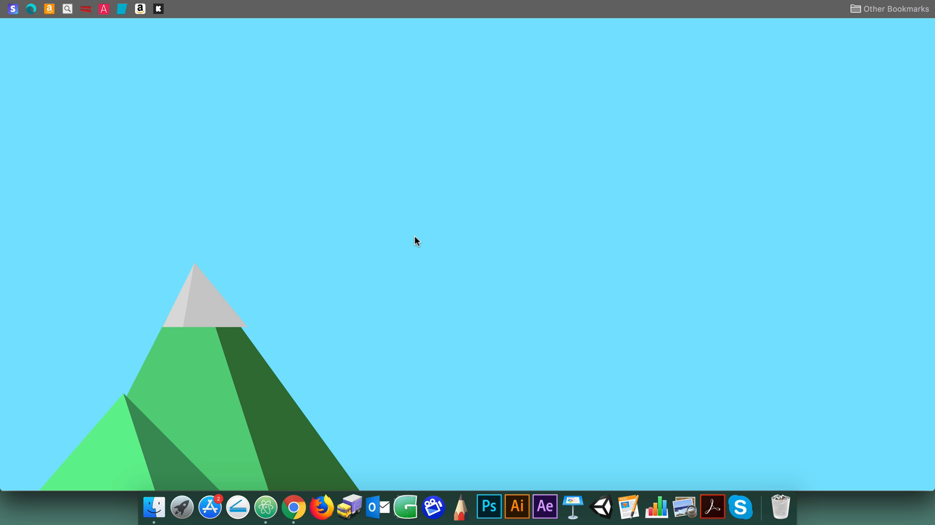
mouse_move(205, 357)
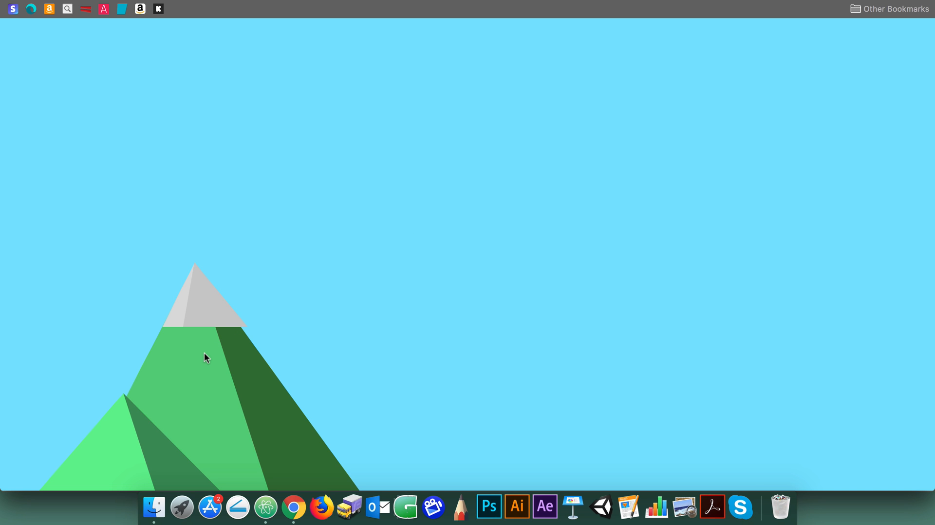
mouse_move(266, 310)
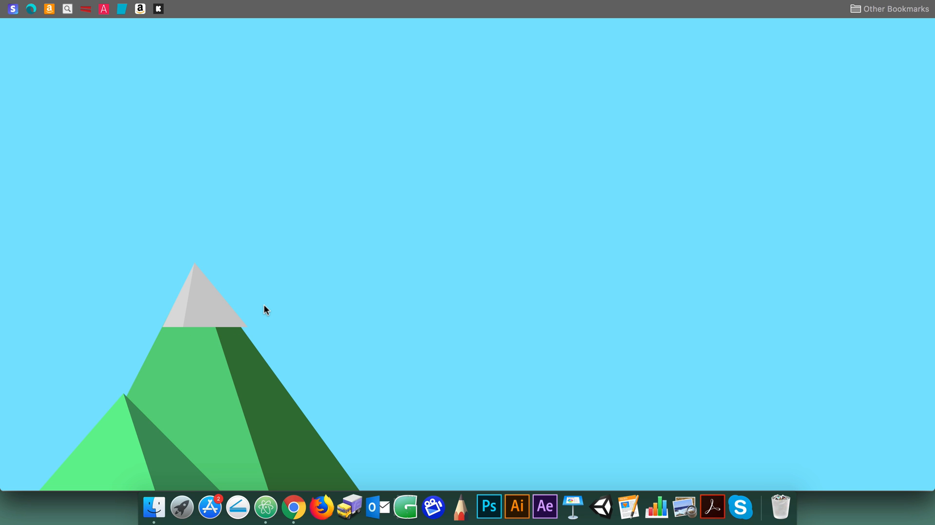
mouse_move(270, 507)
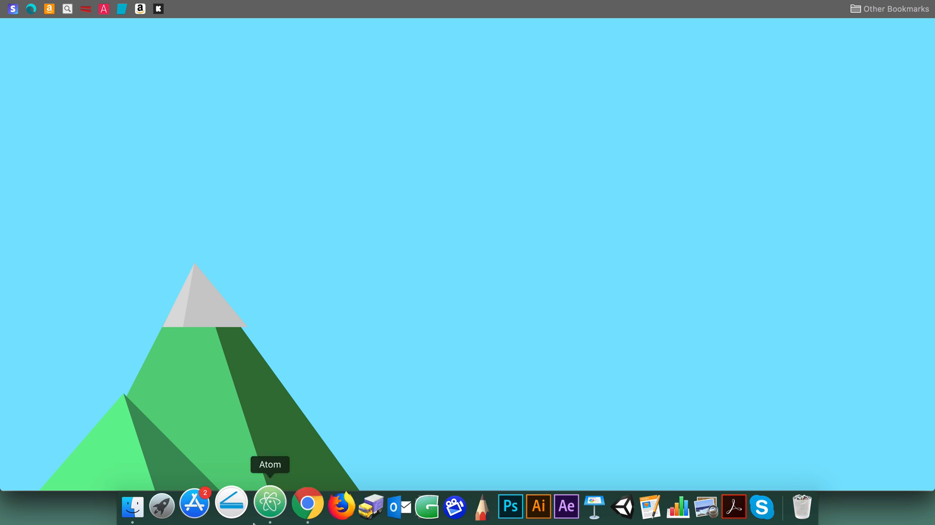
left_click(268, 506)
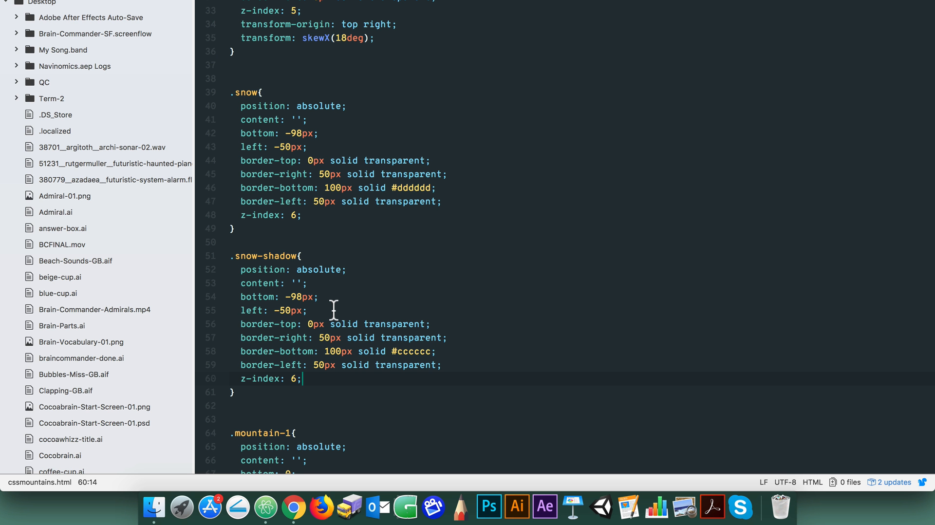
left_click(331, 337)
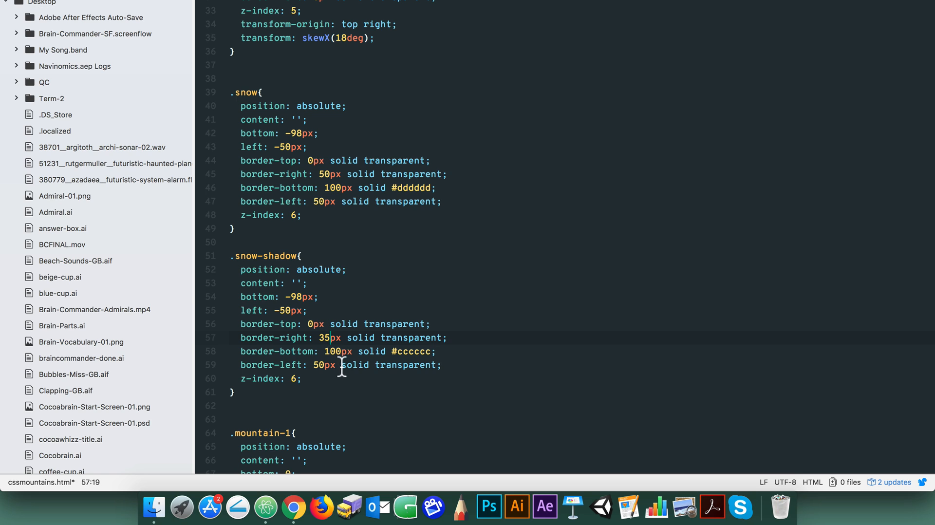
mouse_move(320, 366)
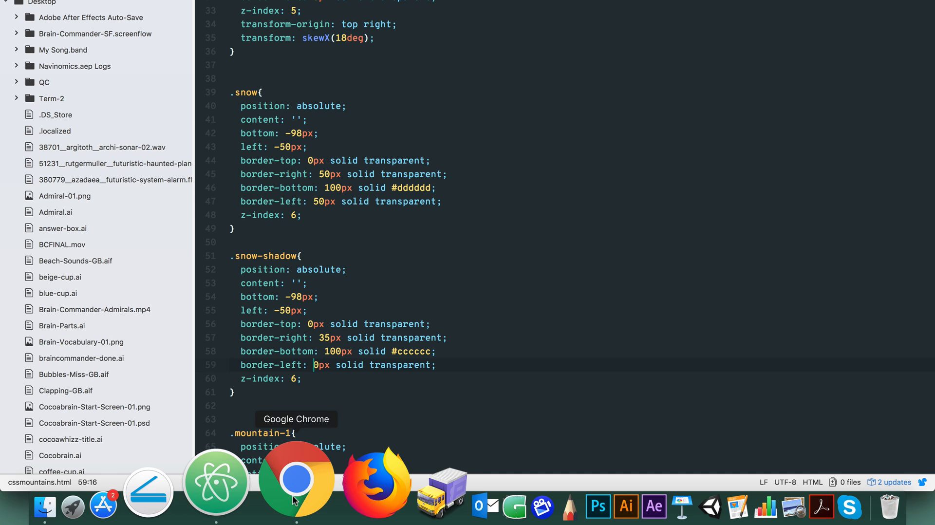
left_click(294, 480)
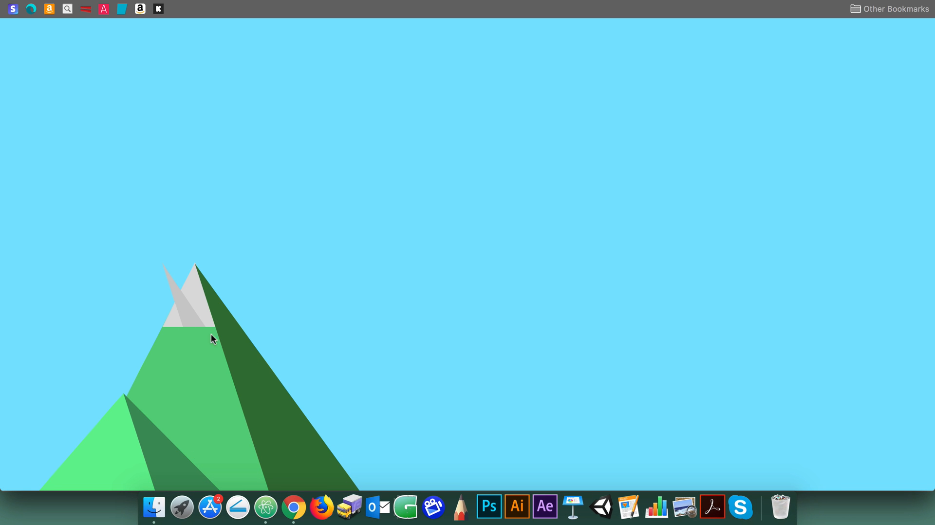
mouse_move(177, 315)
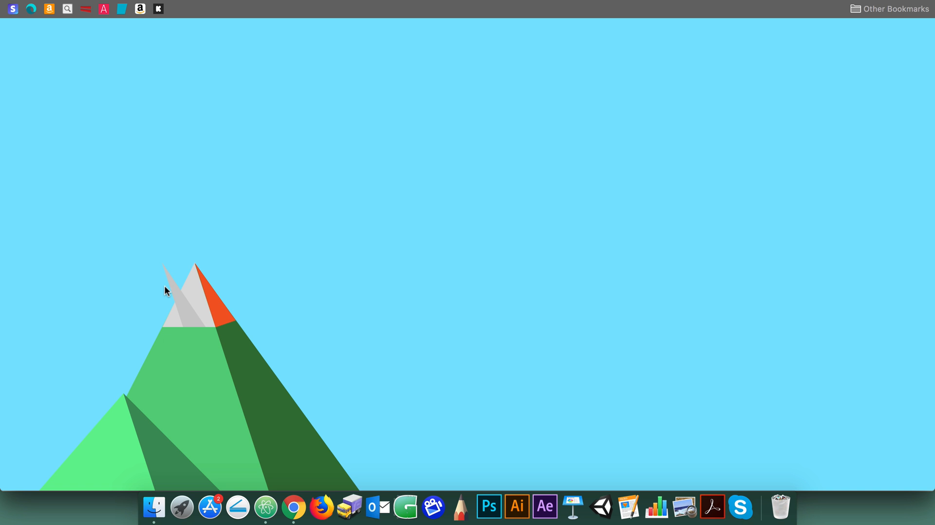
mouse_move(277, 484)
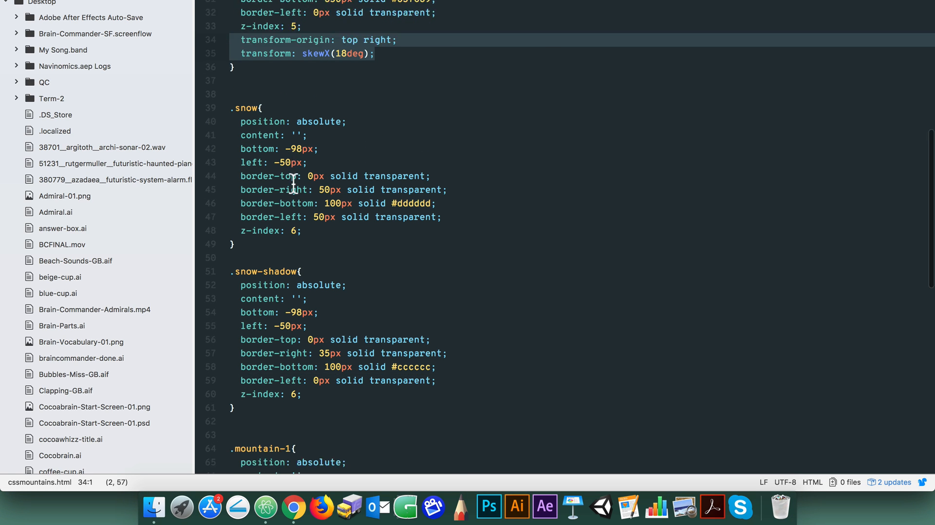
Step: Change the .snow-shadow transform to skewY(-18deg) with left 0px, checking the result in Chrome
scroll("down", 3)
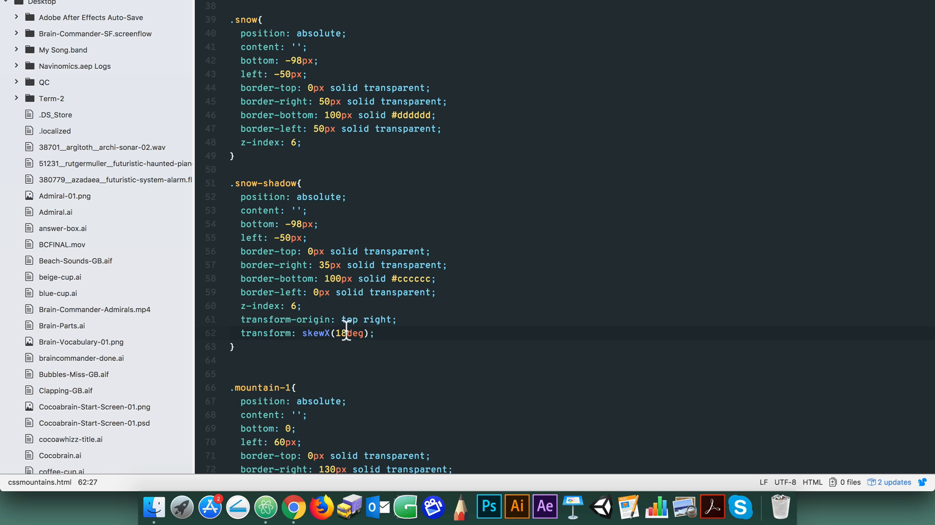
mouse_move(289, 495)
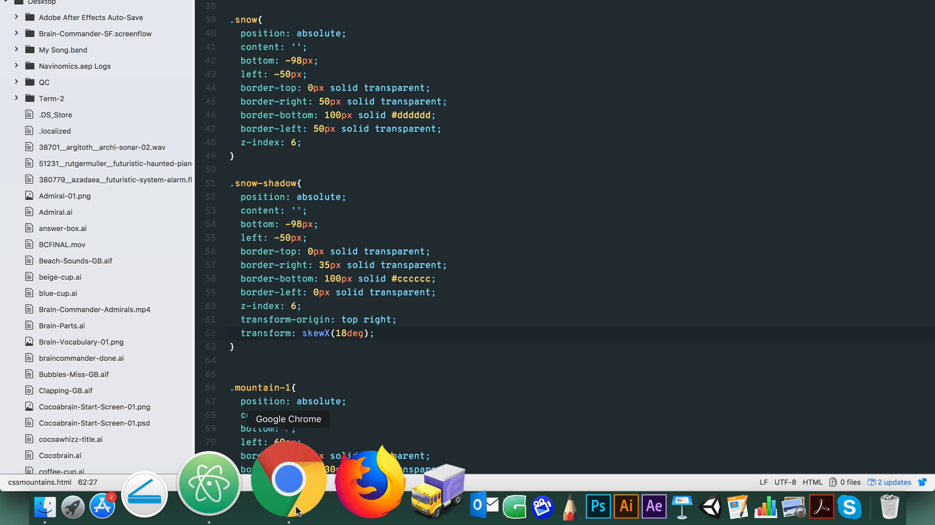
left_click(288, 479)
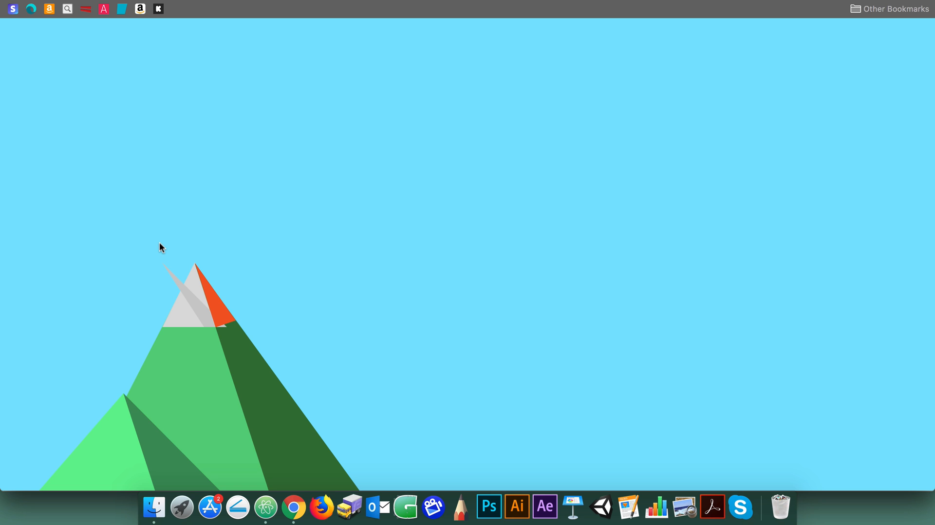
mouse_move(169, 266)
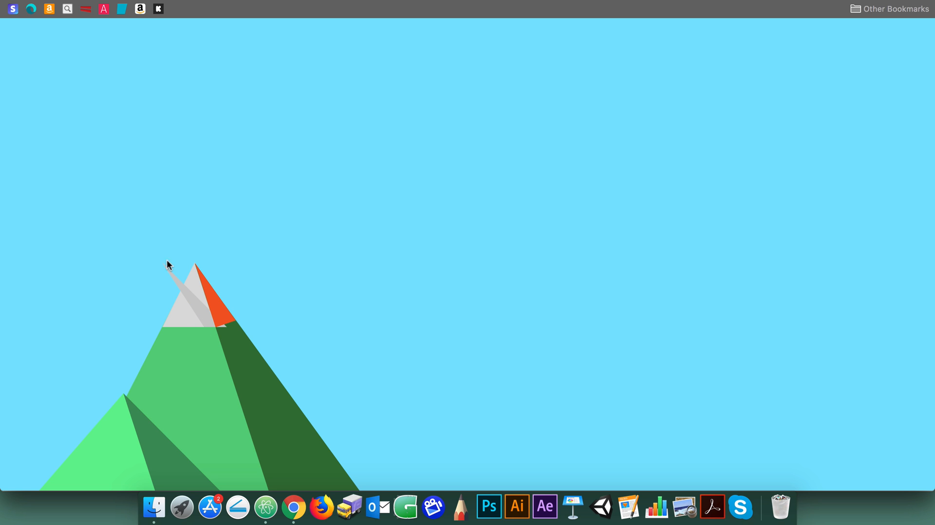
mouse_move(248, 314)
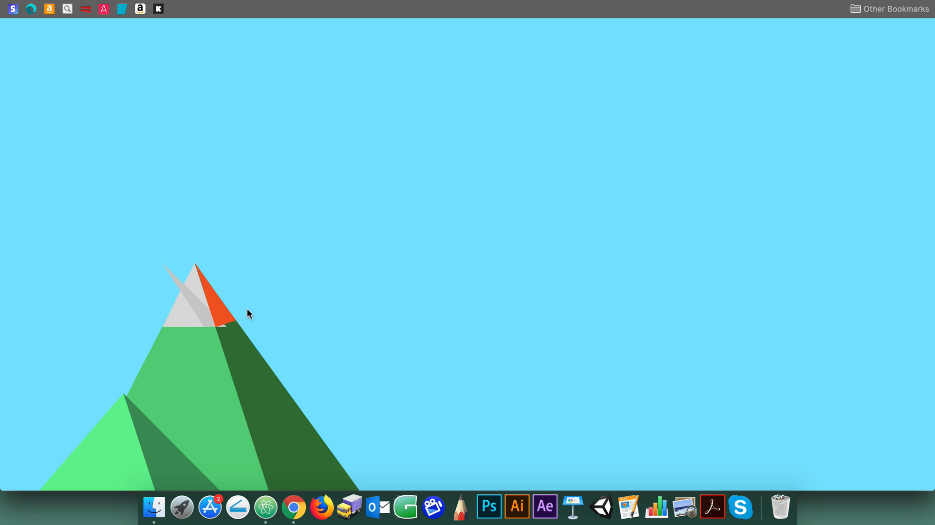
mouse_move(238, 328)
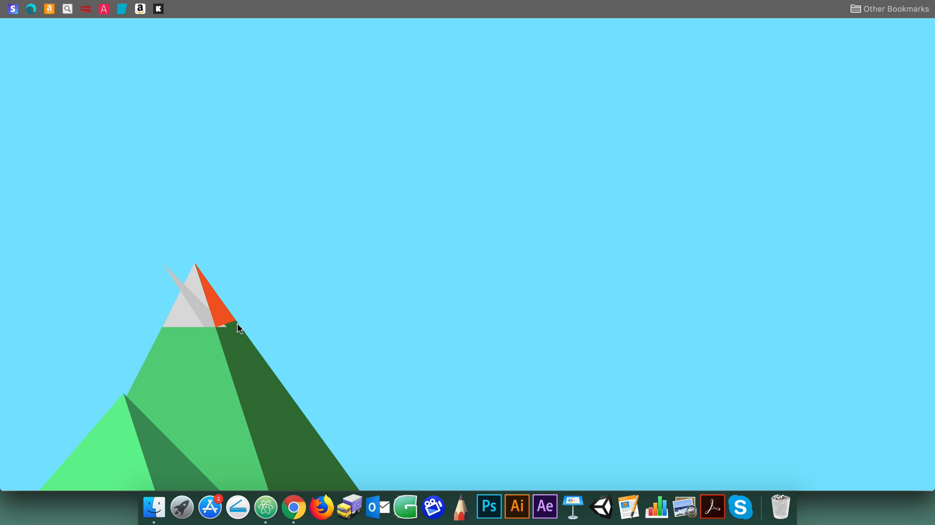
mouse_move(267, 482)
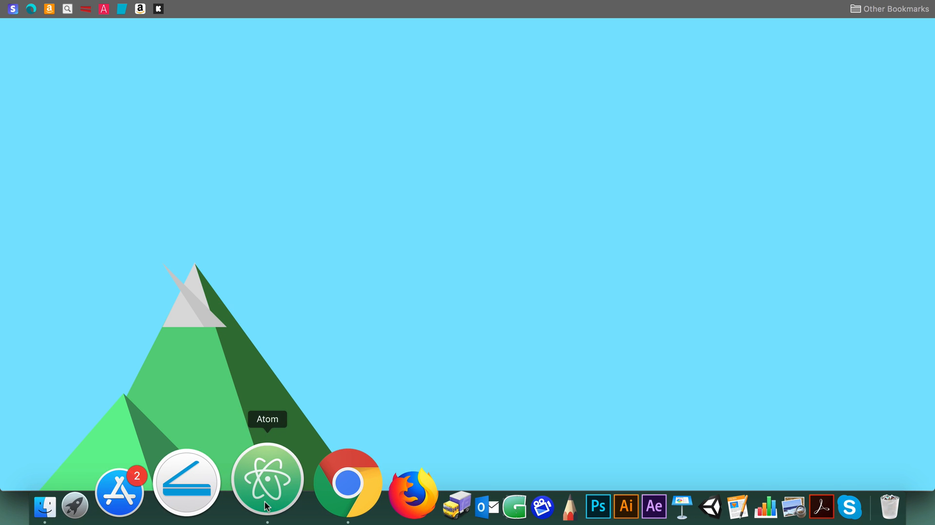
left_click(267, 480)
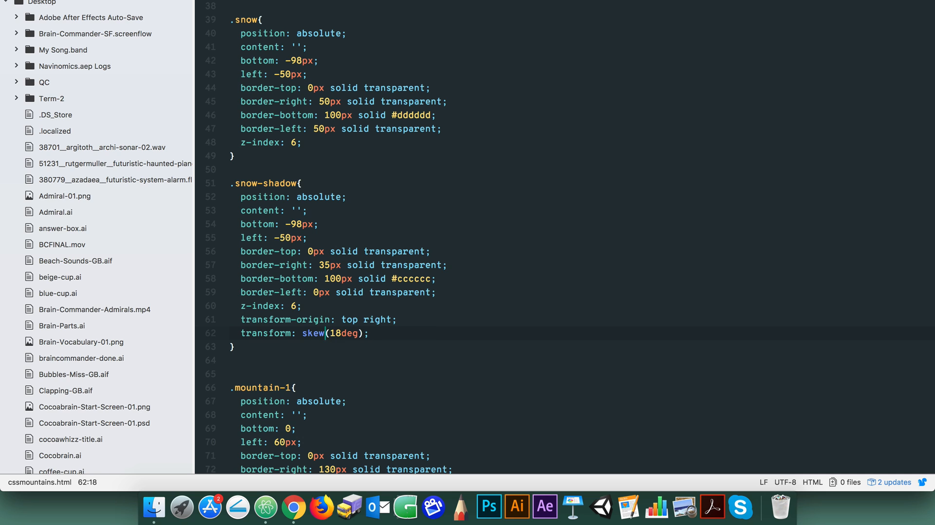
type("Y")
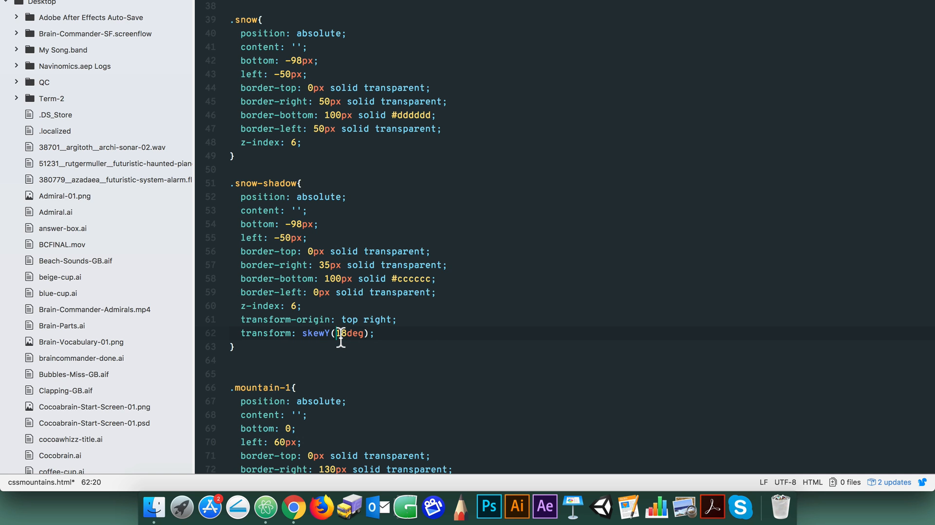
type("-")
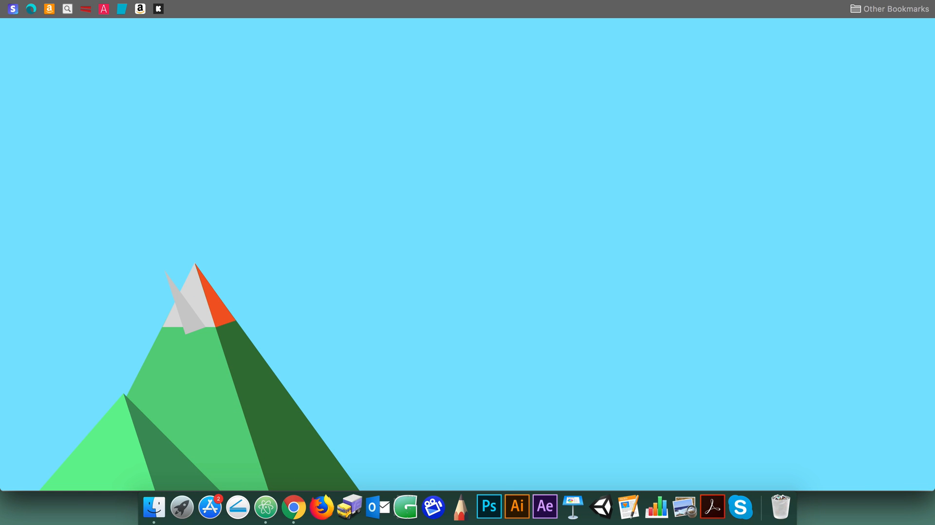
left_click(265, 506)
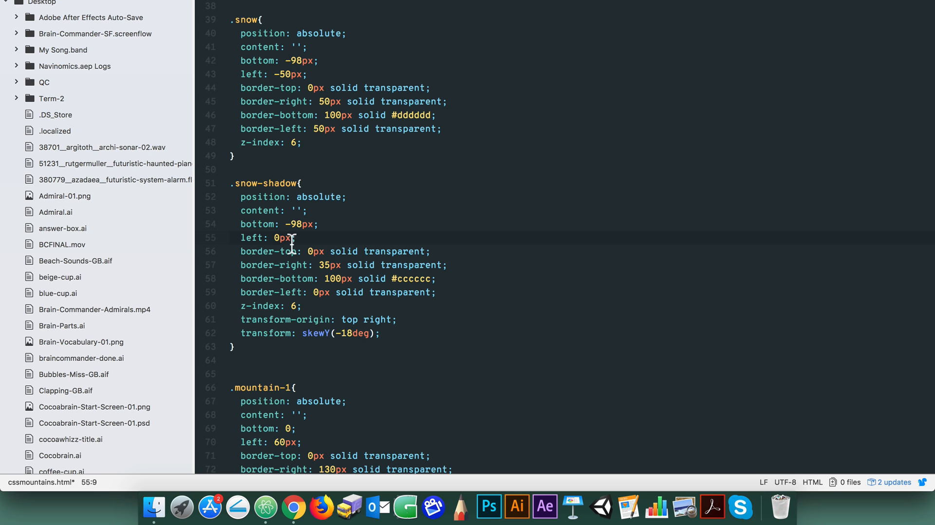
mouse_move(292, 507)
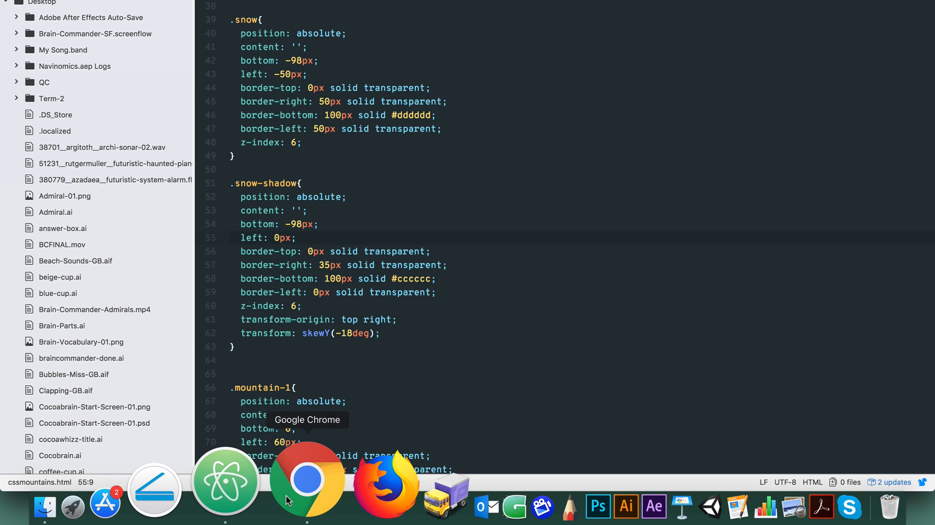
Step: Reload Chrome to confirm the shaded strip along the peak's right slope, then return to Atom
left_click(307, 480)
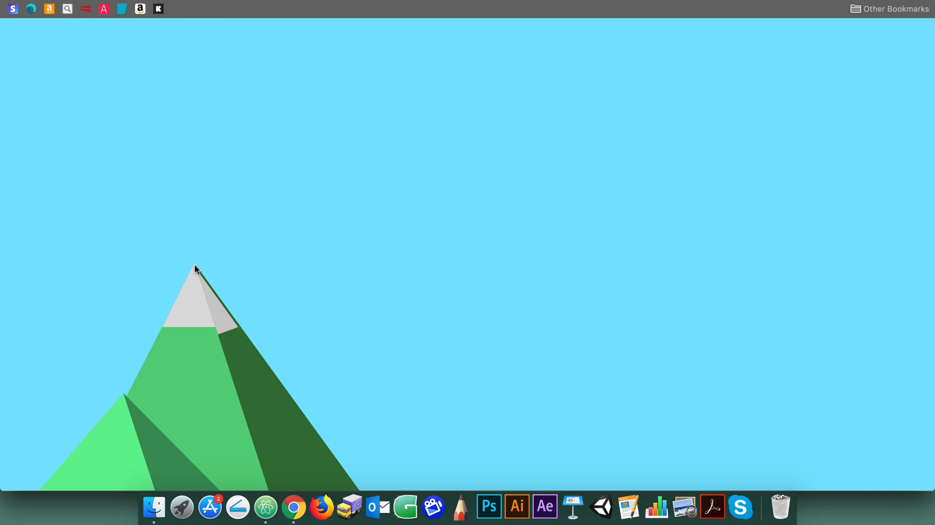
mouse_move(210, 296)
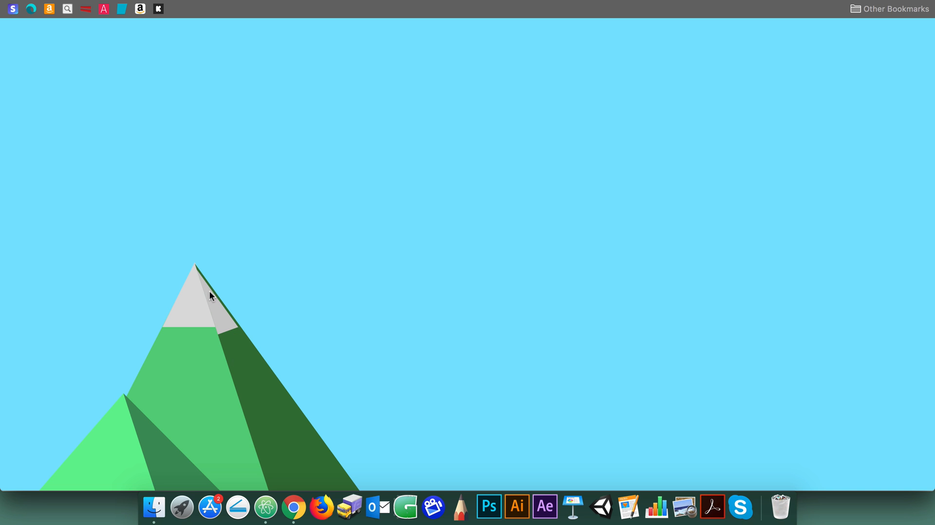
left_click(265, 506)
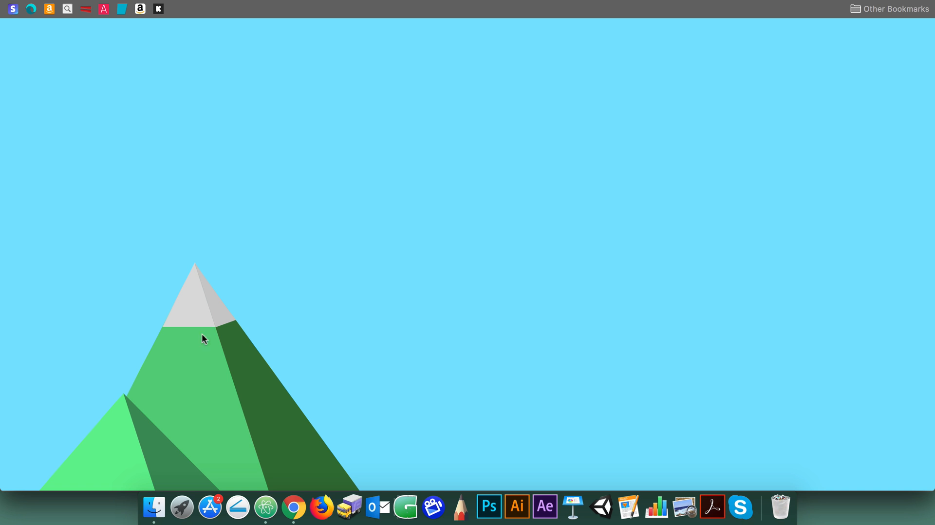
mouse_move(183, 328)
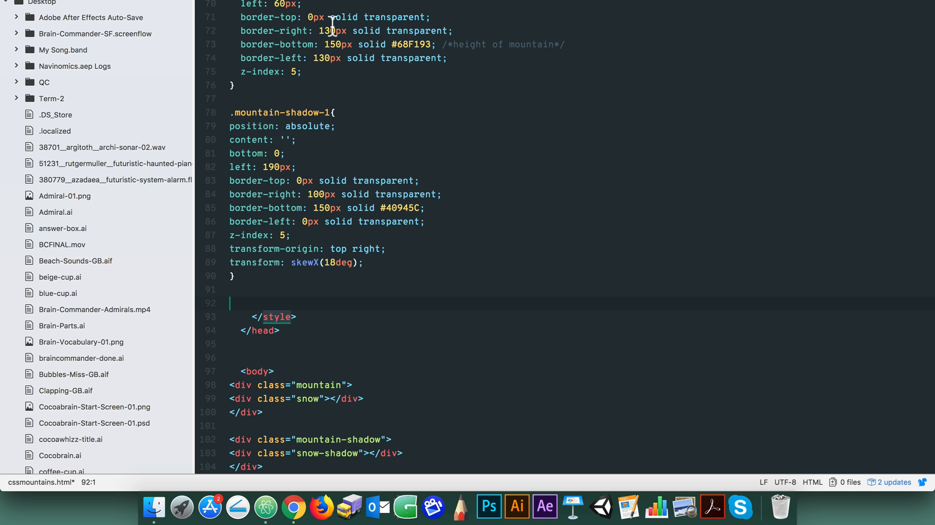
Step: Add a .snow-jagged rule (40px #dddddd top border, z-index 6) and a snow-jagged div inside .mountain
type(".sno")
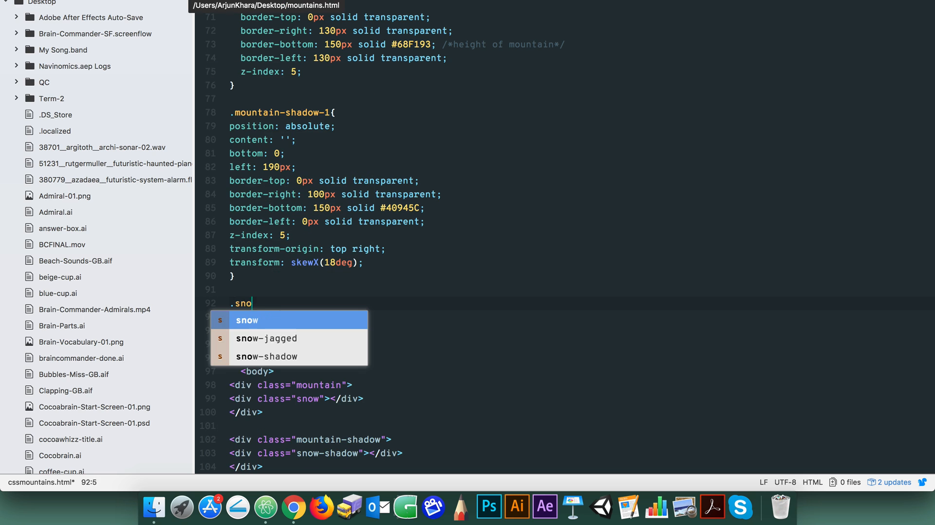
left_click(268, 338)
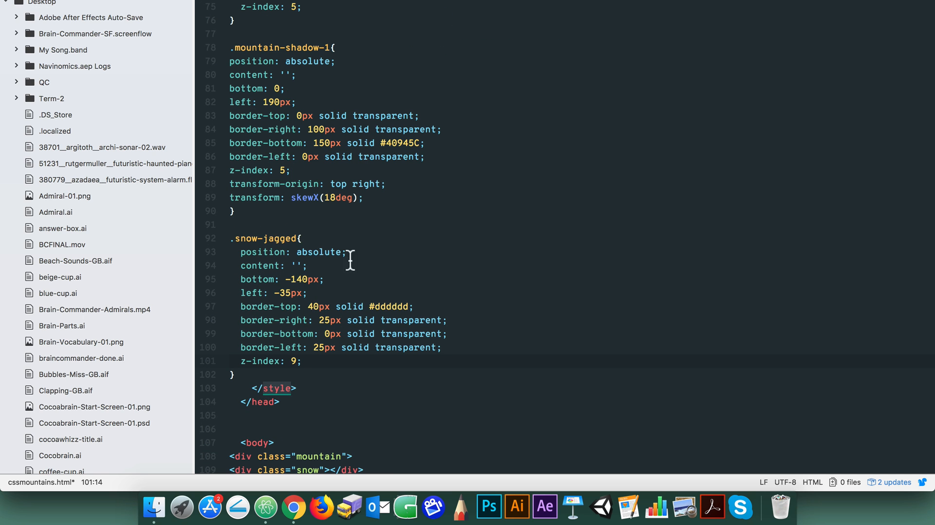
key("Backspace")
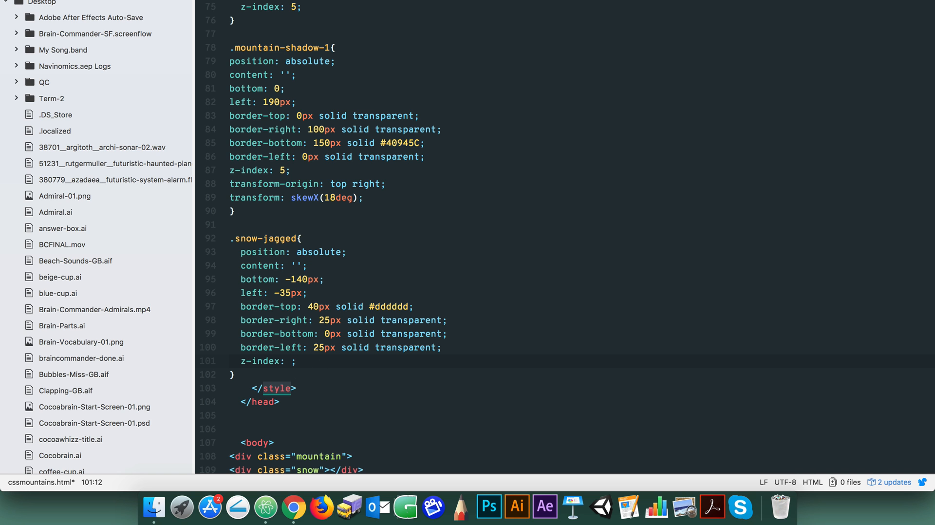
type("6")
type("<div cla")
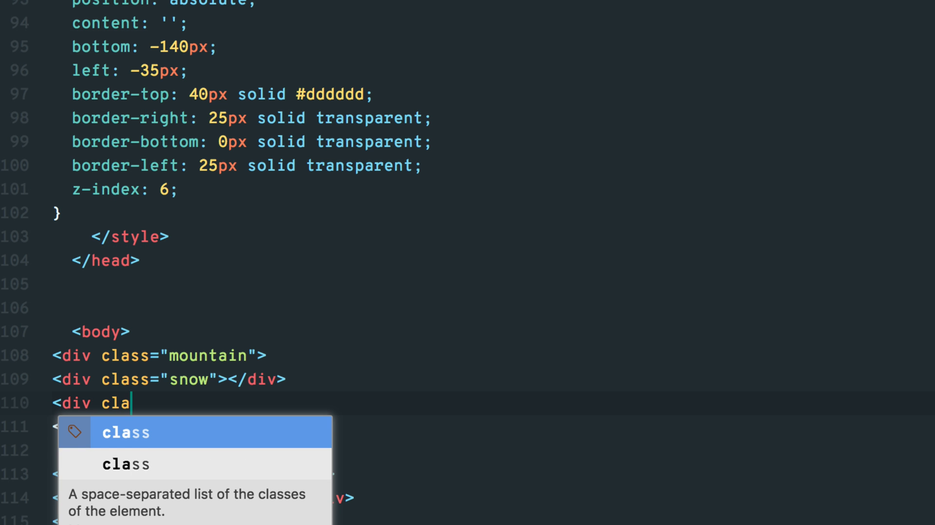
type("ss=\"snow-jagg")
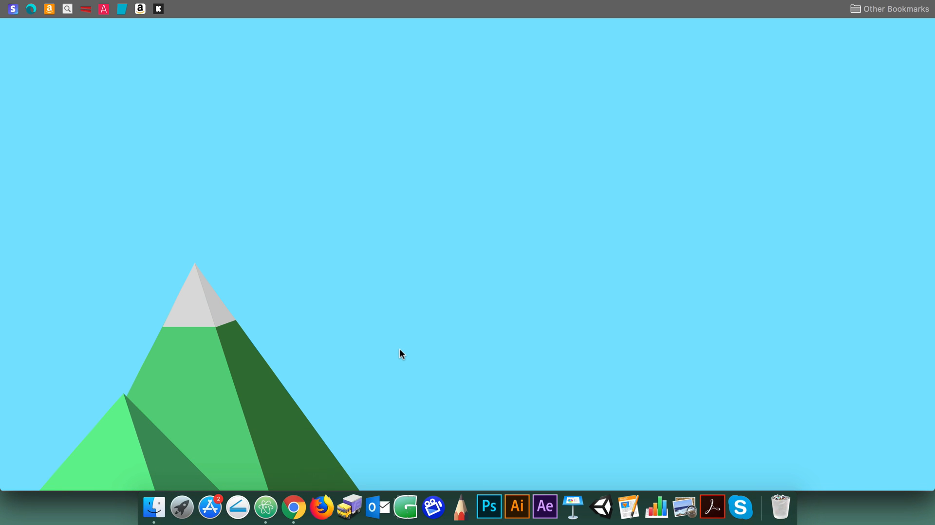
mouse_move(264, 483)
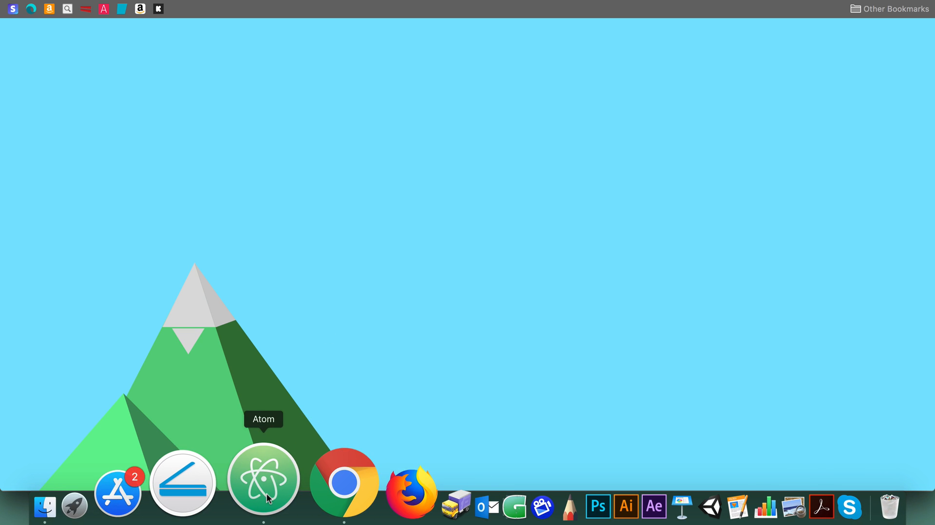
Step: Check the jagged snow edge in Chrome and nudge .snow-jagged to bottom -130px, left -45px
left_click(263, 481)
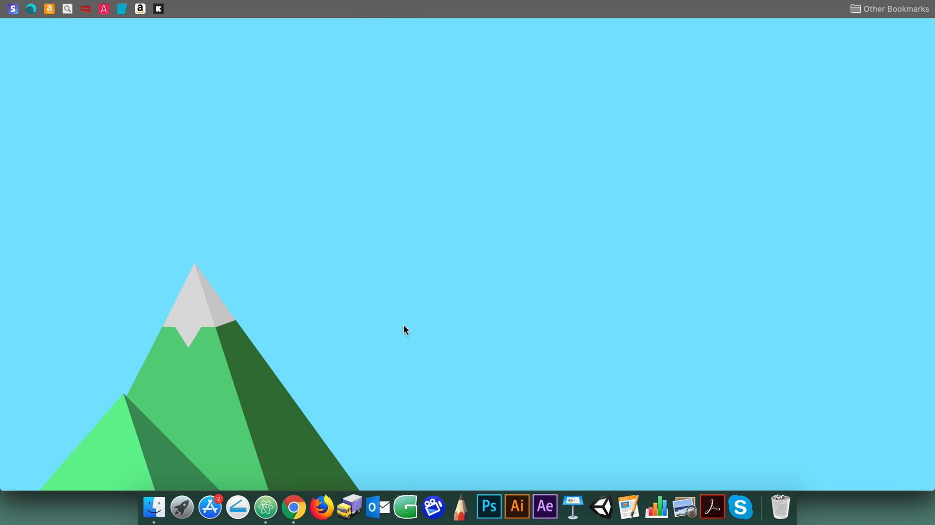
left_click(257, 508)
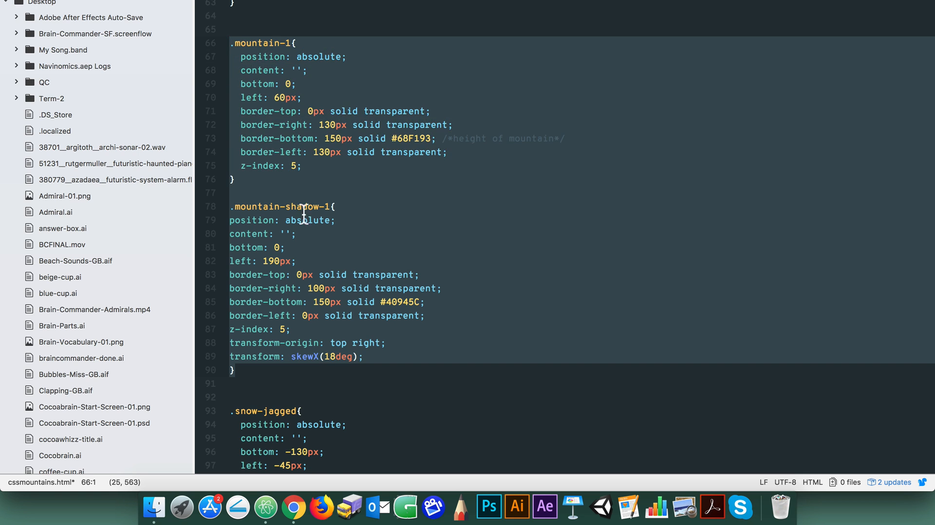
Step: Add .mountain-2 and .mountain-shadow-2 rules (300px tall, left 360px and 490px) with matching body divs
scroll("down", 3)
type("3")
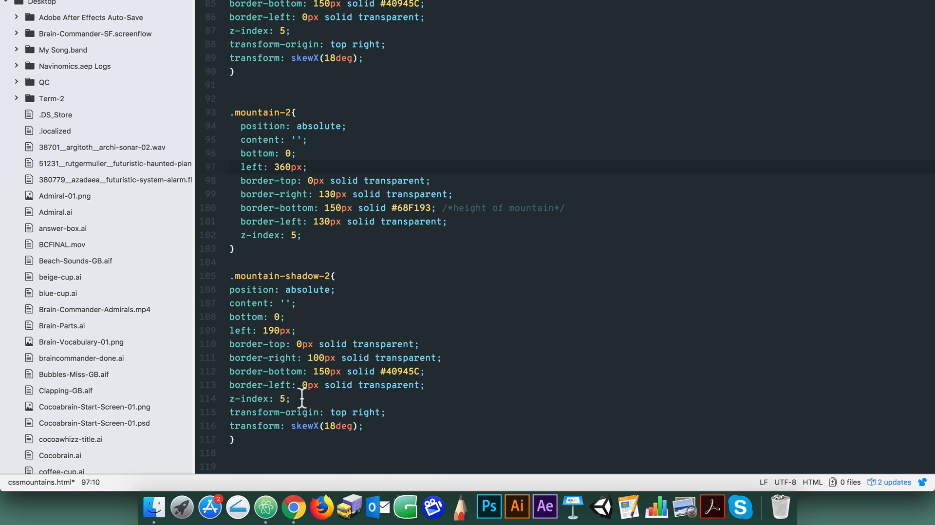
left_click(269, 330)
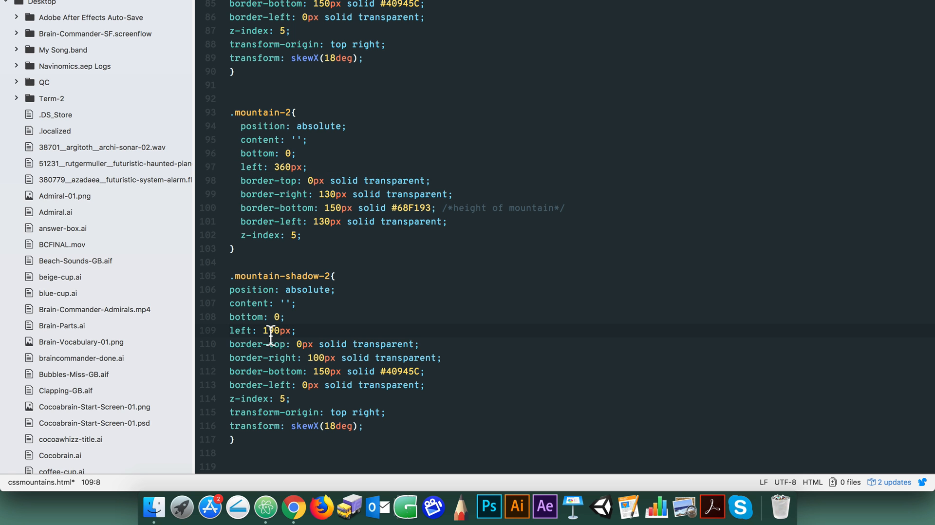
scroll("down", 3)
type("4")
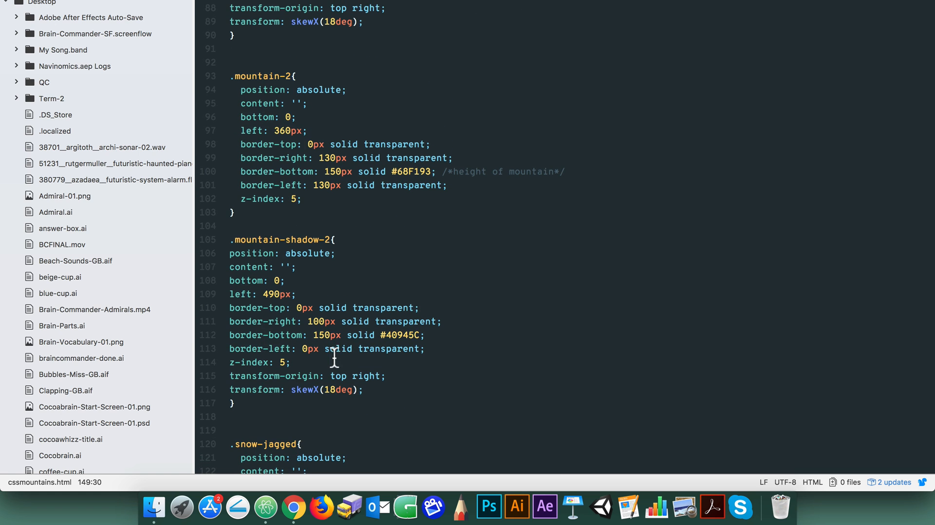
scroll("up", 3)
type("30")
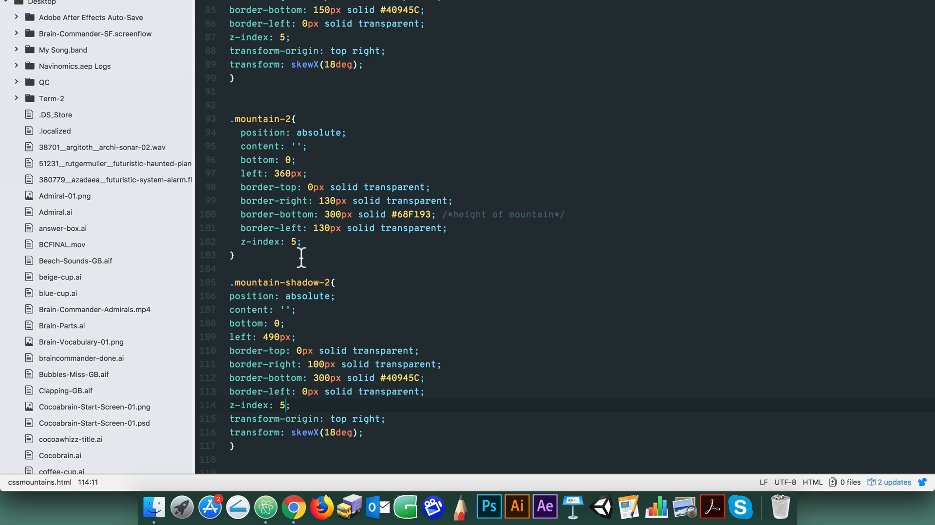
type("4")
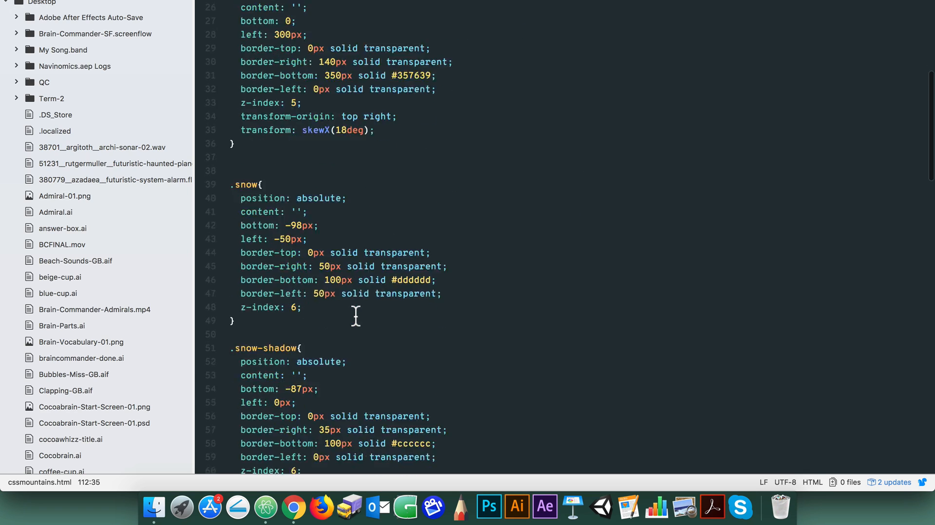
scroll("down", 3)
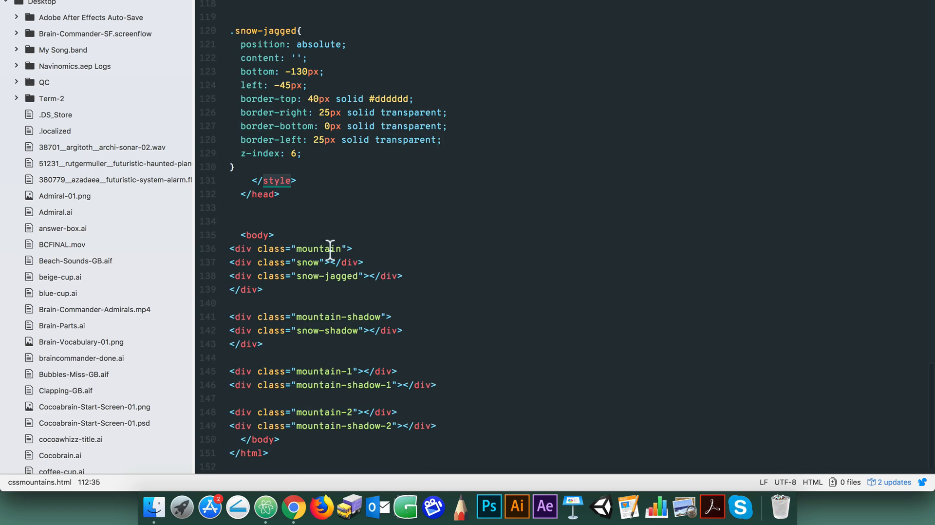